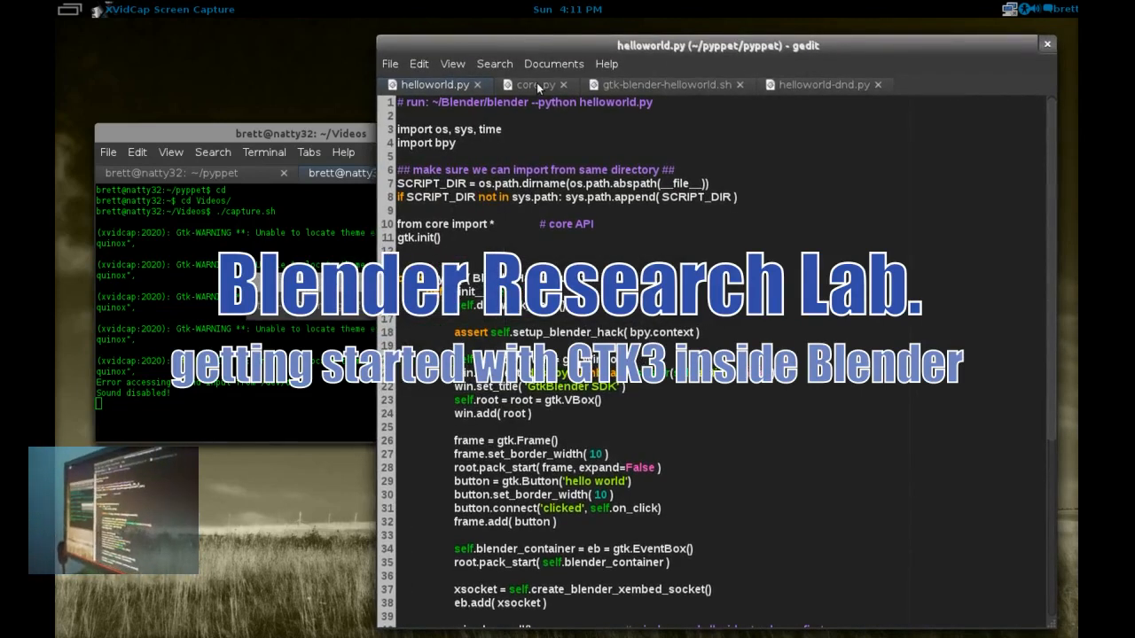
- Scroll through helloworld.py's GTK window and Blender embedding code to its main loop and back
left_click(434, 84)
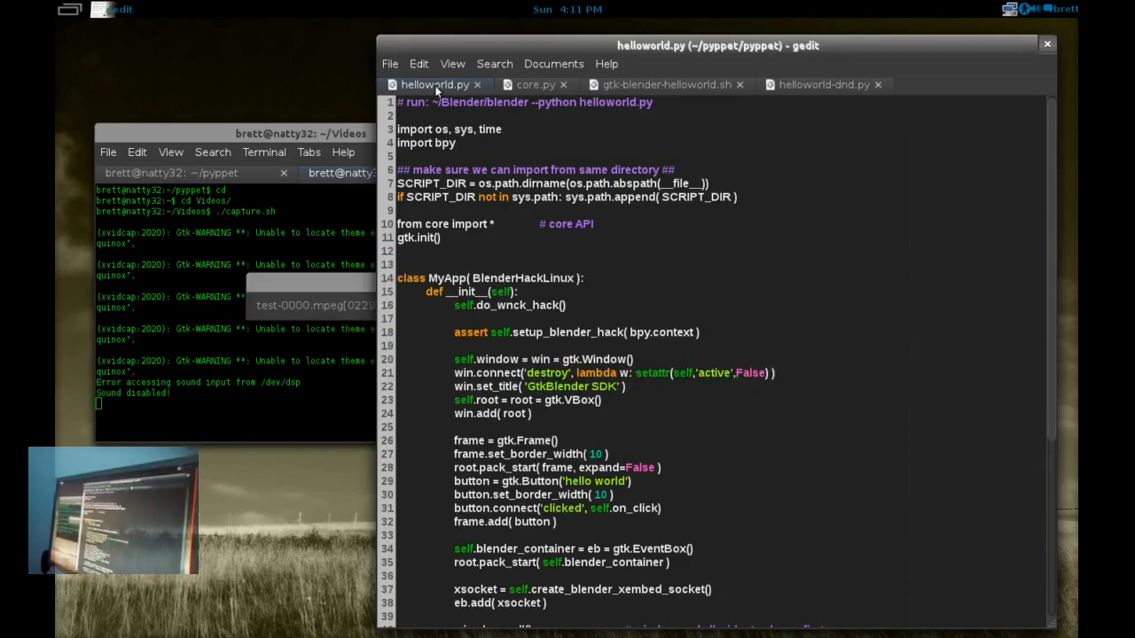
scroll("down", 3)
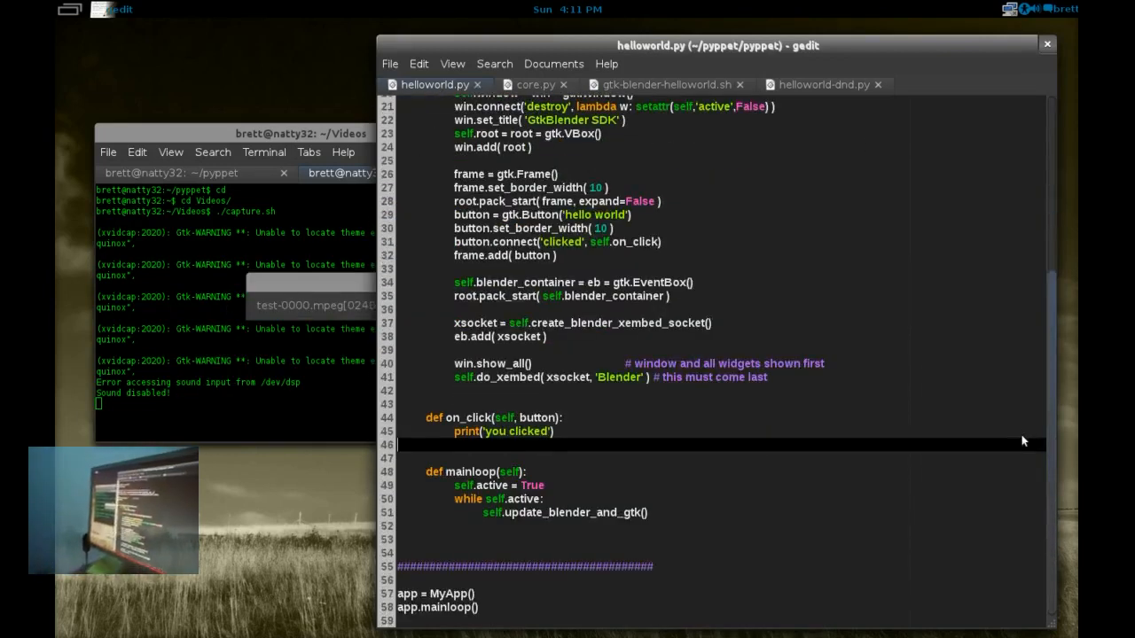
scroll("up", 3)
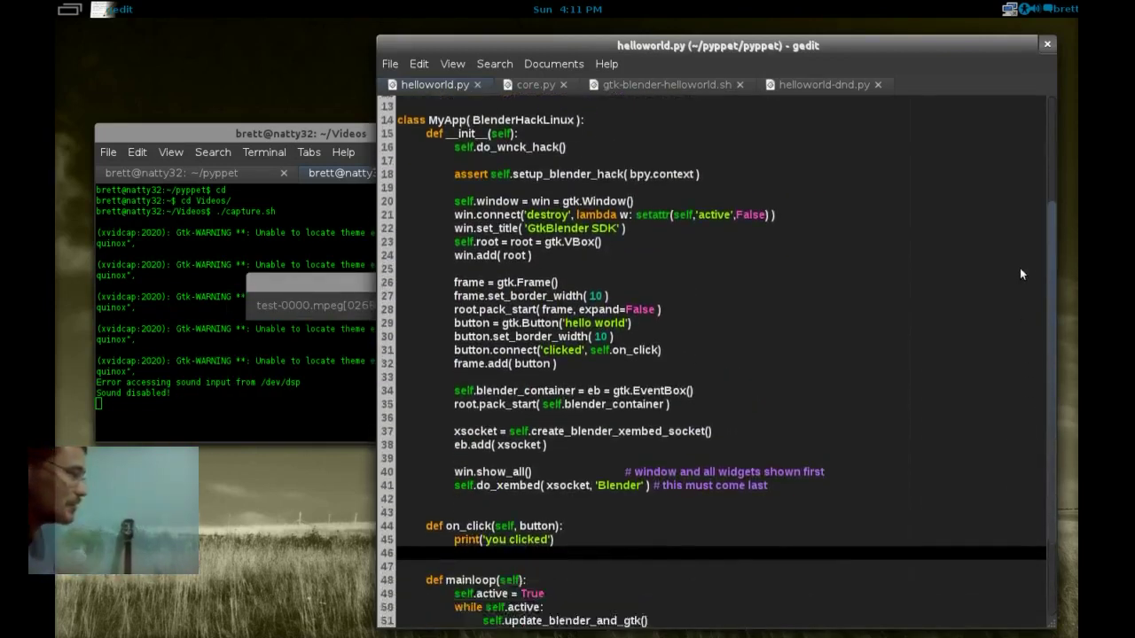
scroll("up", 3)
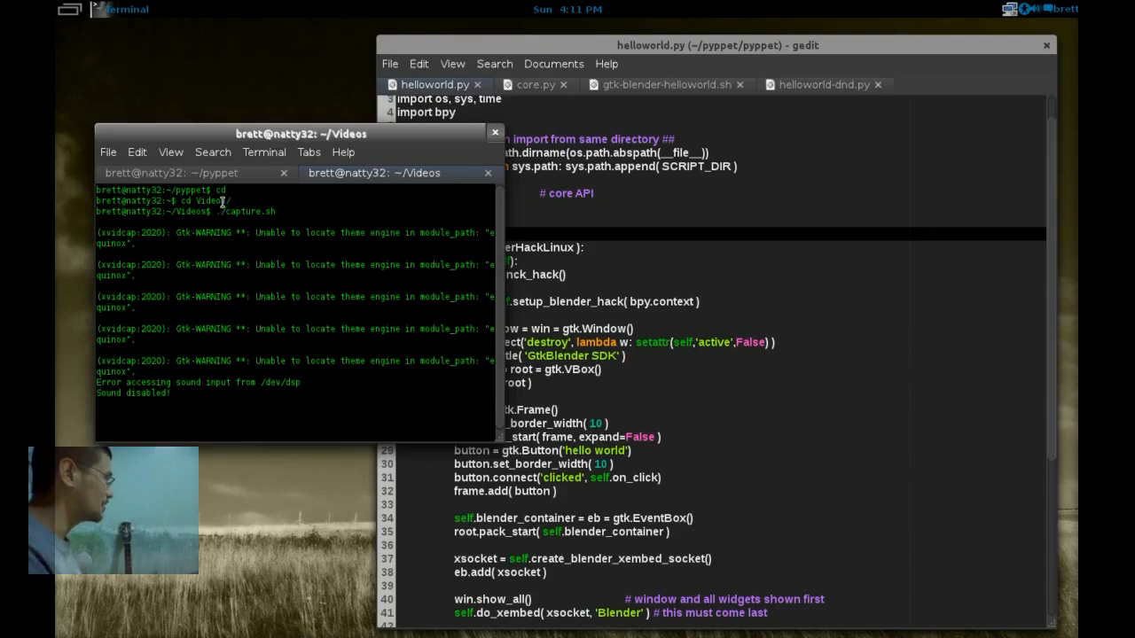
- Click 'hello world' to log 'you clicked', then move the GtkBlender SDK window right and close it
left_click(186, 173)
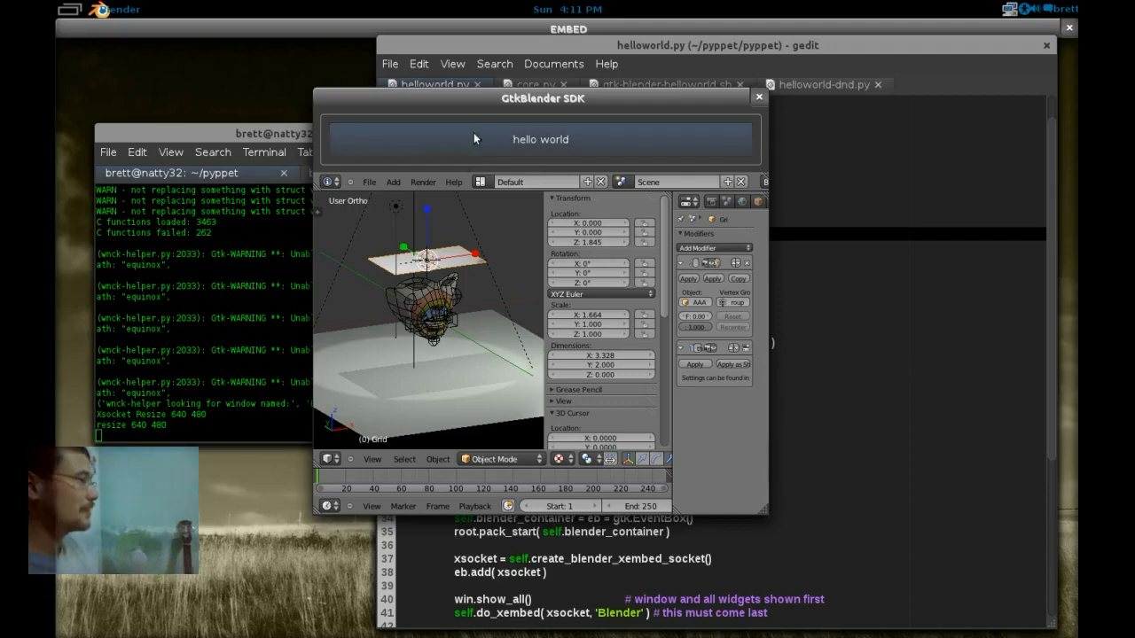
left_click(540, 139)
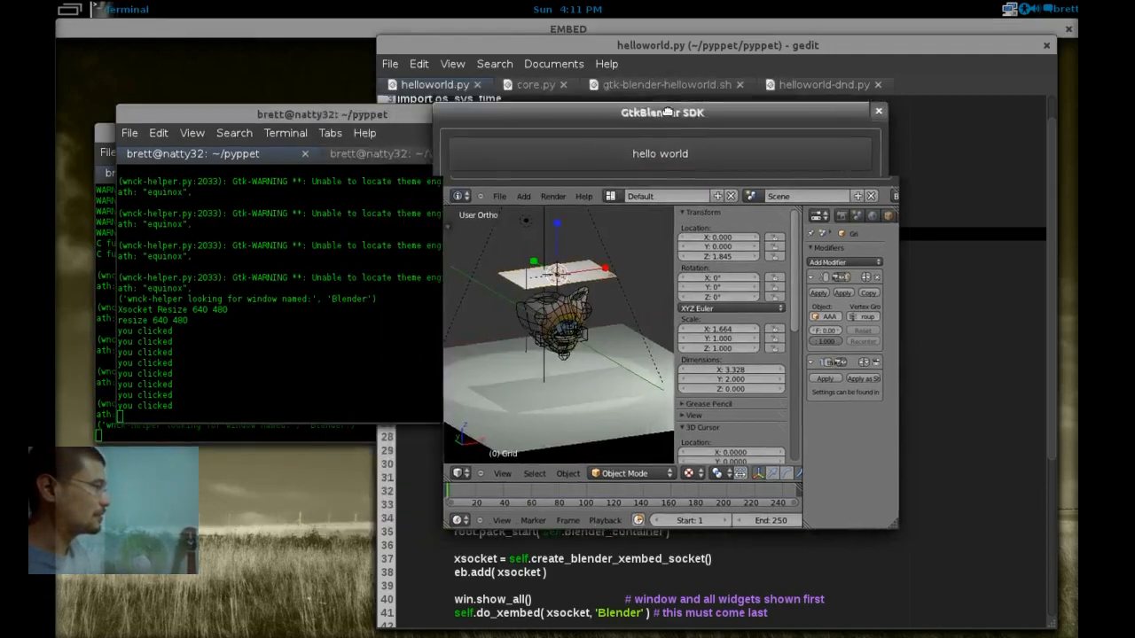
left_click_drag(662, 112, 775, 97)
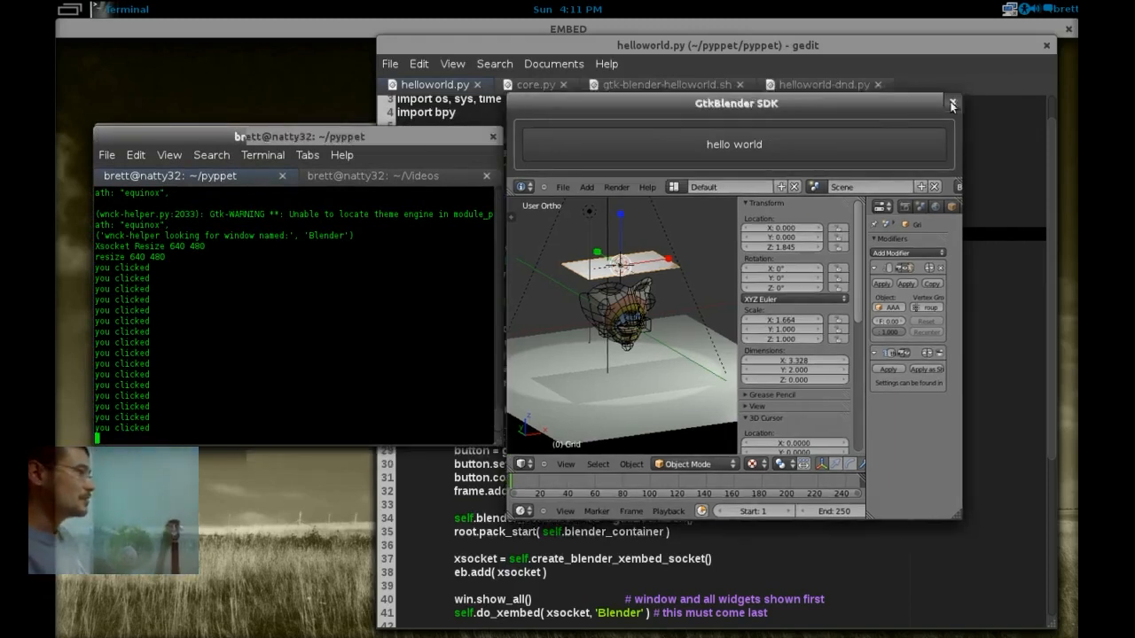
left_click(952, 104)
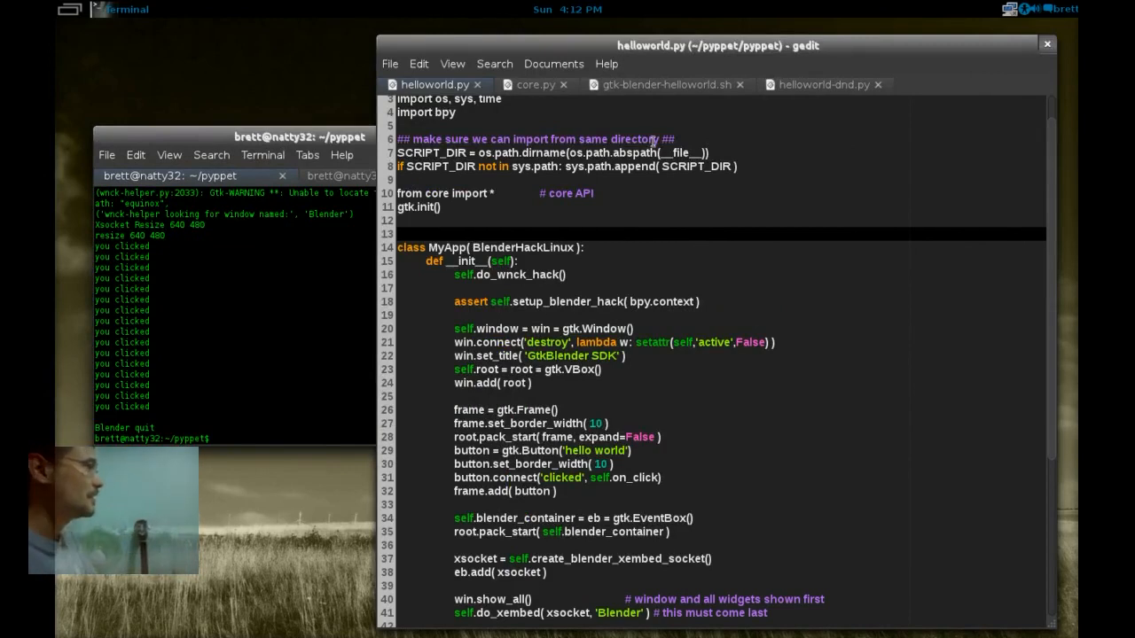
scroll("up", 3)
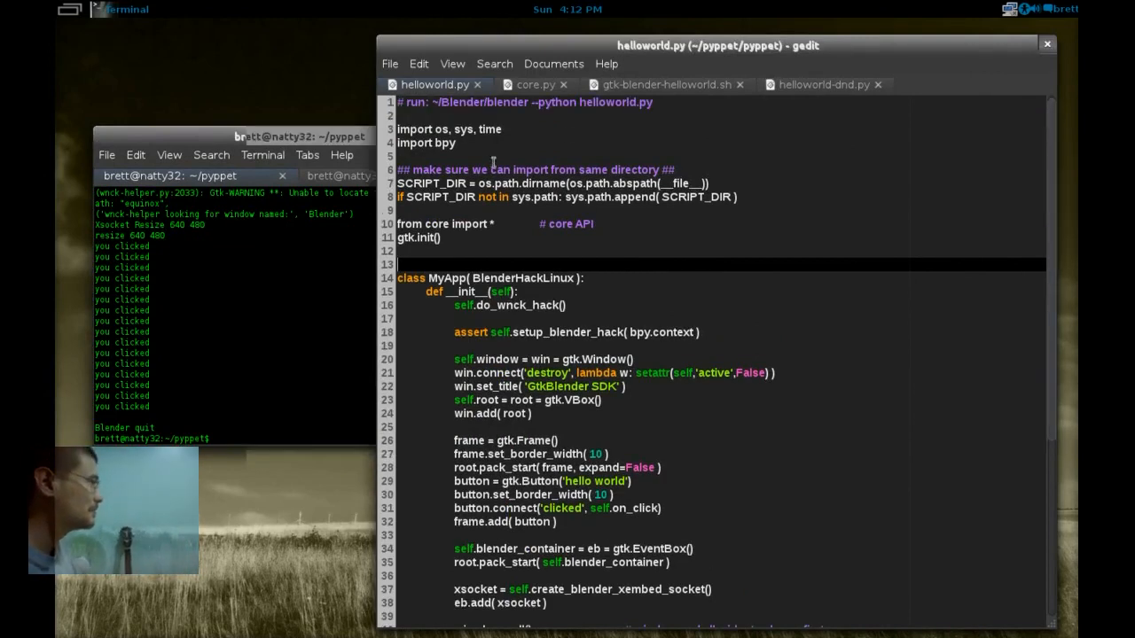
left_click(444, 224)
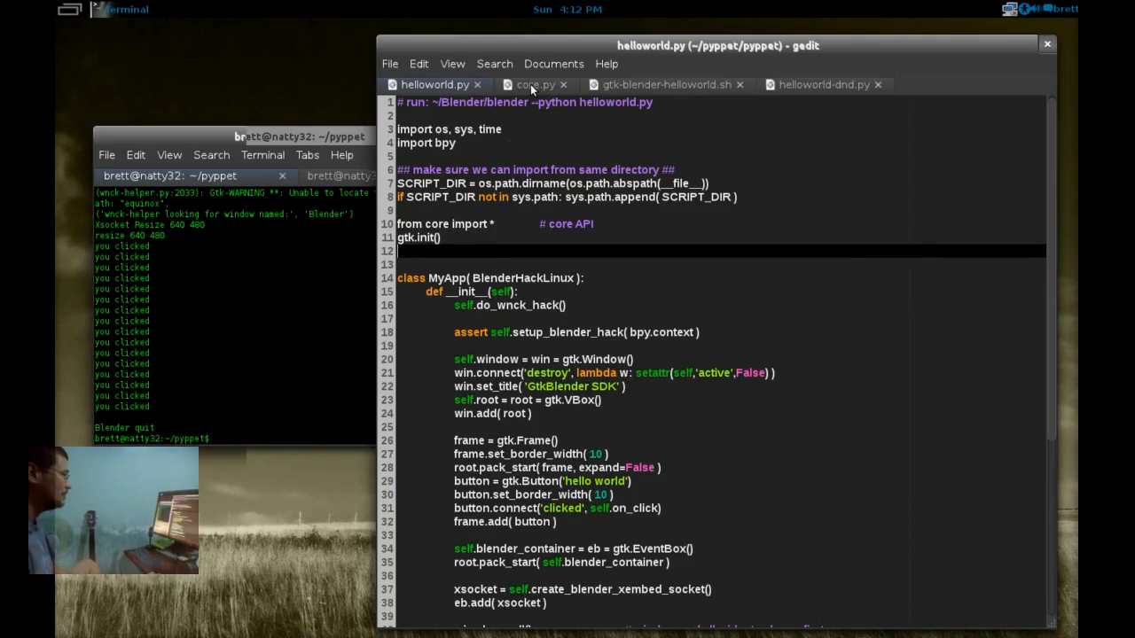
mouse_move(532, 84)
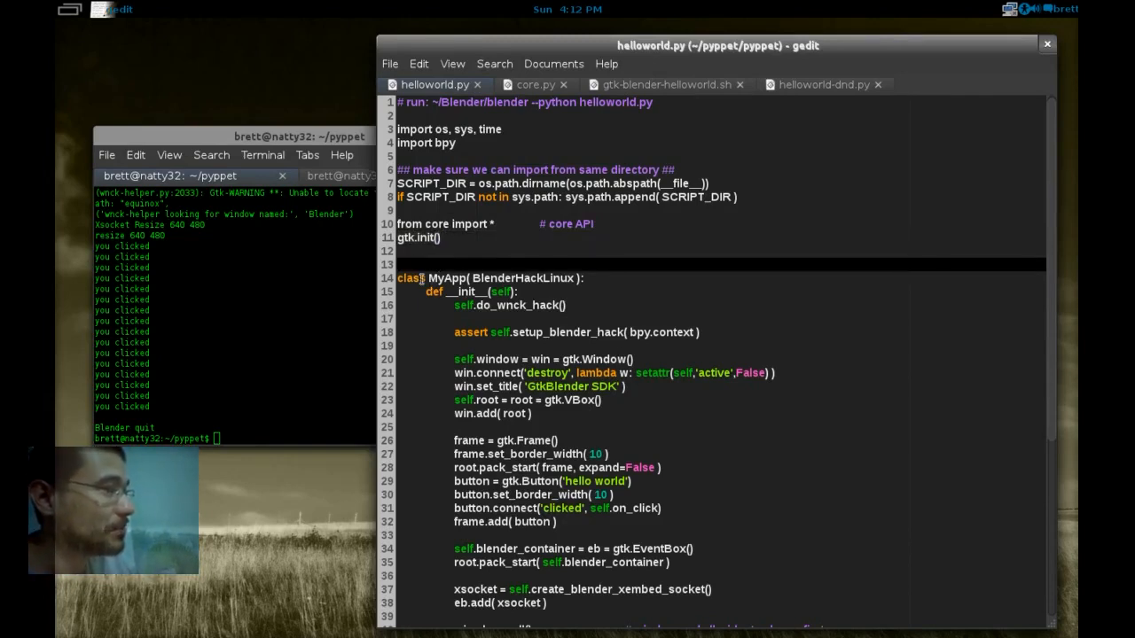
left_click(487, 278)
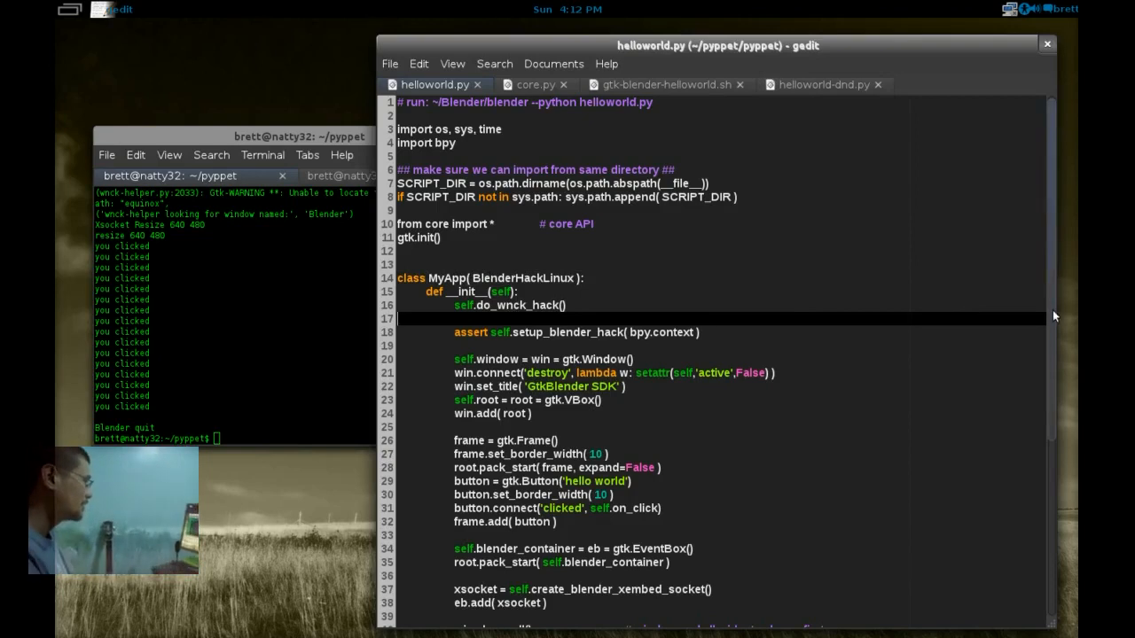
scroll("down", 3)
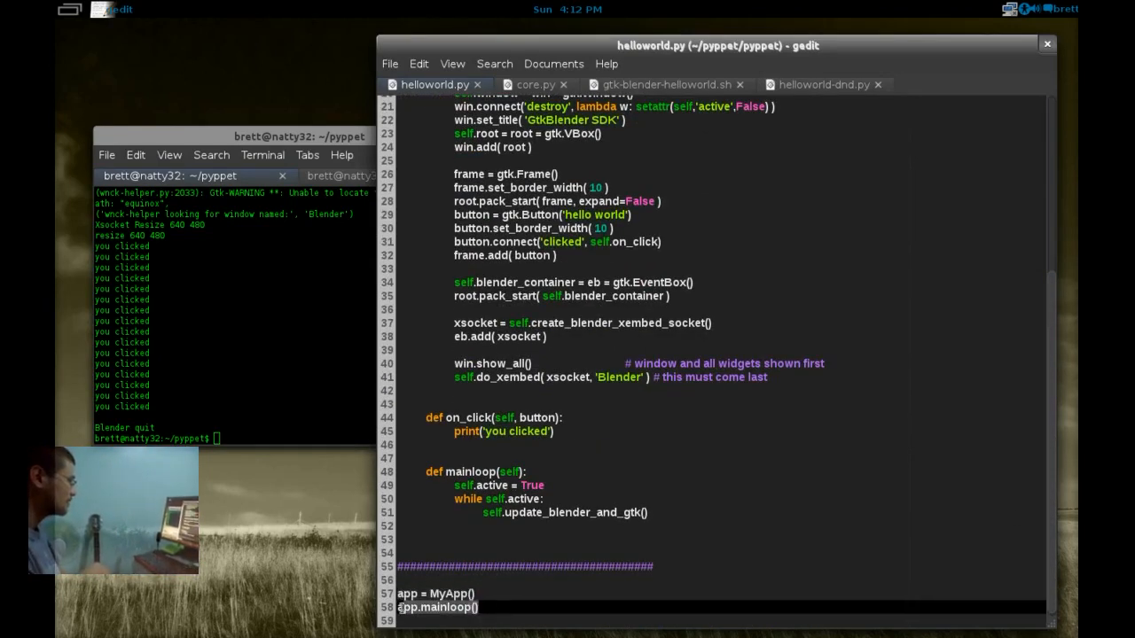
scroll("up", 3)
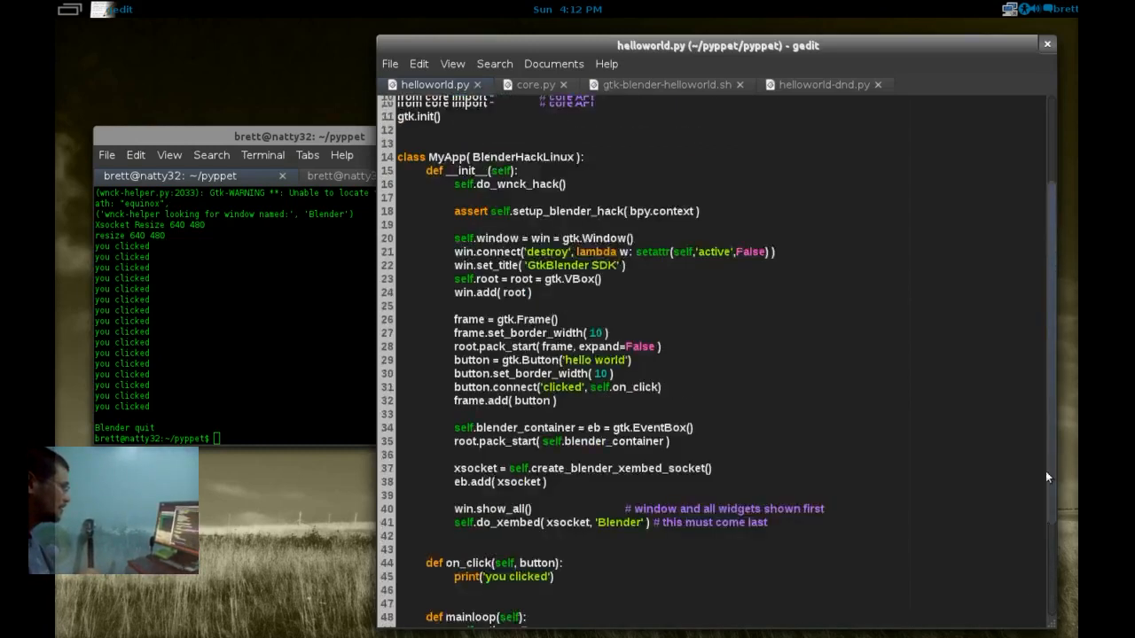
scroll("up", 3)
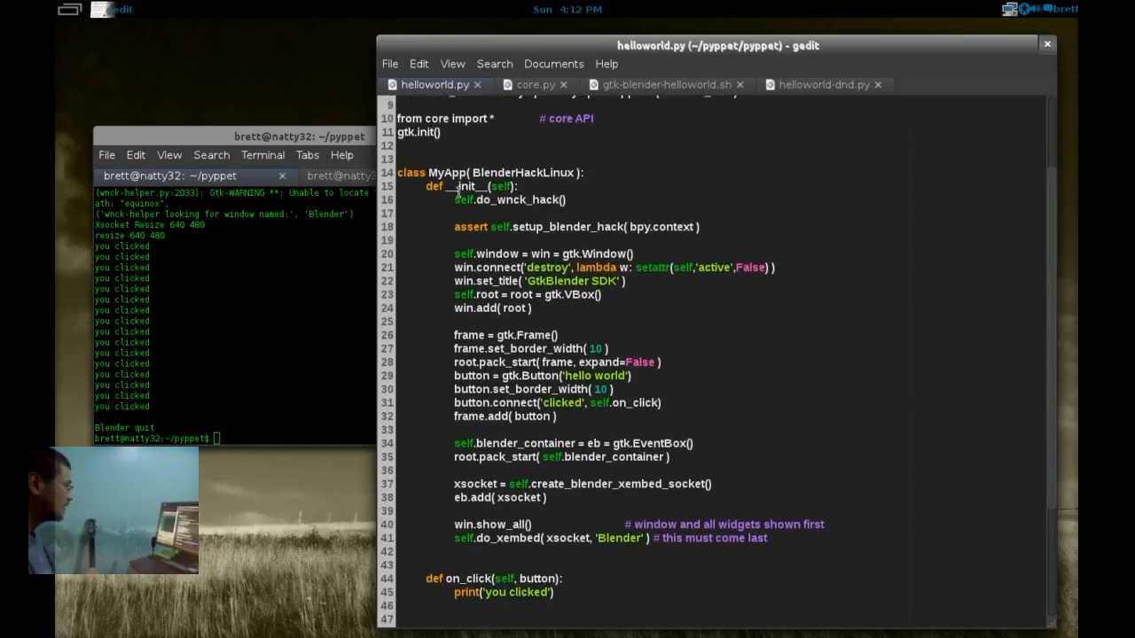
mouse_move(615, 203)
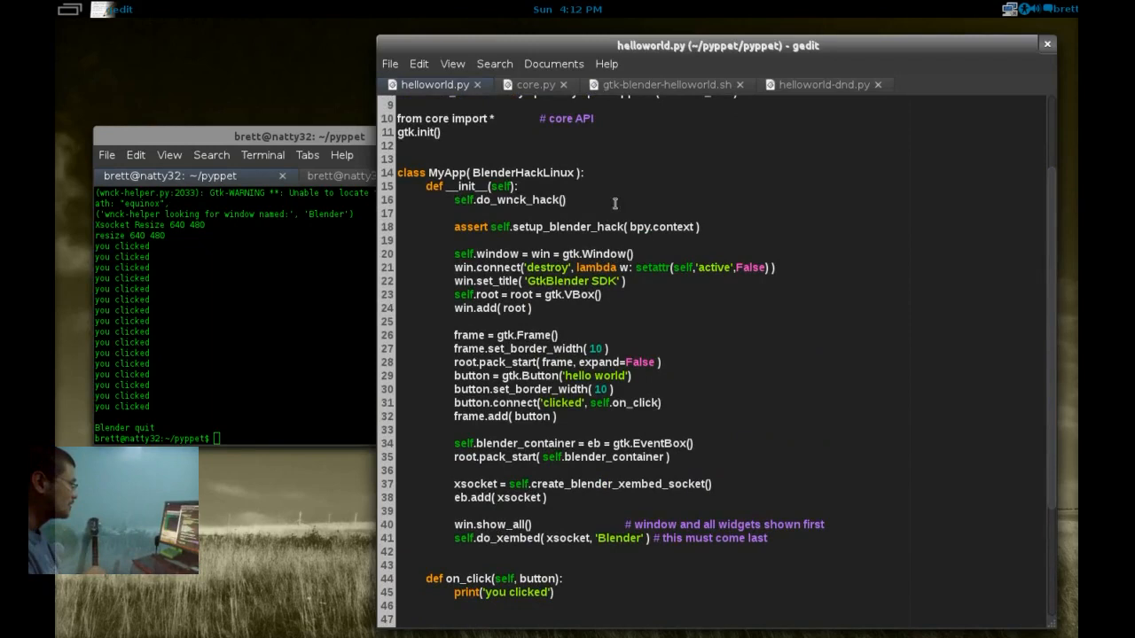
left_click(486, 199)
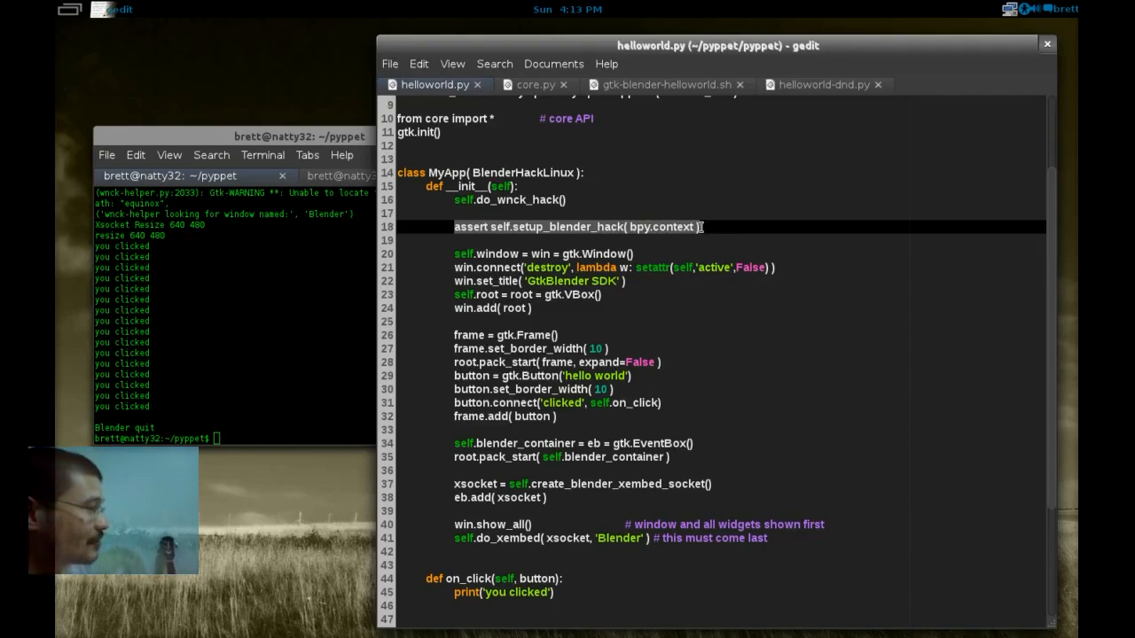
- Place the caret after the setup_blender_hack assert line in helloworld.py
left_click(595, 239)
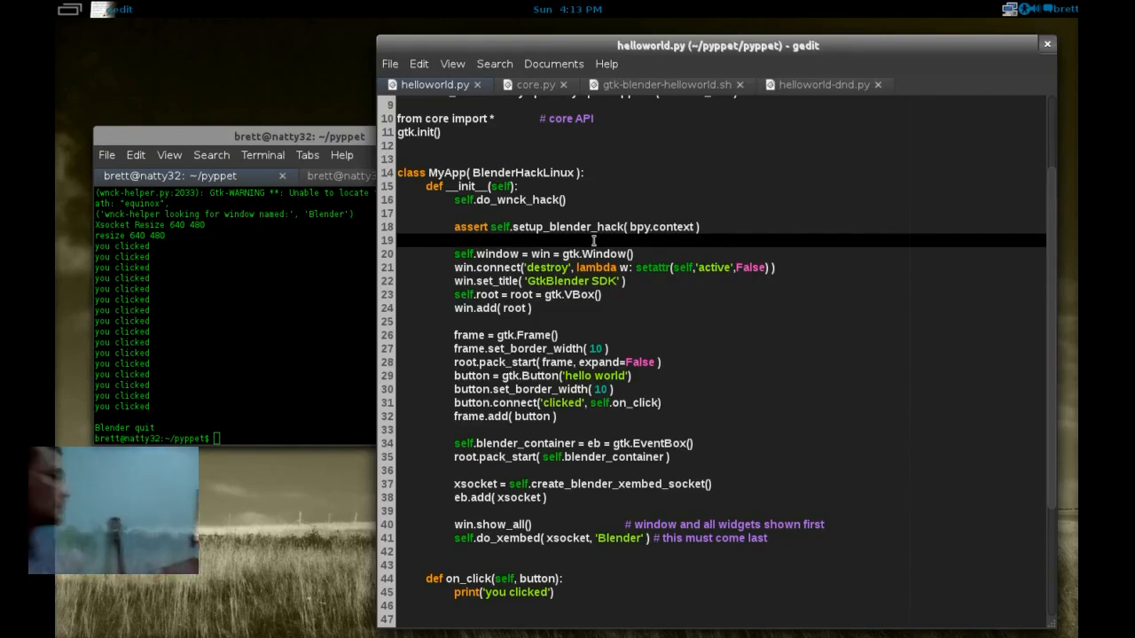
left_click(585, 226)
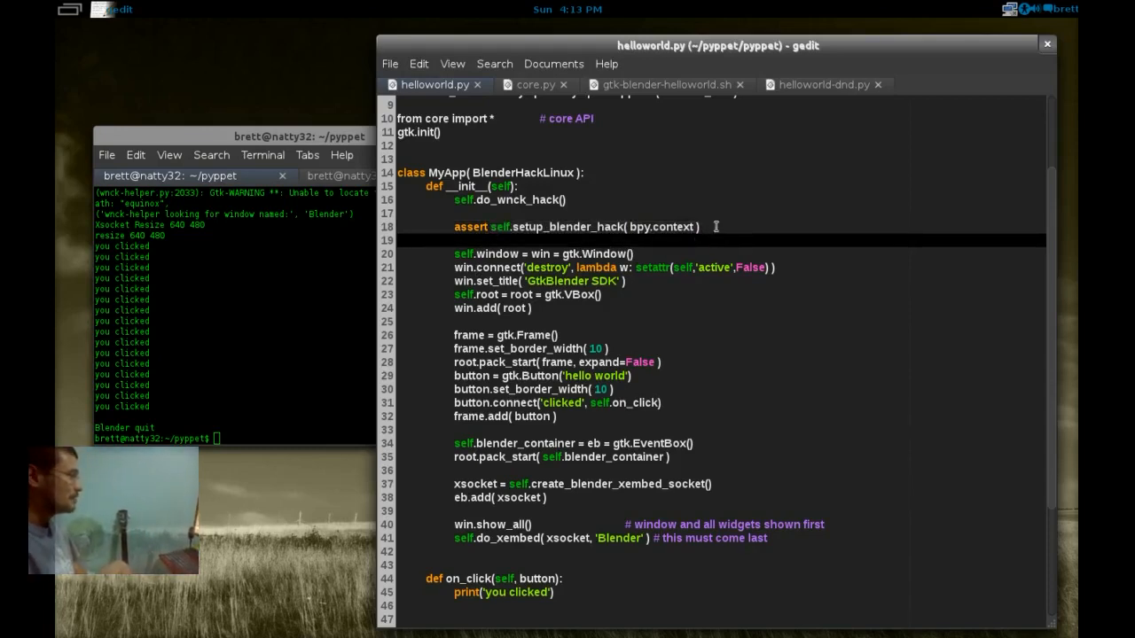
left_click(700, 227)
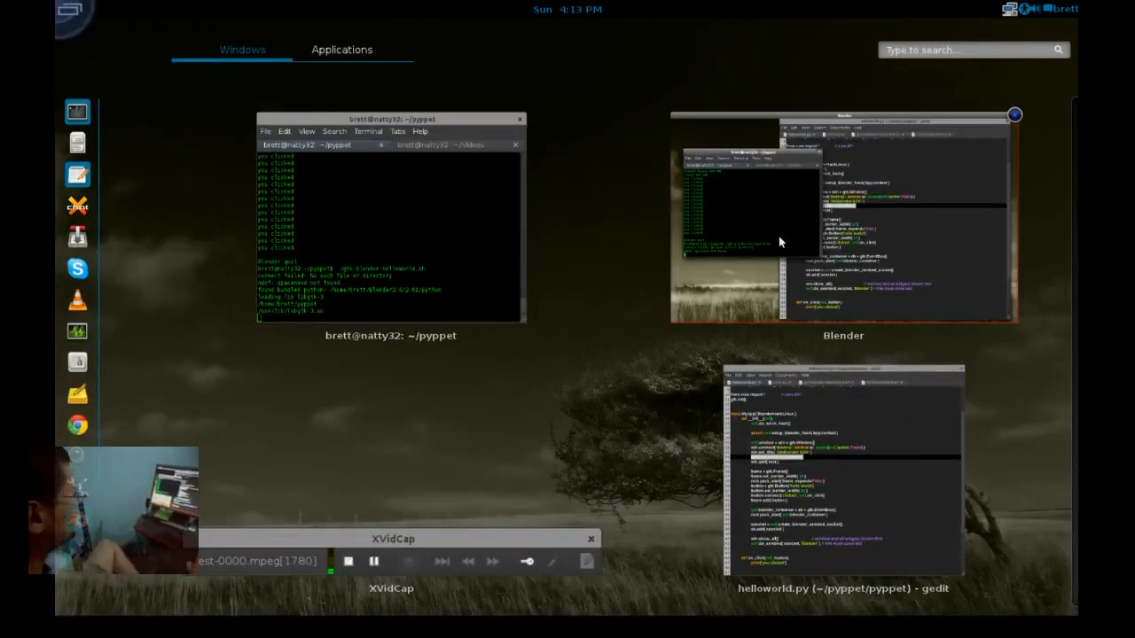
- Switch to the running Blender window and focus its embedded Blender view
left_click(841, 469)
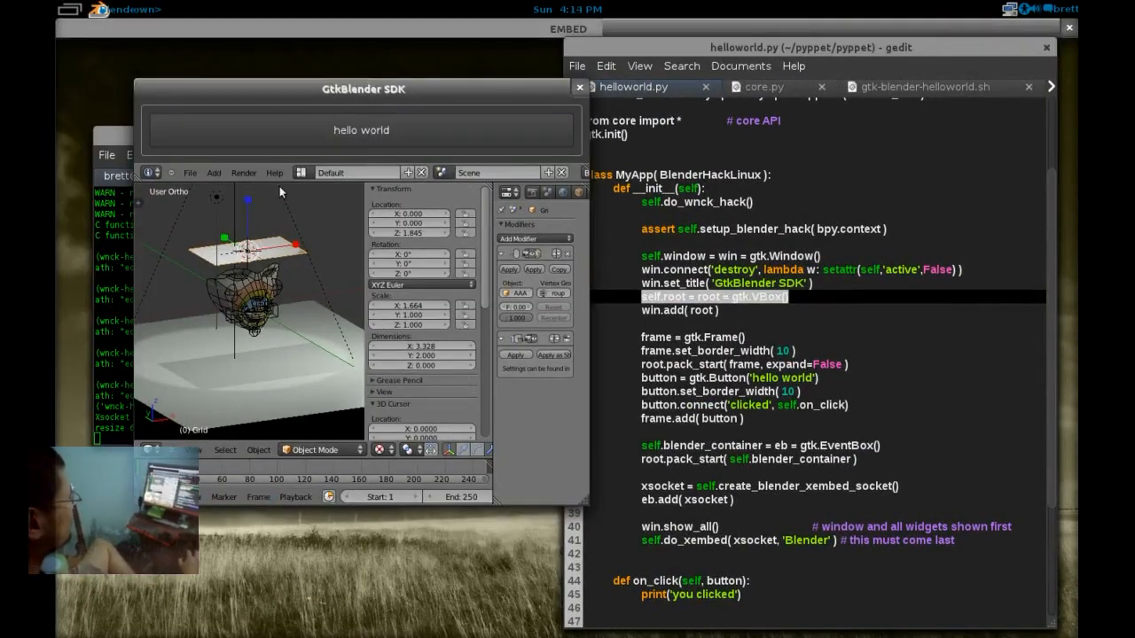
left_click(361, 130)
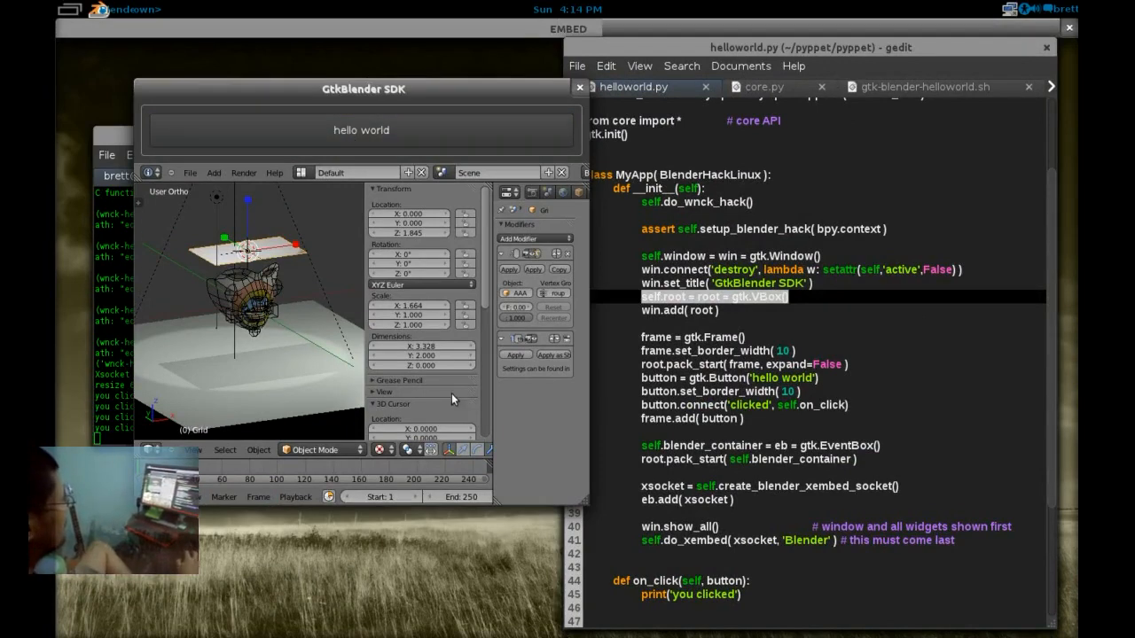
mouse_move(701, 344)
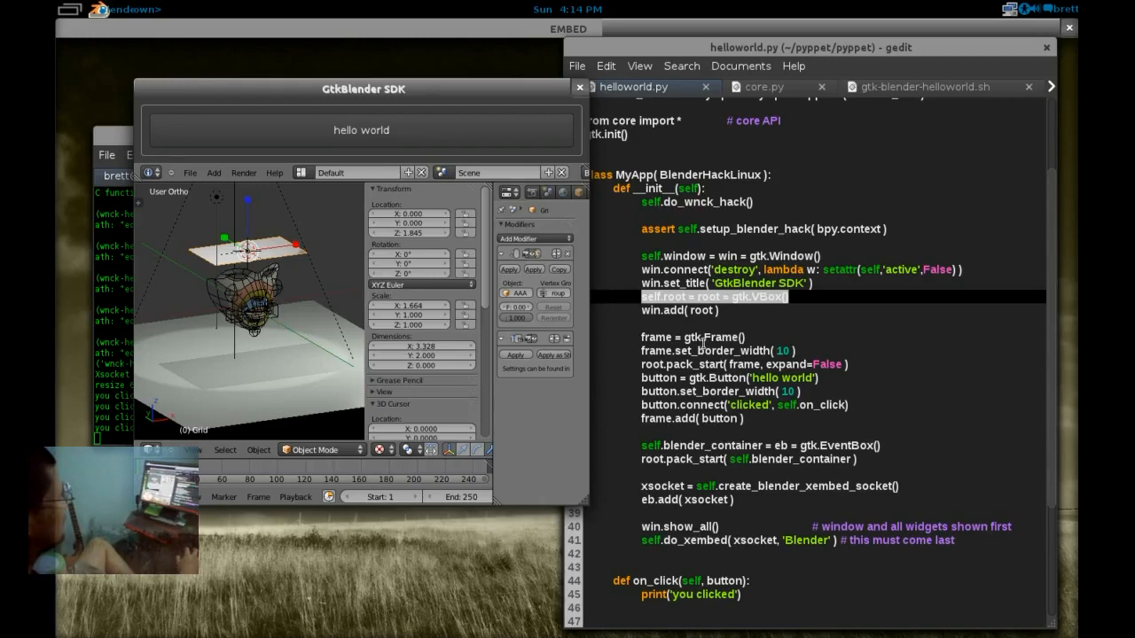
mouse_move(192, 170)
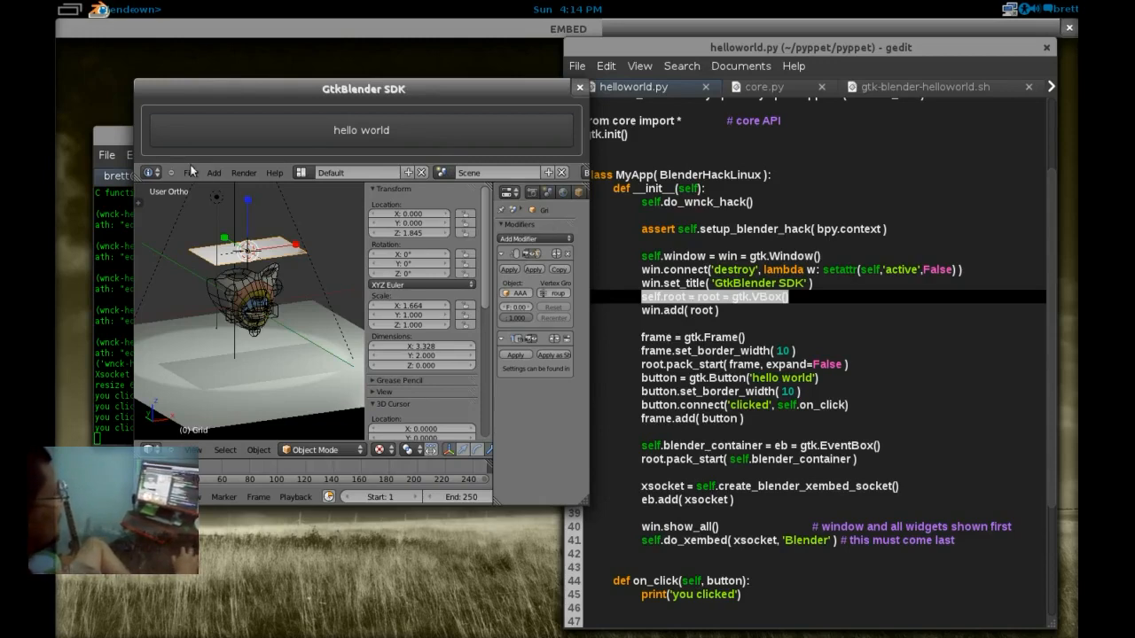
mouse_move(677, 352)
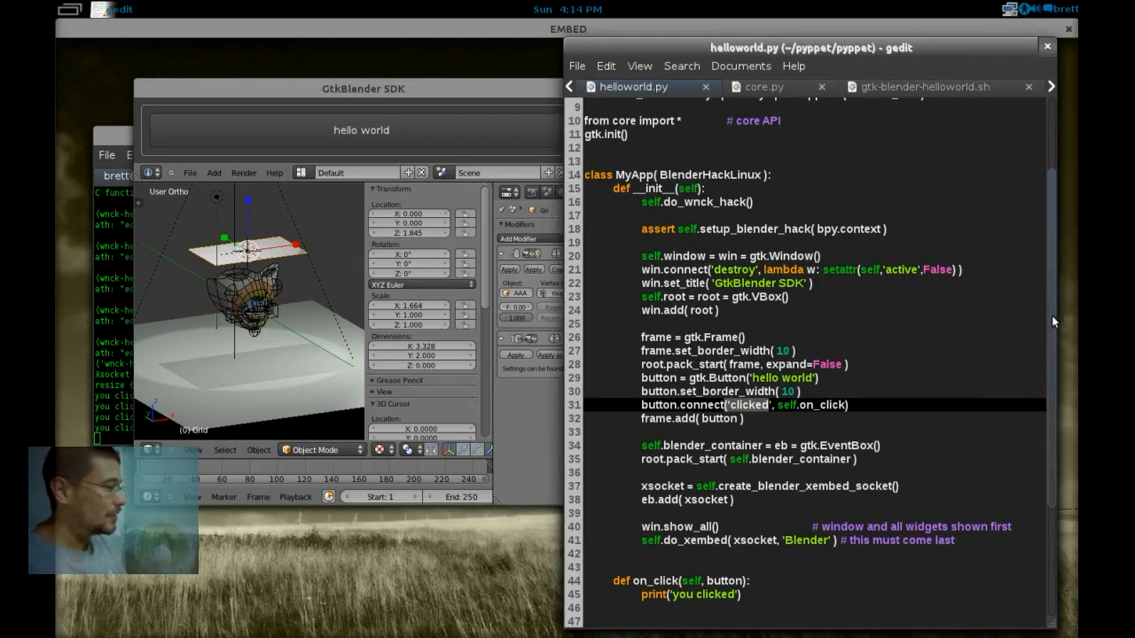
- Scroll to line 23 and change self.root = root = gtk.VBox() to gtk.HBox()
scroll("down", 3)
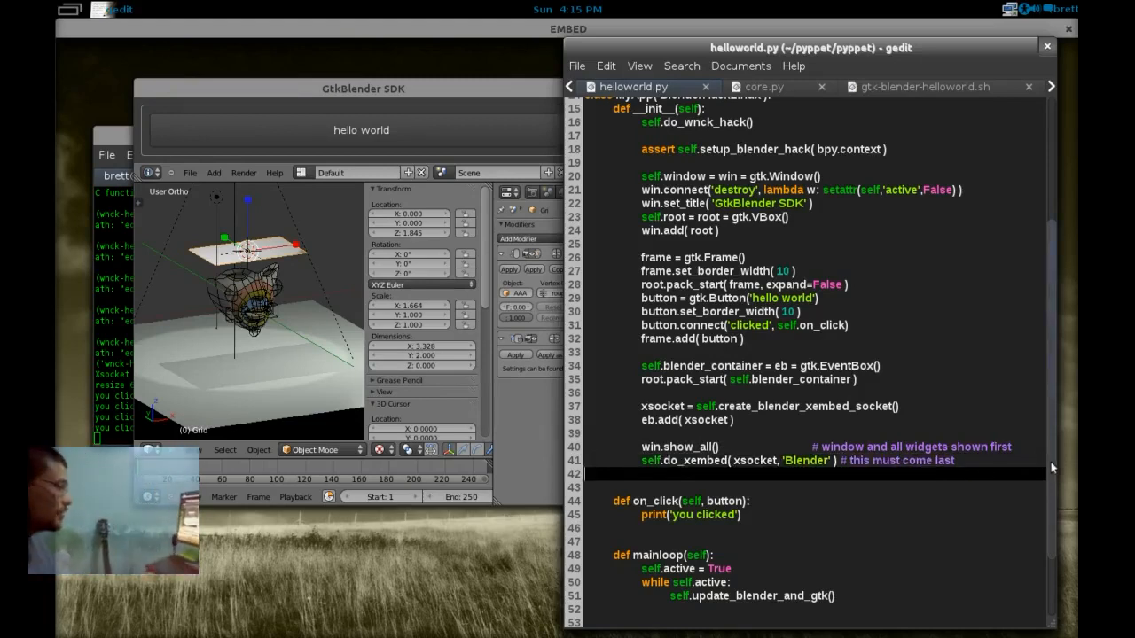
scroll("down", 3)
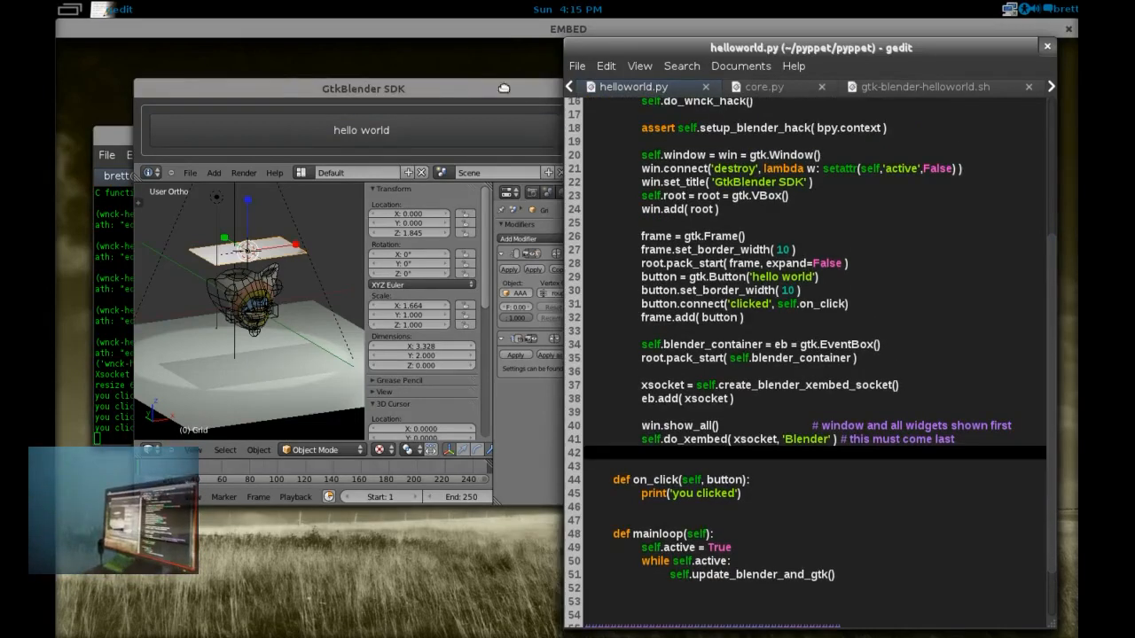
scroll("up", 3)
type("H")
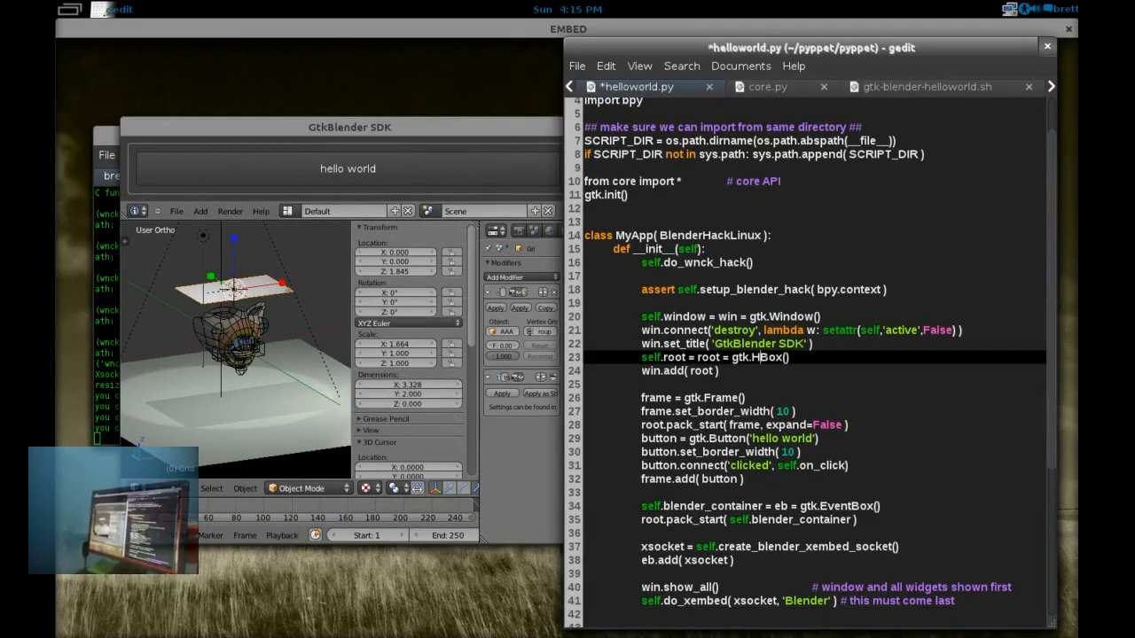
- Relaunch gtk-blender-helloworld.sh and click hello world in the new side-by-side layout
left_click(577, 66)
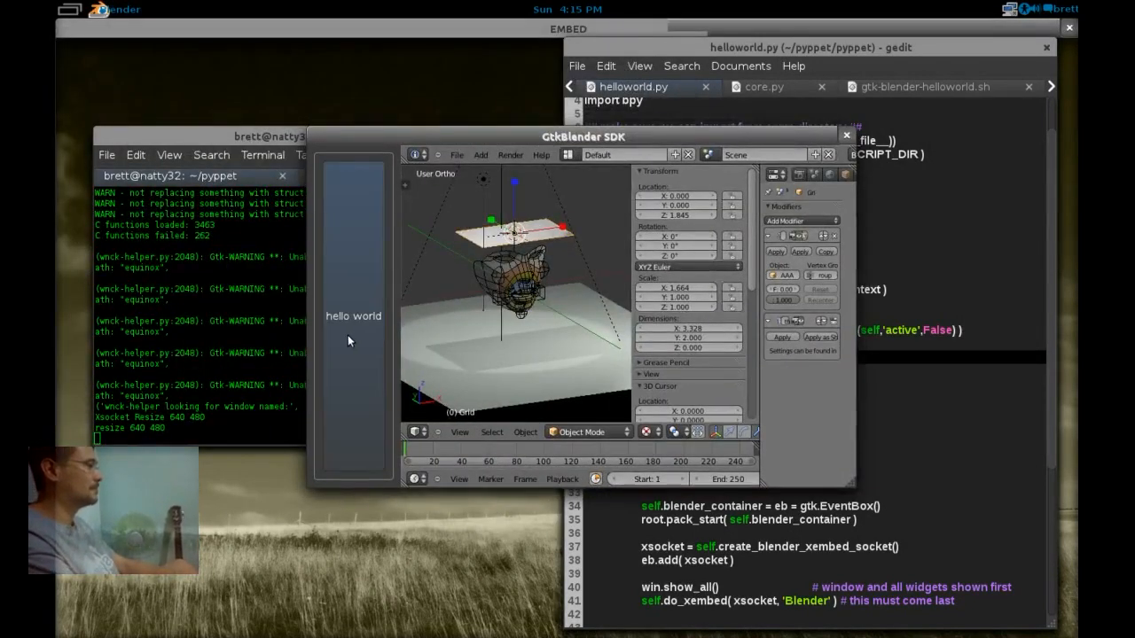
left_click(352, 355)
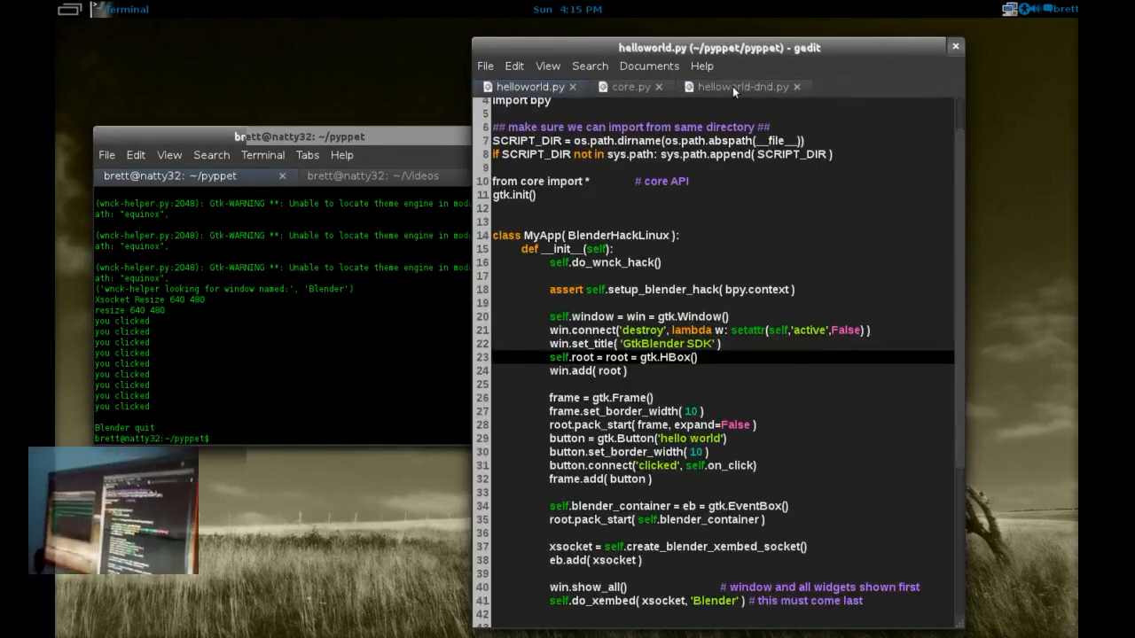
- Read helloworld-dnd.py's drag source, drop destination and on_drop handler code
left_click(743, 86)
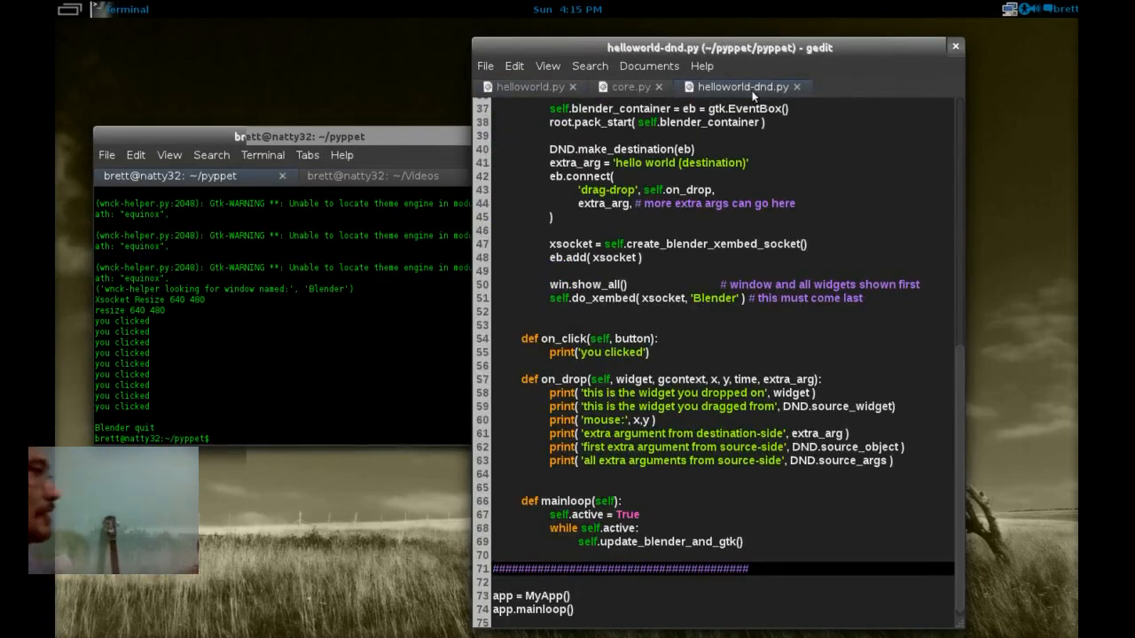
scroll("up", 3)
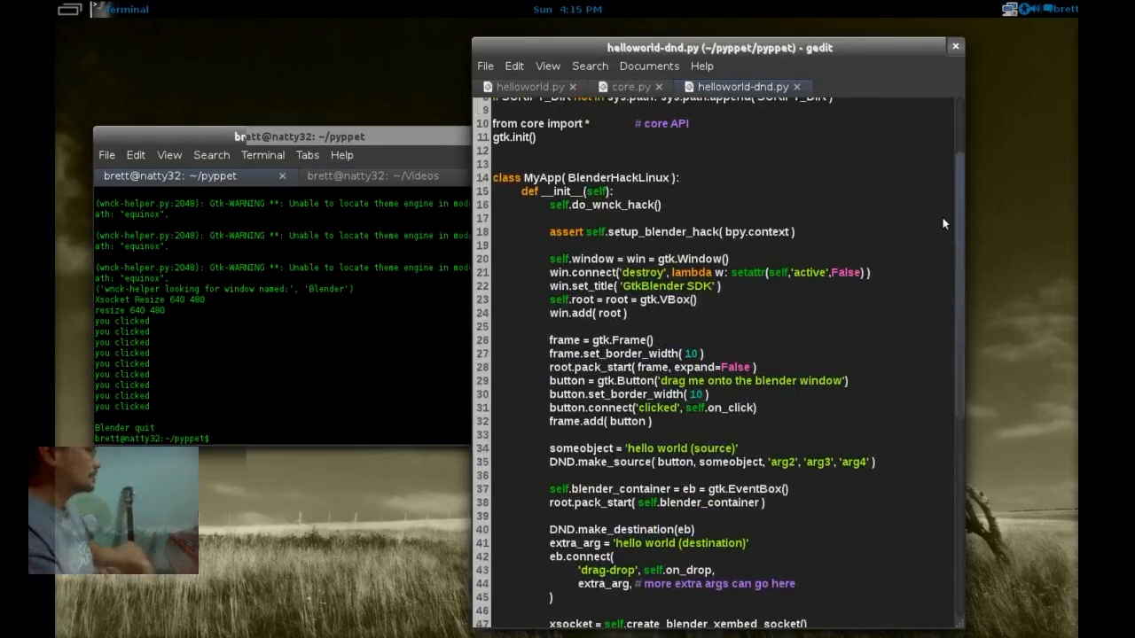
scroll("down", 3)
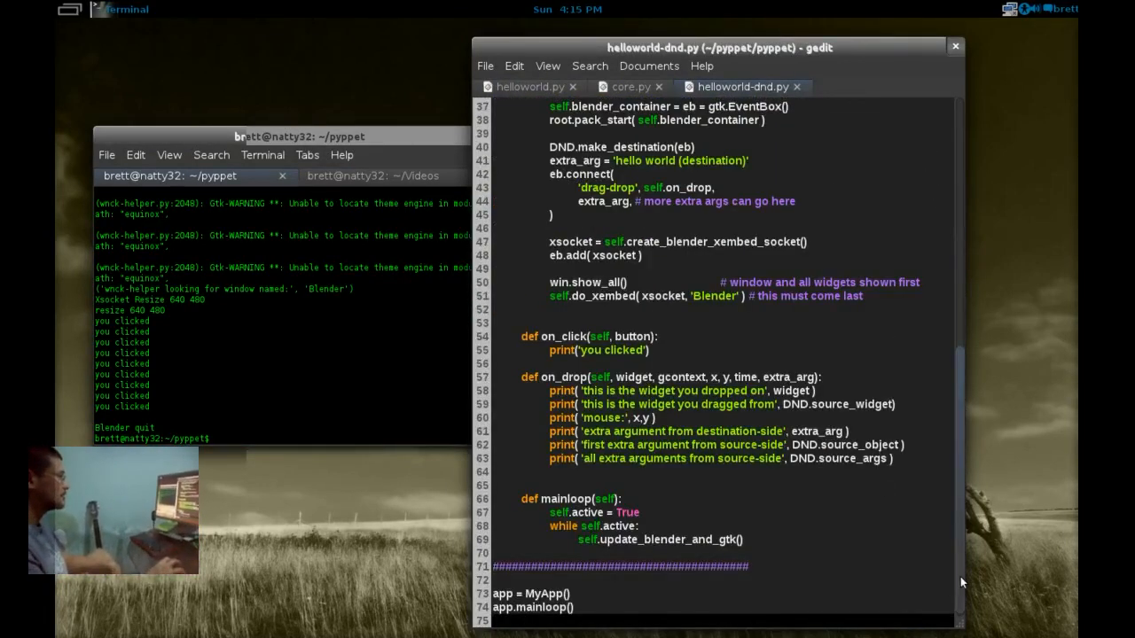
scroll("up", 3)
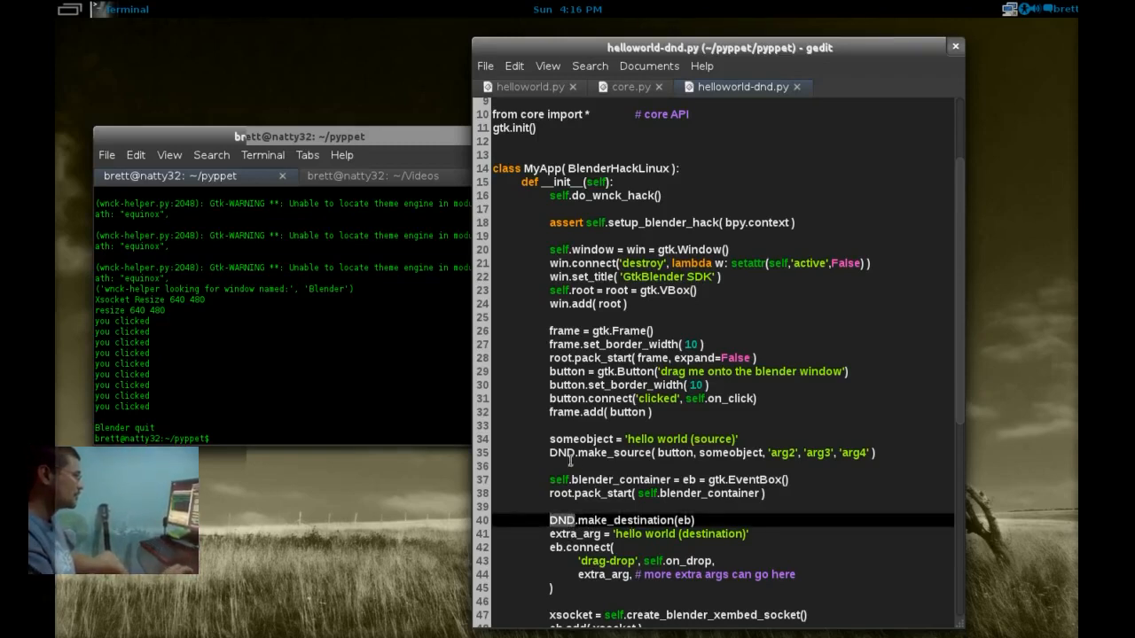
mouse_move(951, 401)
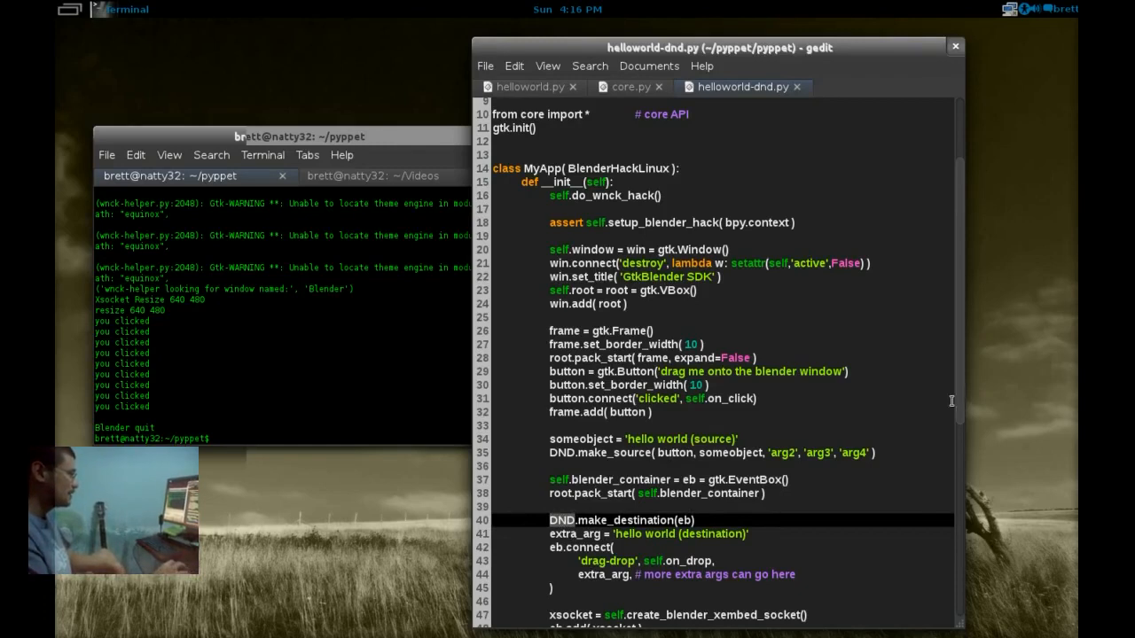
scroll("down", 3)
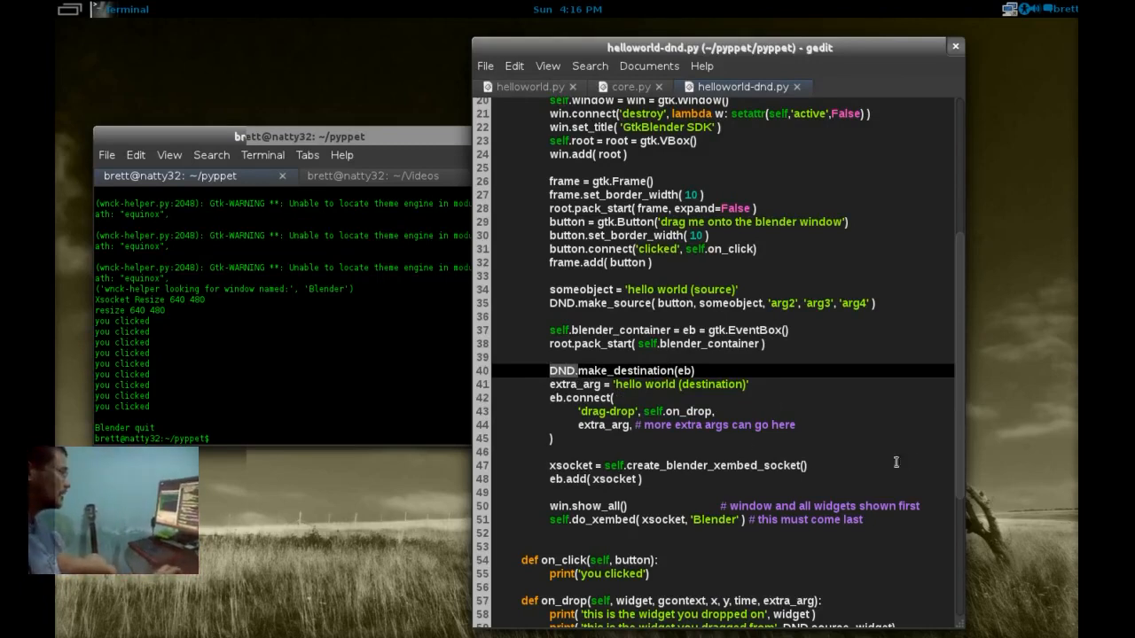
scroll("down", 3)
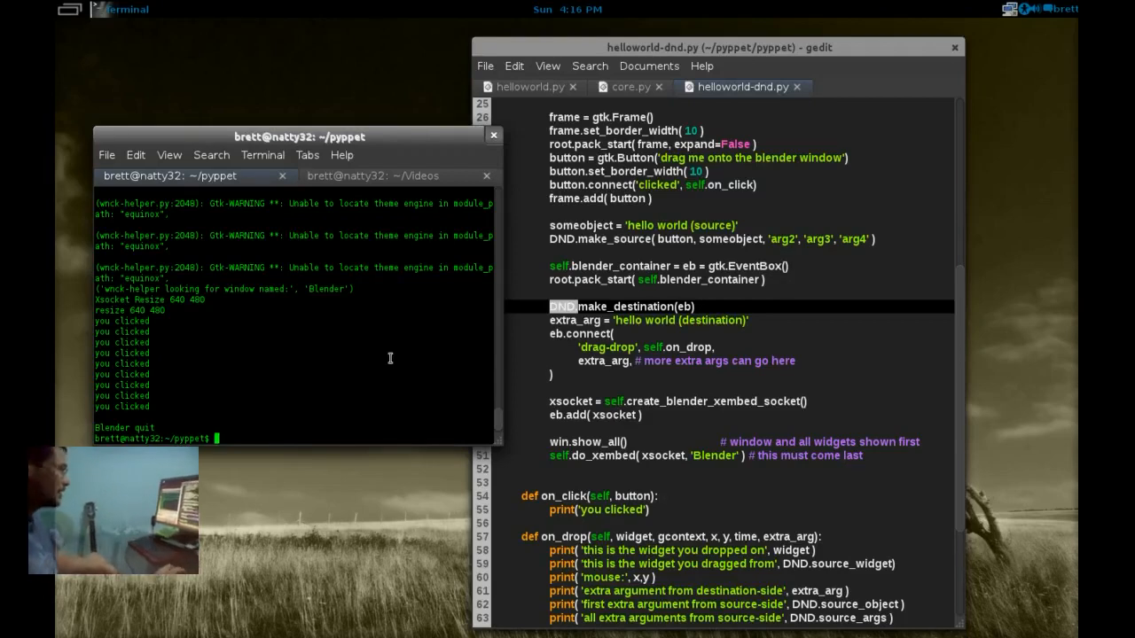
- Run ./gtk-blender-helloworld-dnd.sh, drop the 'drag me' button onto Blender, and find on_drop in gedit
type("./g")
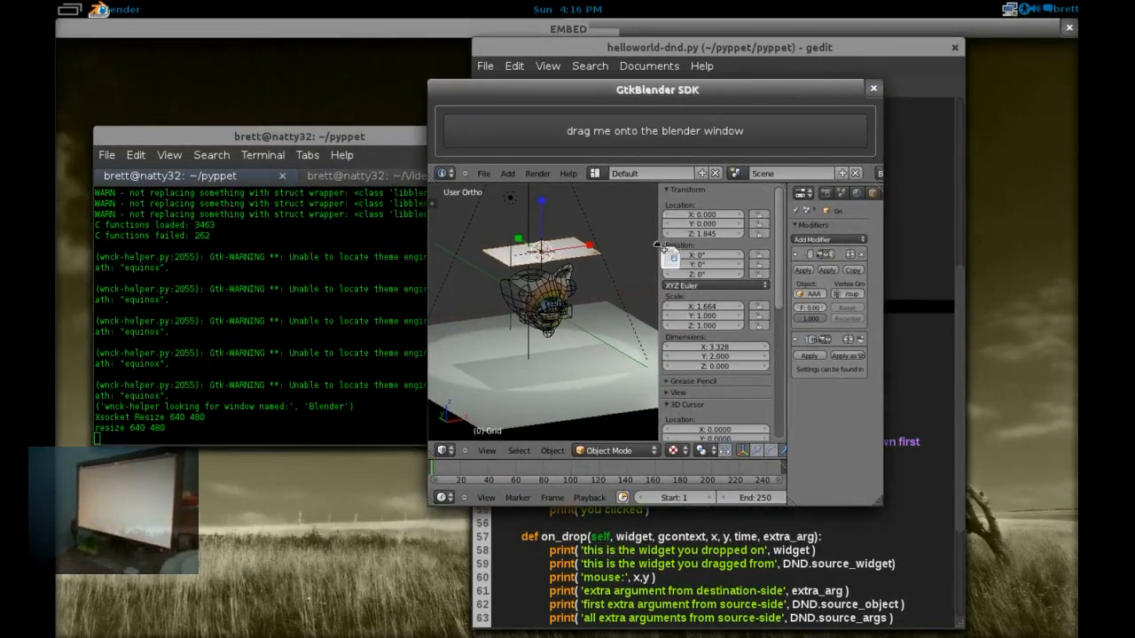
left_click_drag(654, 130, 603, 278)
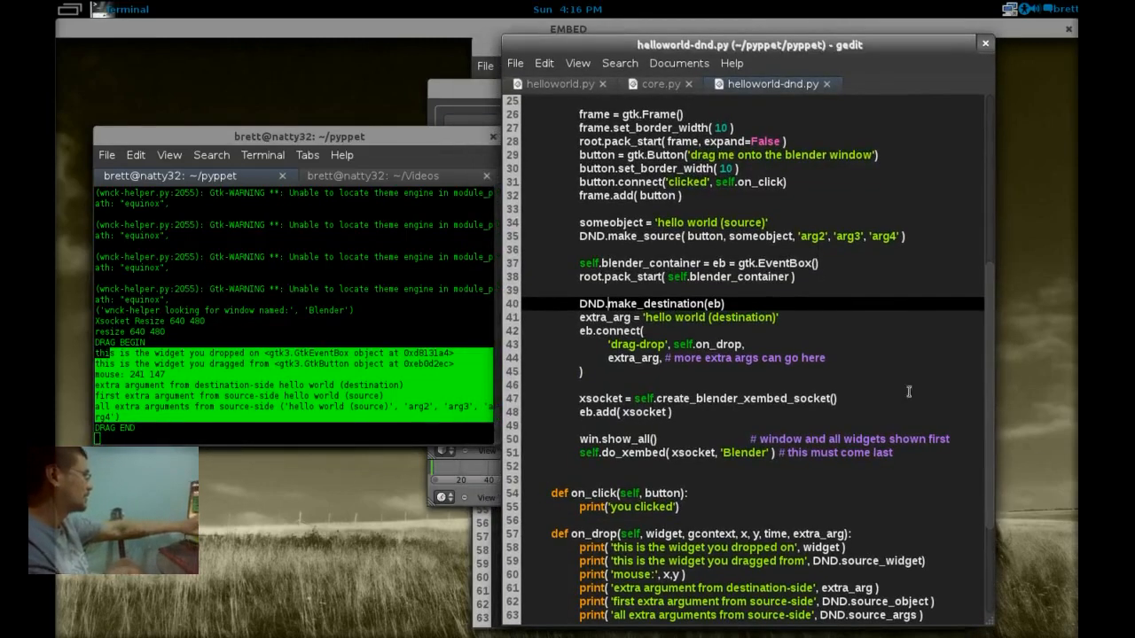
scroll("down", 3)
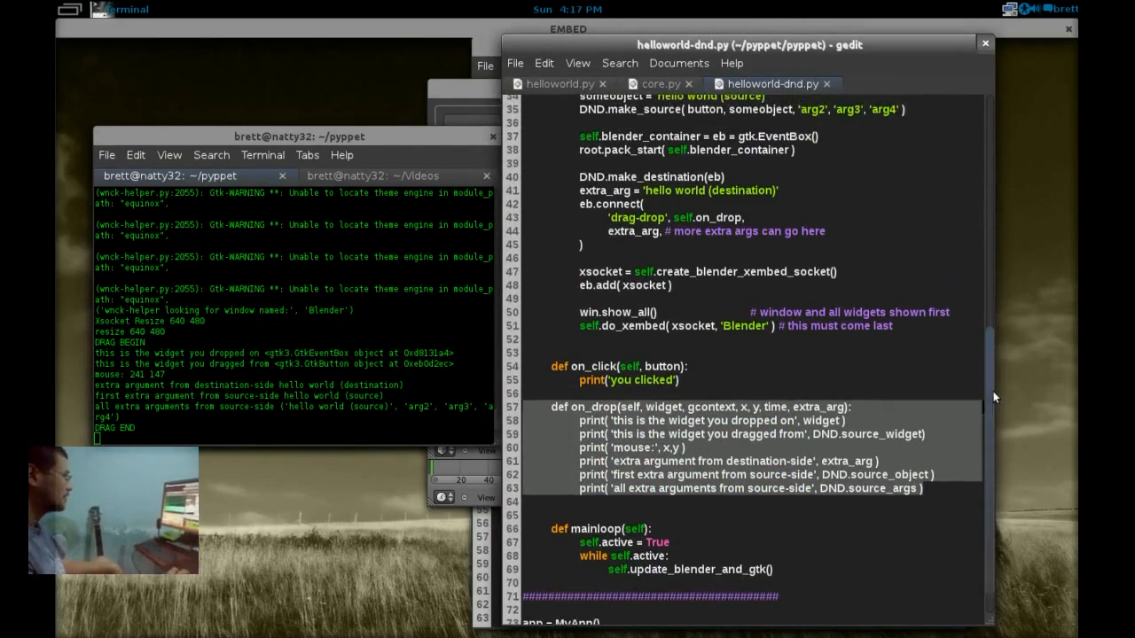
scroll("up", 3)
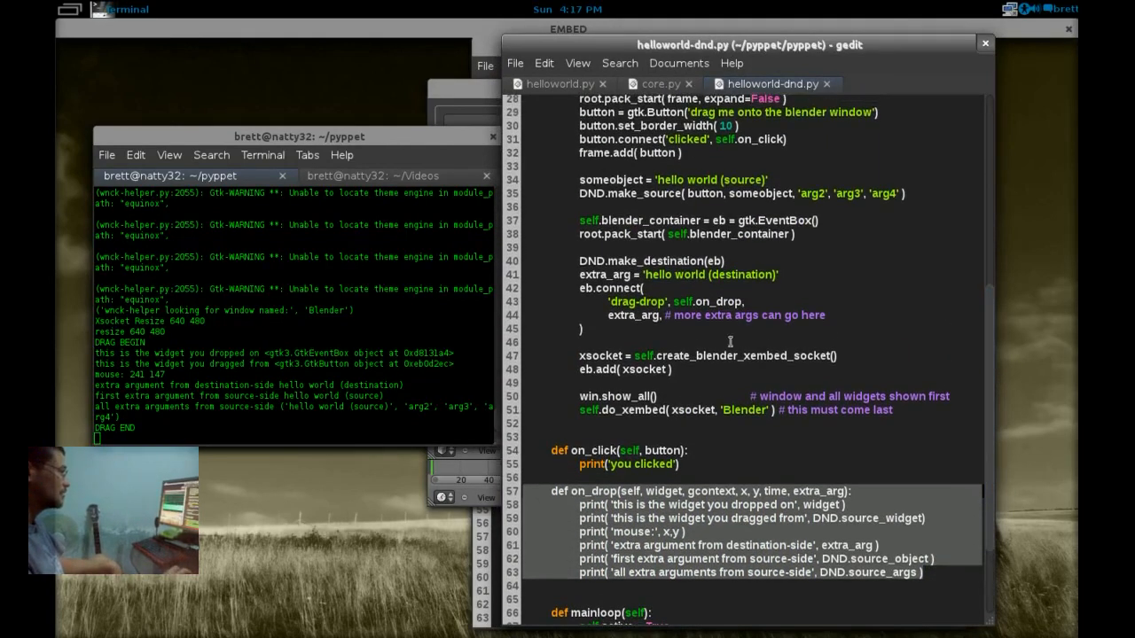
left_click(624, 260)
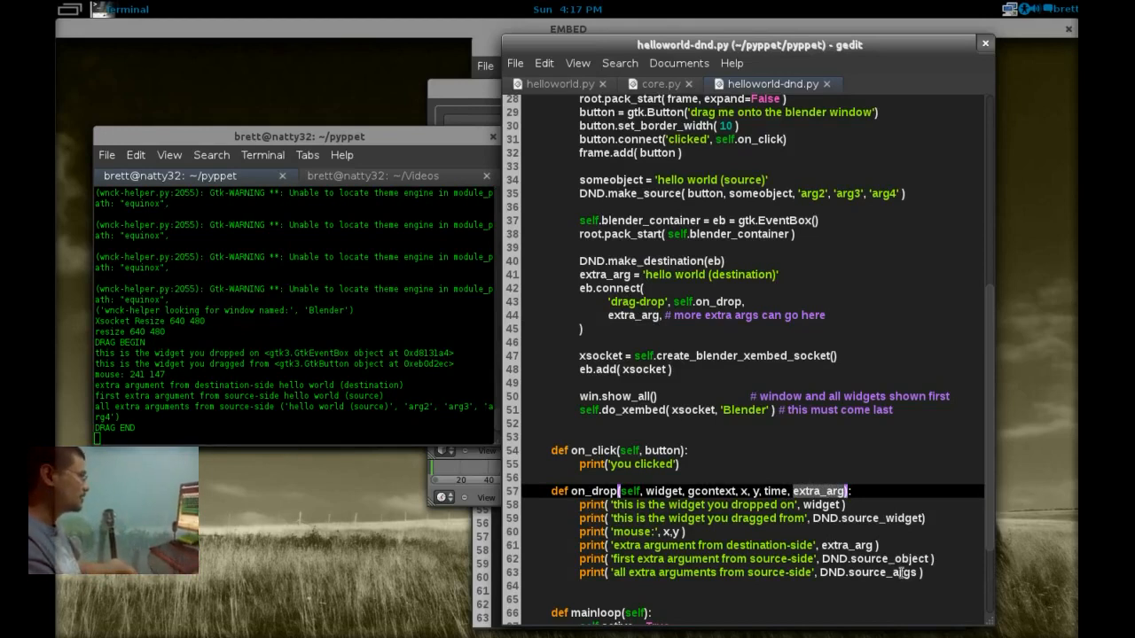
mouse_move(713, 294)
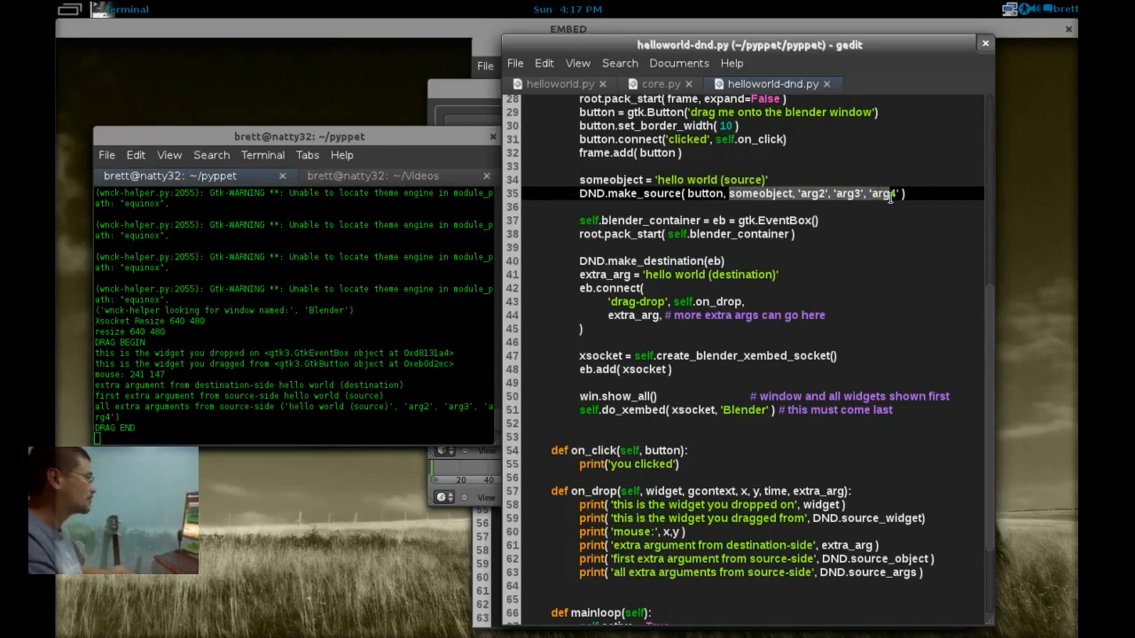
mouse_move(864, 304)
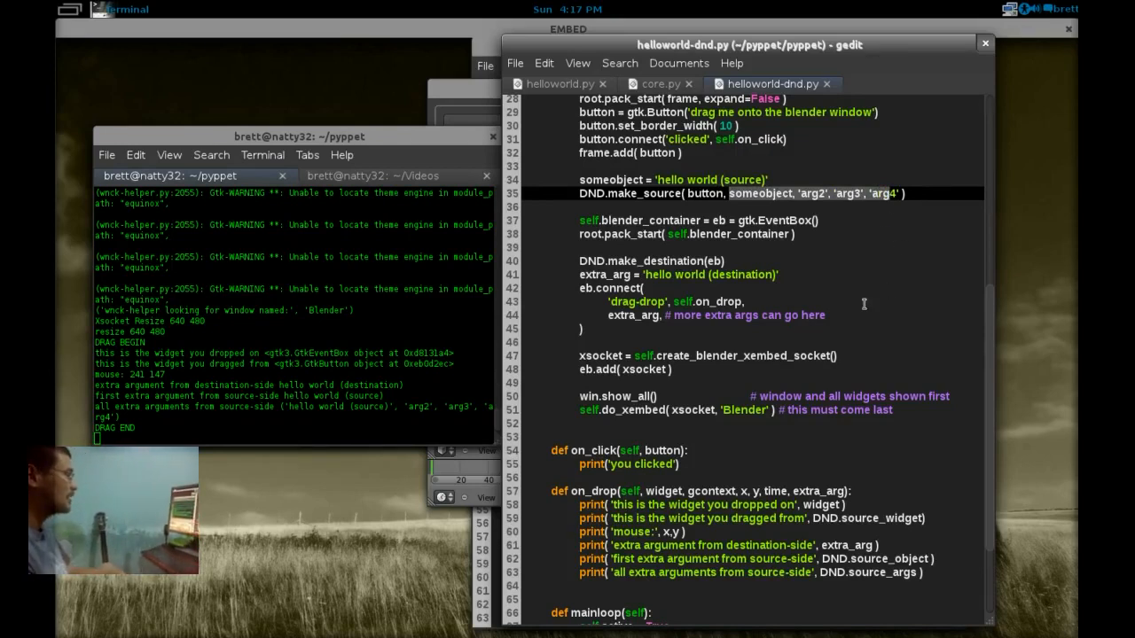
mouse_move(638, 316)
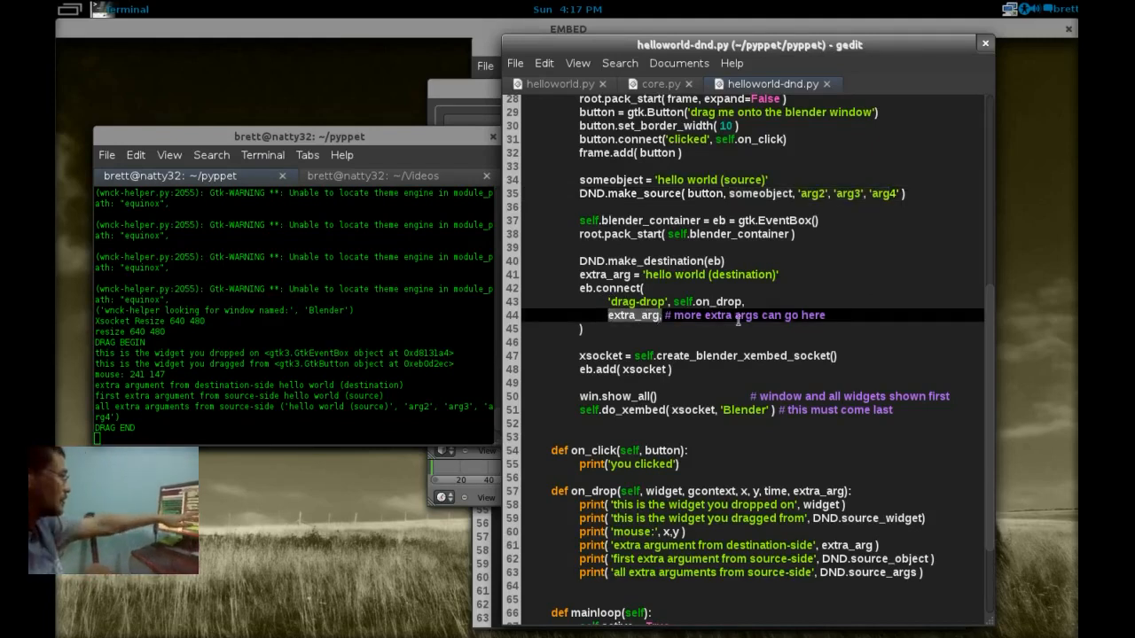
left_click(825, 491)
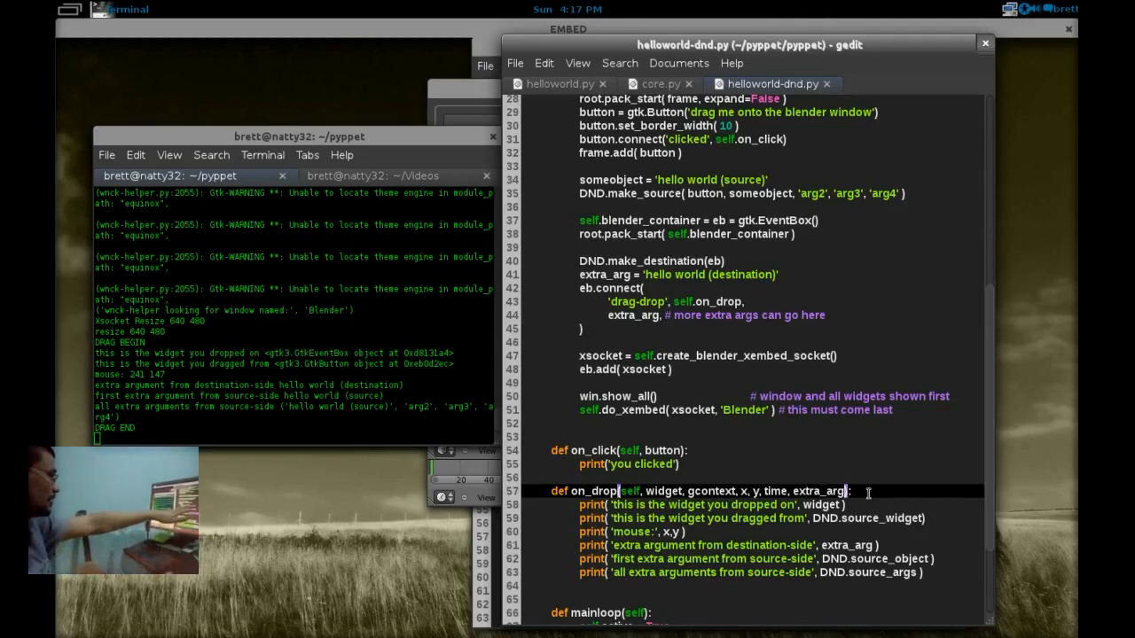
scroll("down", 3)
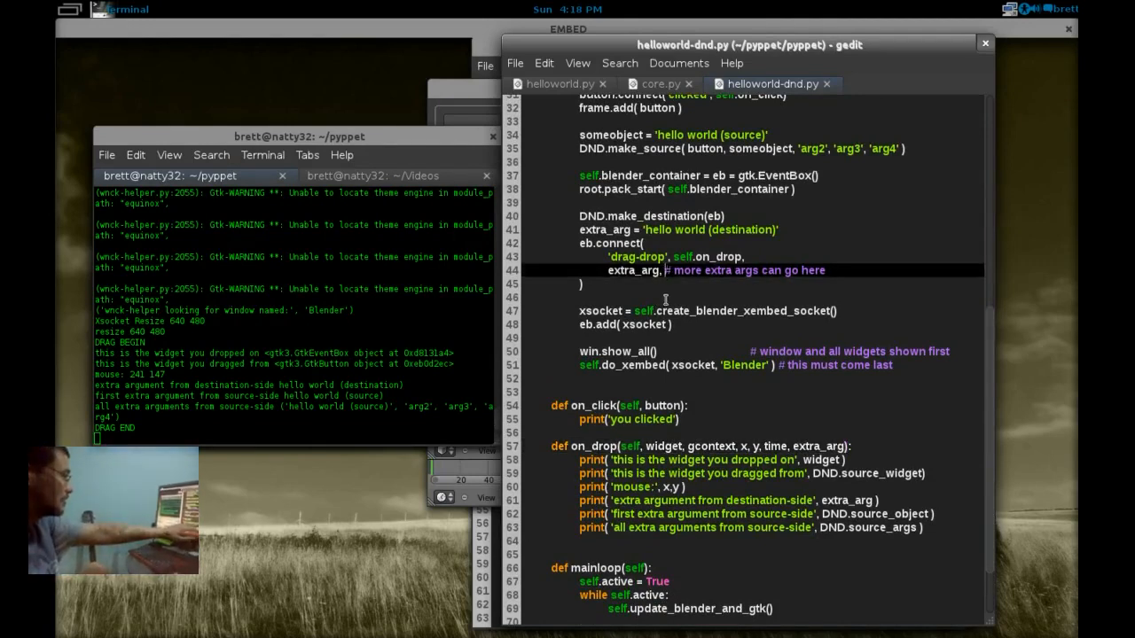
- Add 'another arg' as a second connect argument after extra_arg
type("xxx")
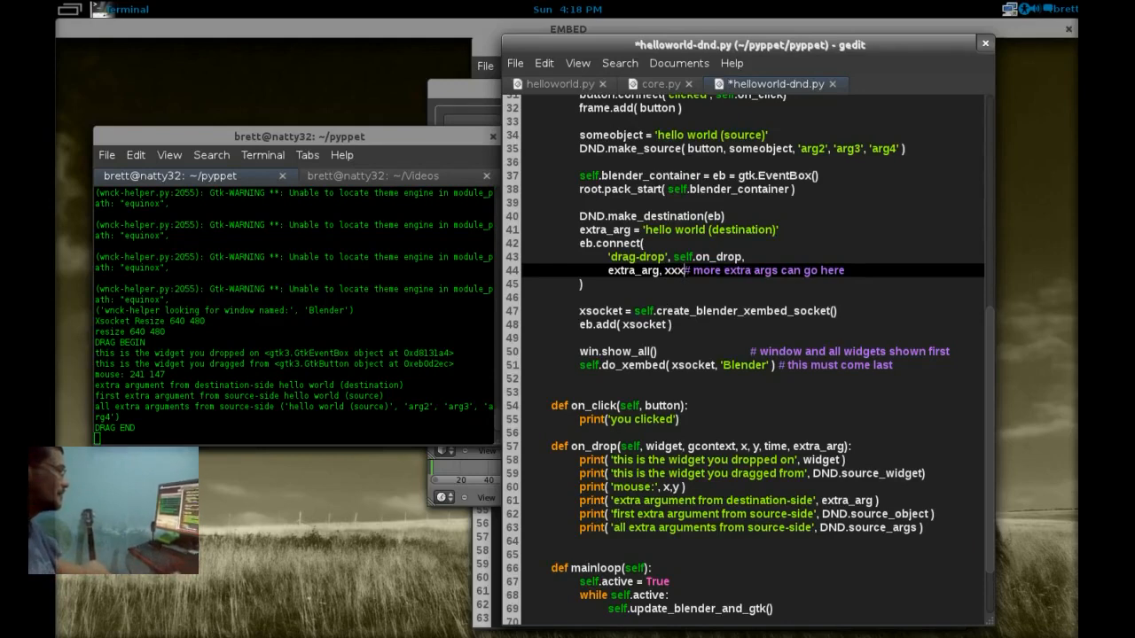
key("BackSpace")
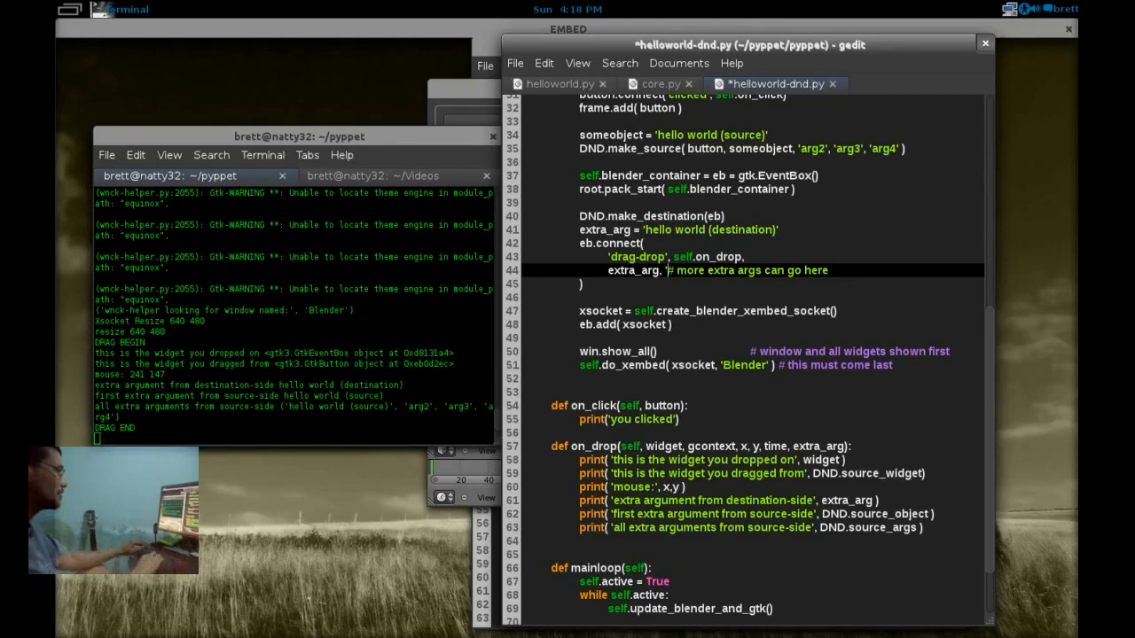
type("'anto")
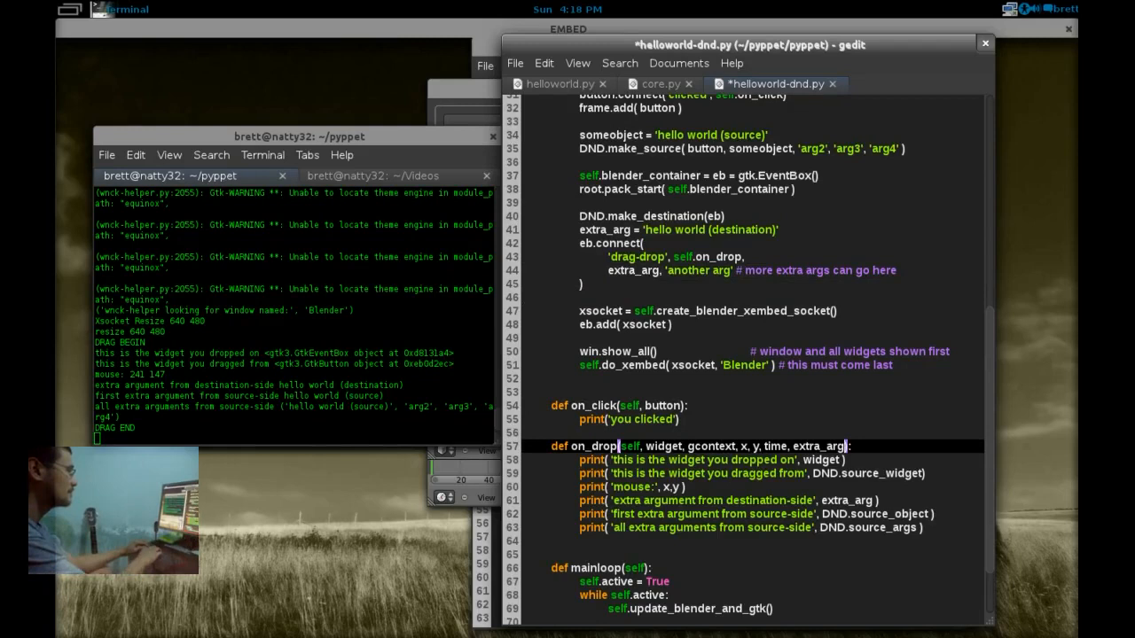
- Add an xxx parameter to on_drop, print('ANOTHER ARG', xxx), and save the script
type("xxx")
left_click(753, 541)
type("print(")
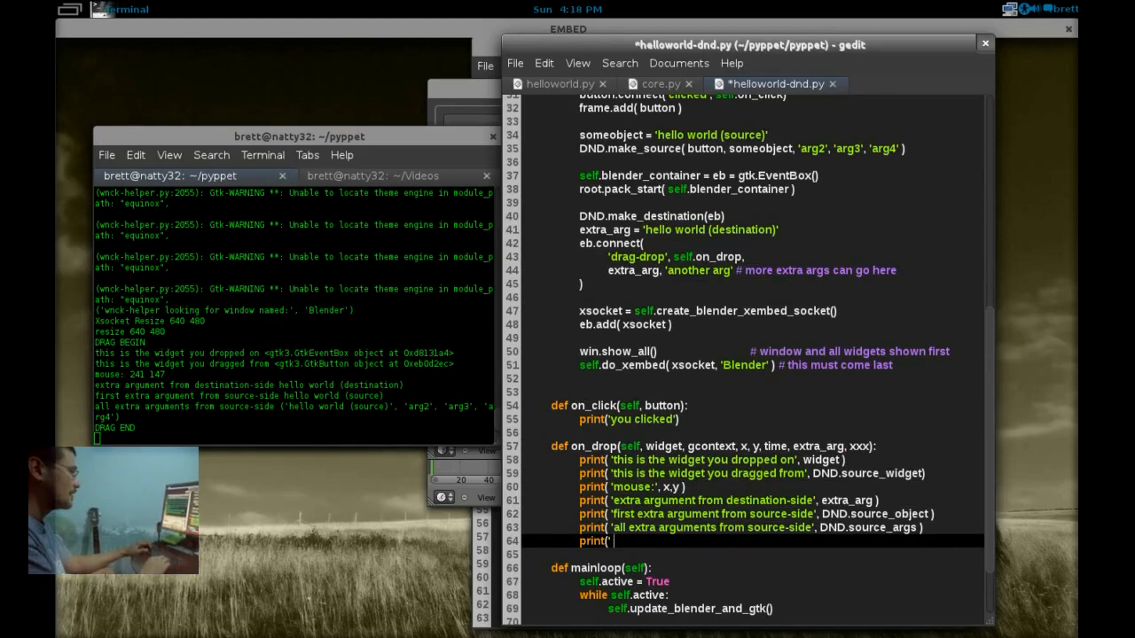
type("'ANO")
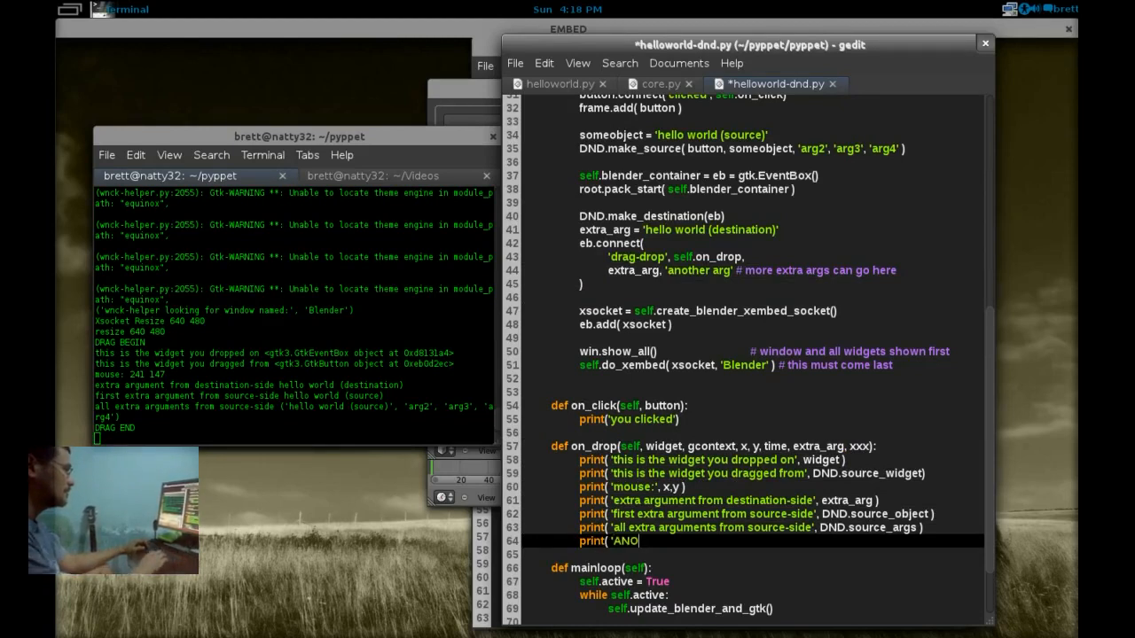
type("THER ARG', xxx")
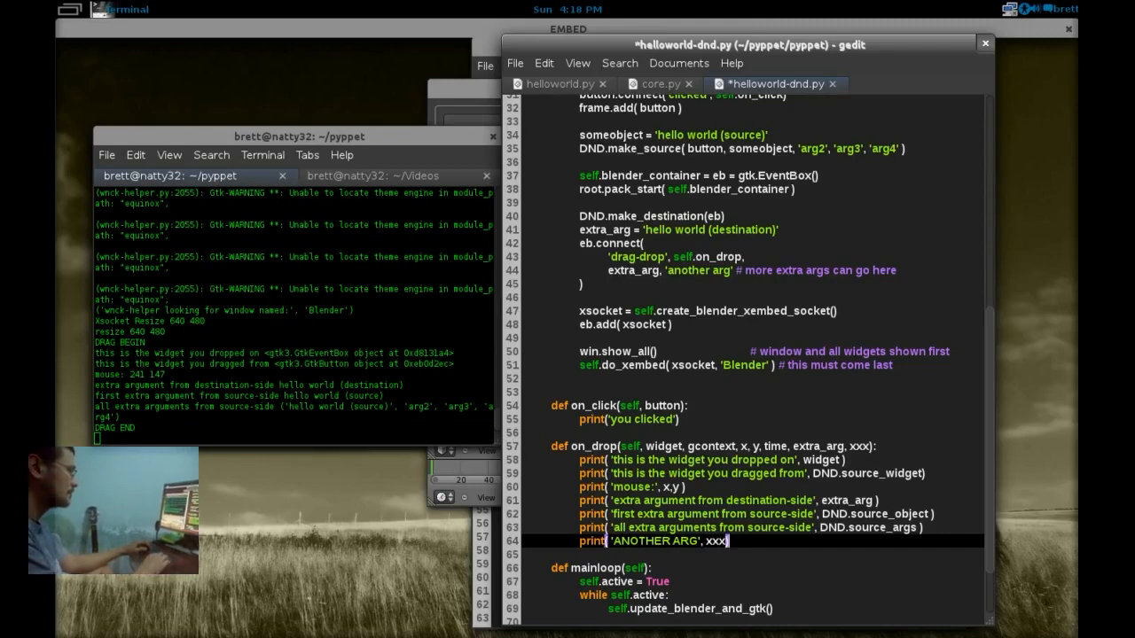
left_click(515, 63)
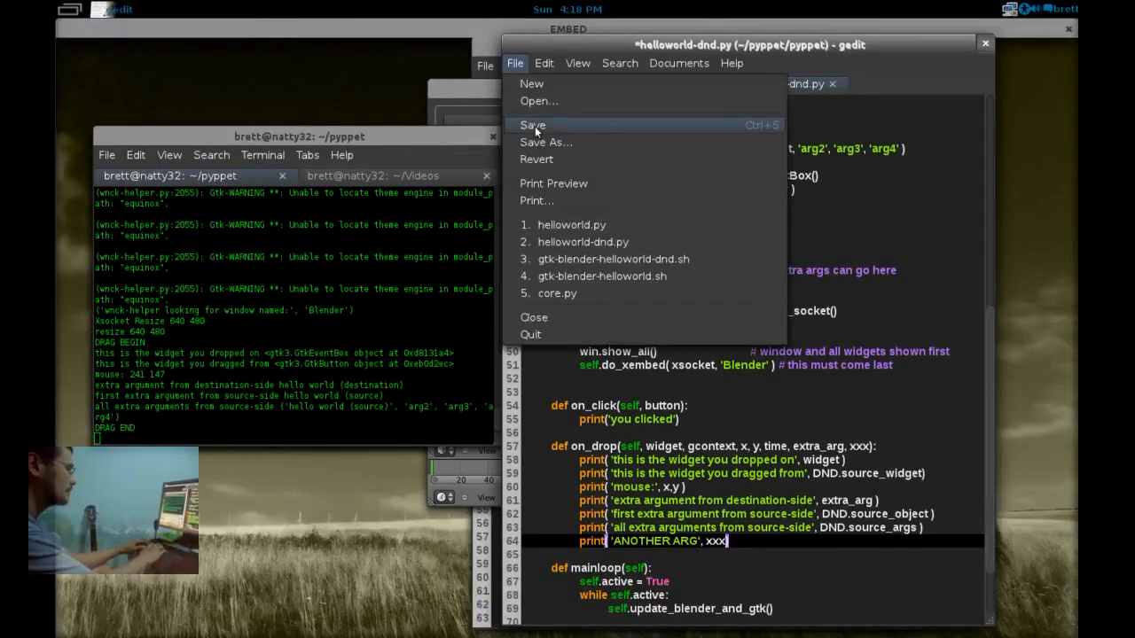
left_click(532, 124)
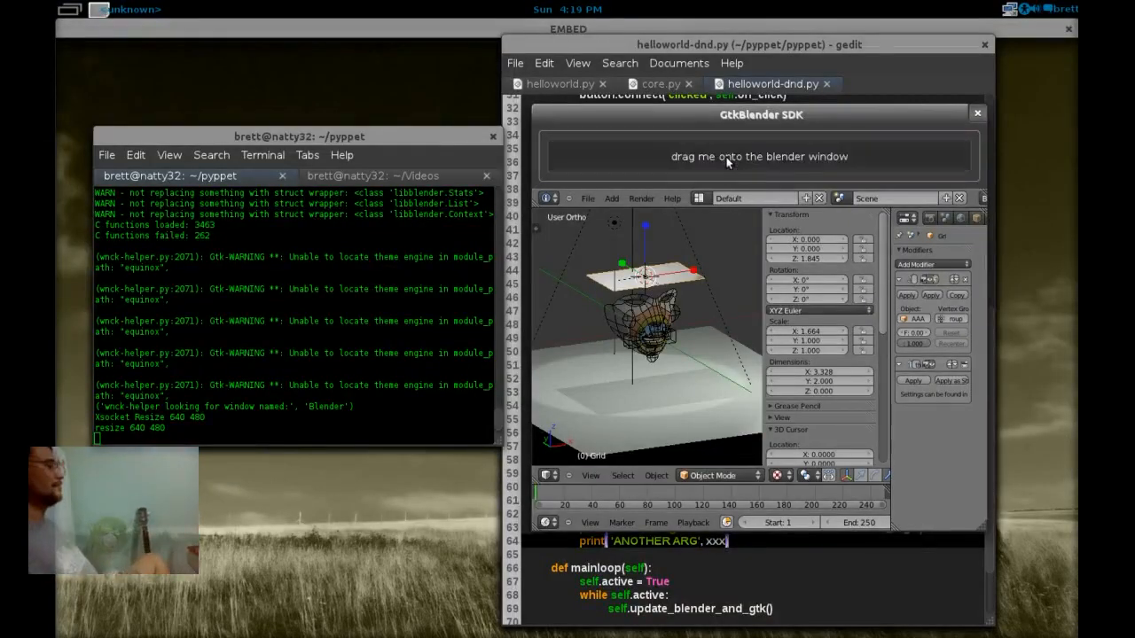
- Drop the button onto Blender to log 'ANOTHER ARG another arg', then select xxx in gedit
left_click_drag(759, 156, 647, 337)
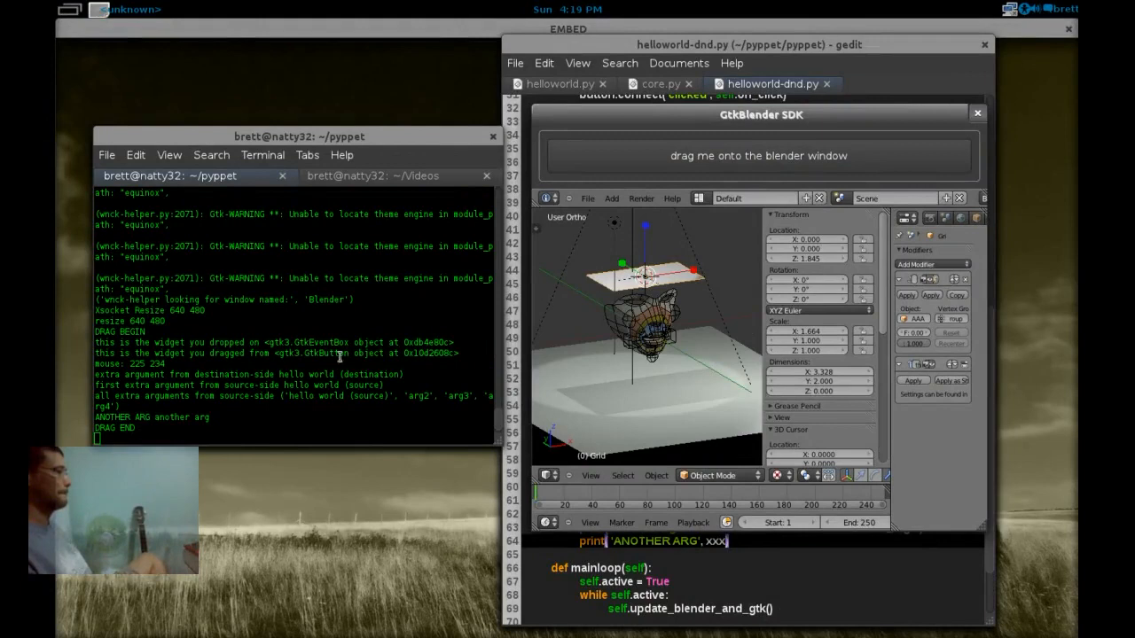
double_click(124, 417)
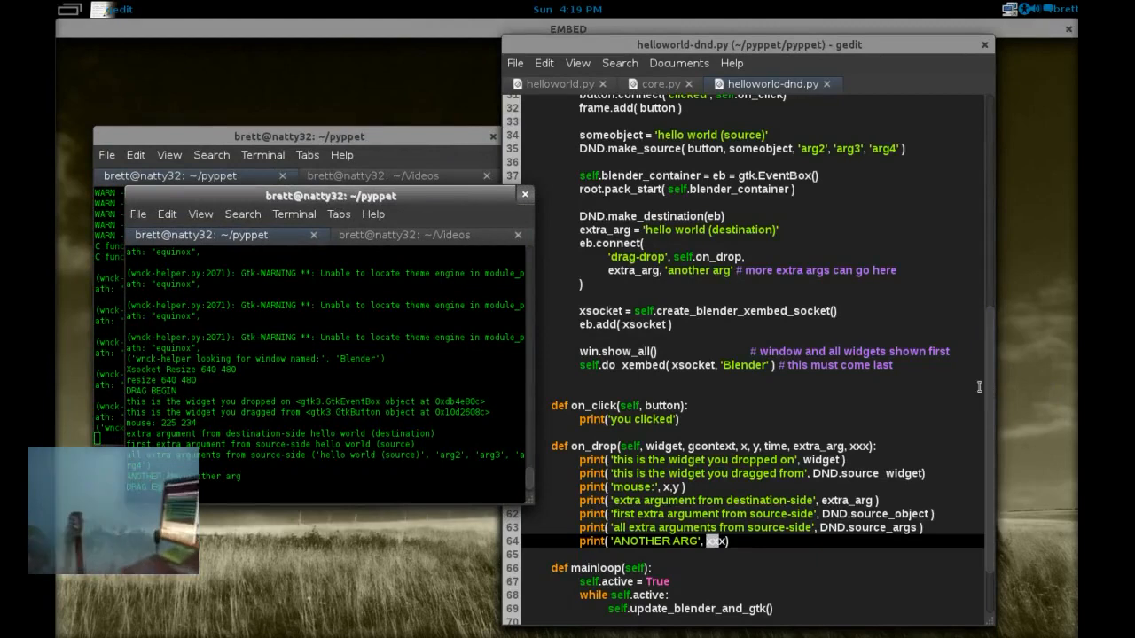
- Highlight MyApp's BlenderHackLinux base class in helloworld.py, then return to core.py
scroll("up", 3)
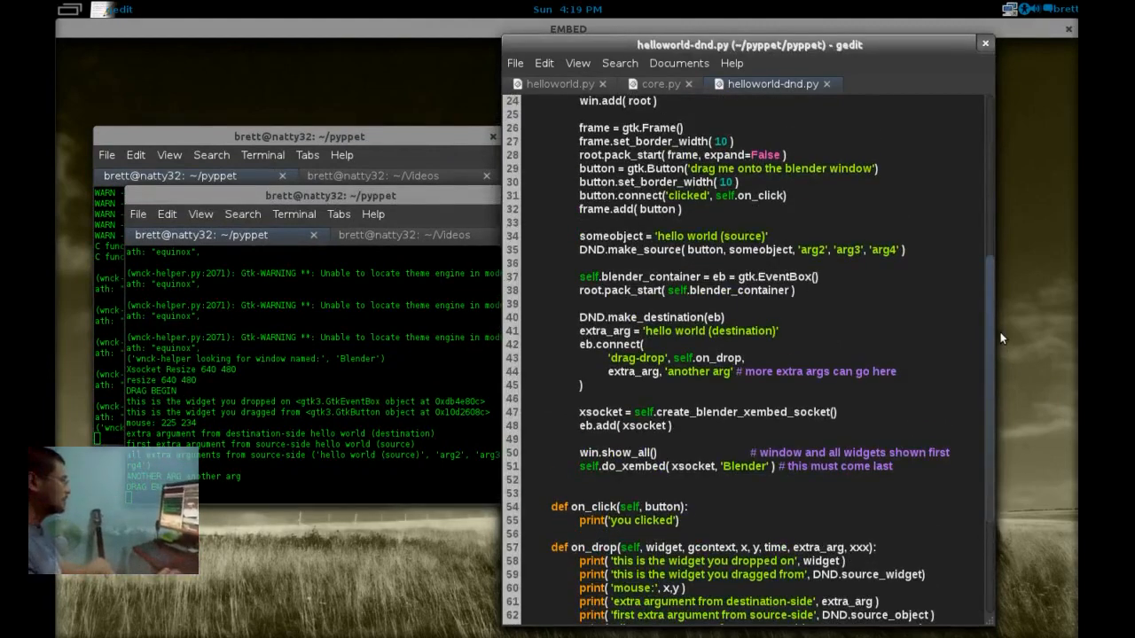
scroll("up", 3)
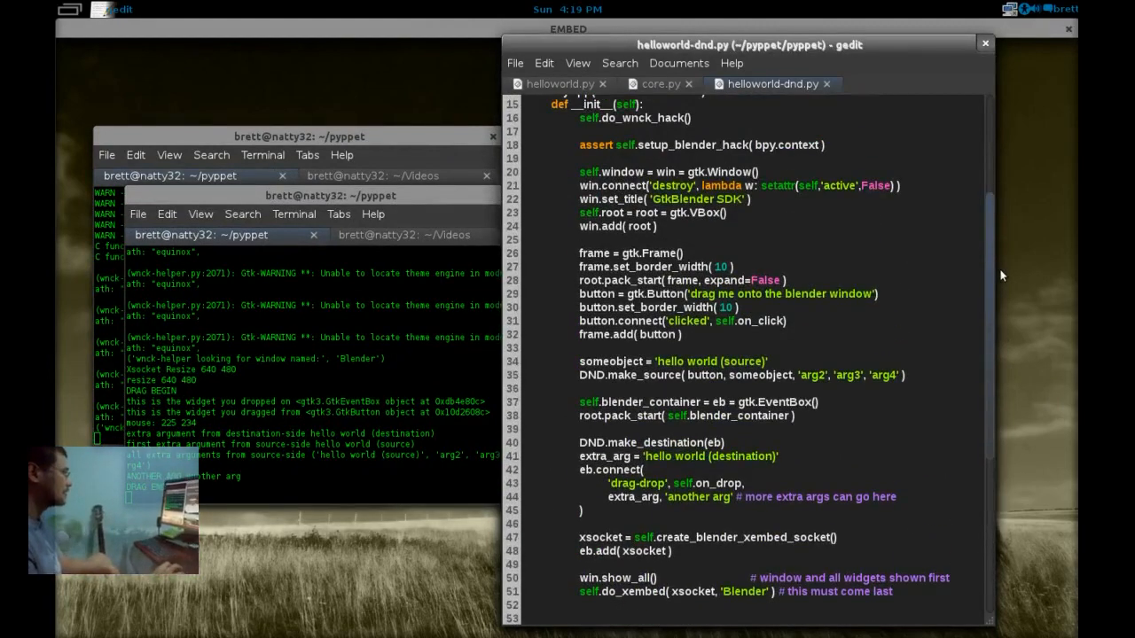
scroll("down", 3)
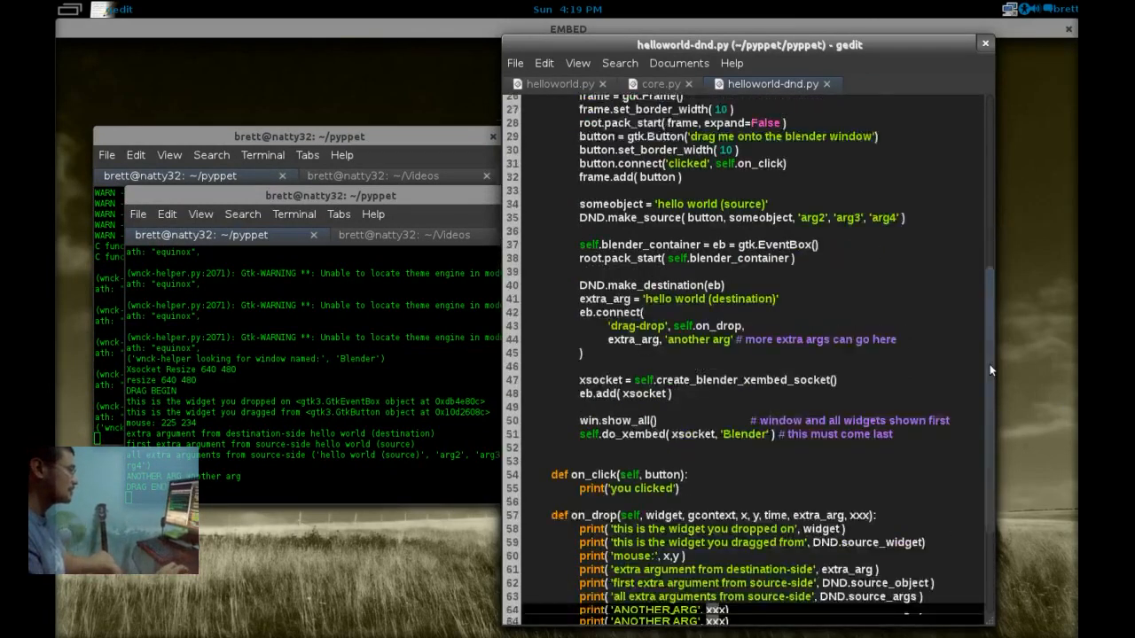
scroll("down", 3)
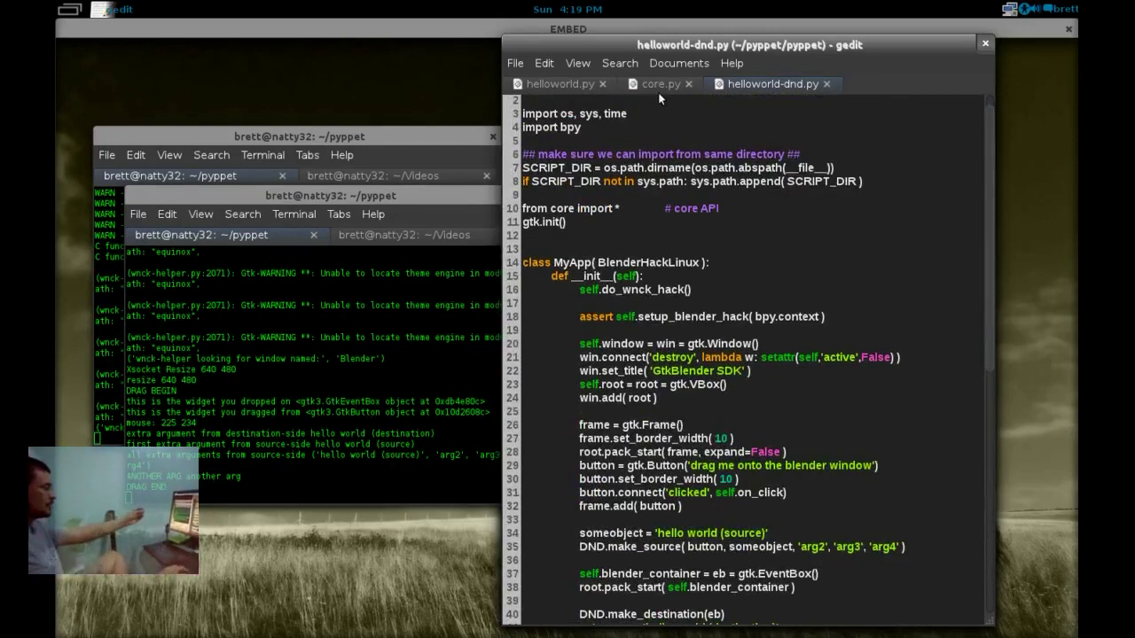
left_click(661, 84)
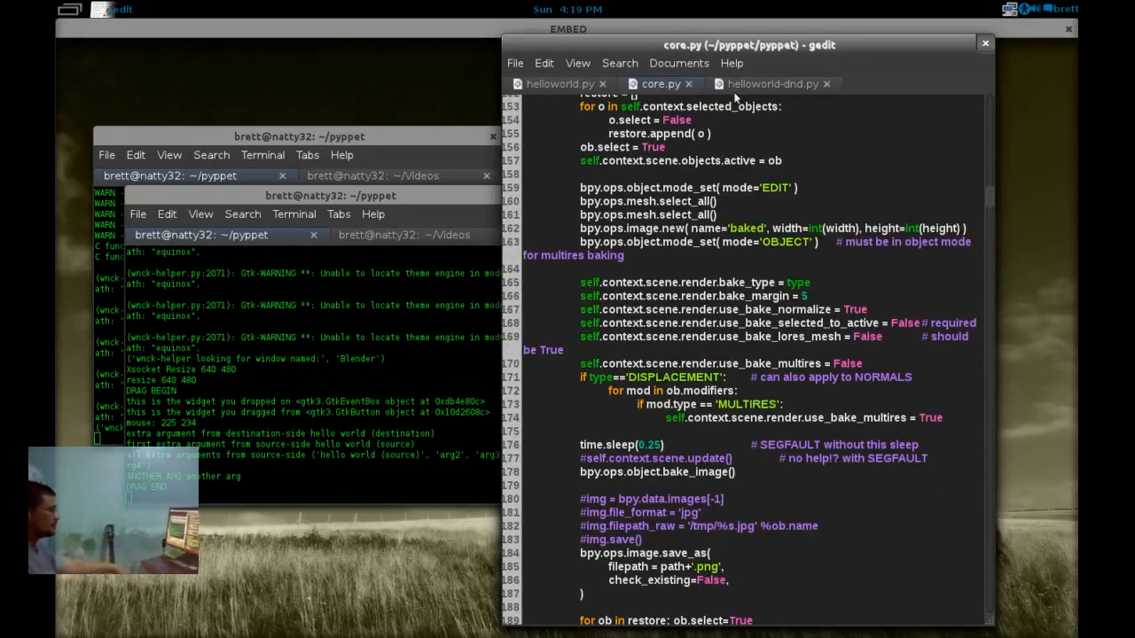
left_click(558, 83)
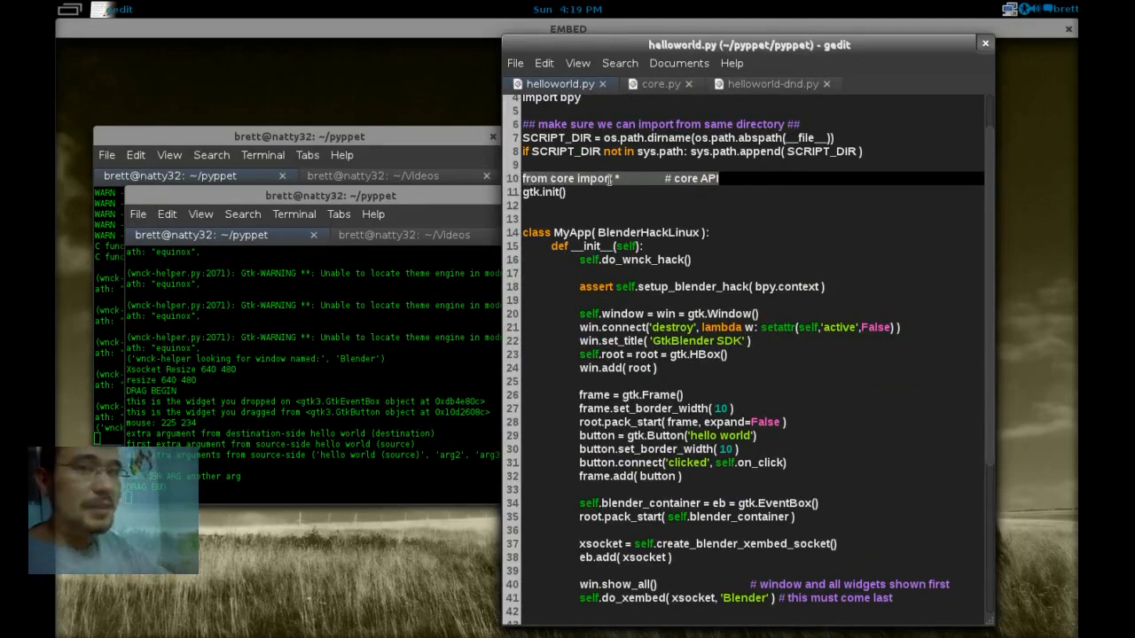
left_click(697, 233)
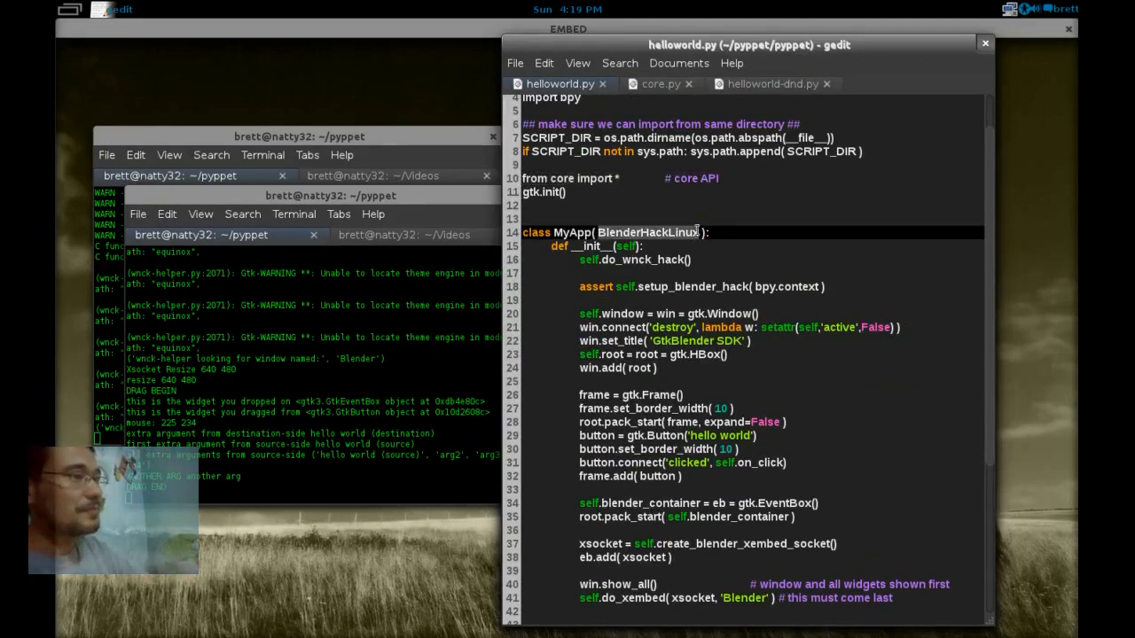
left_click(659, 84)
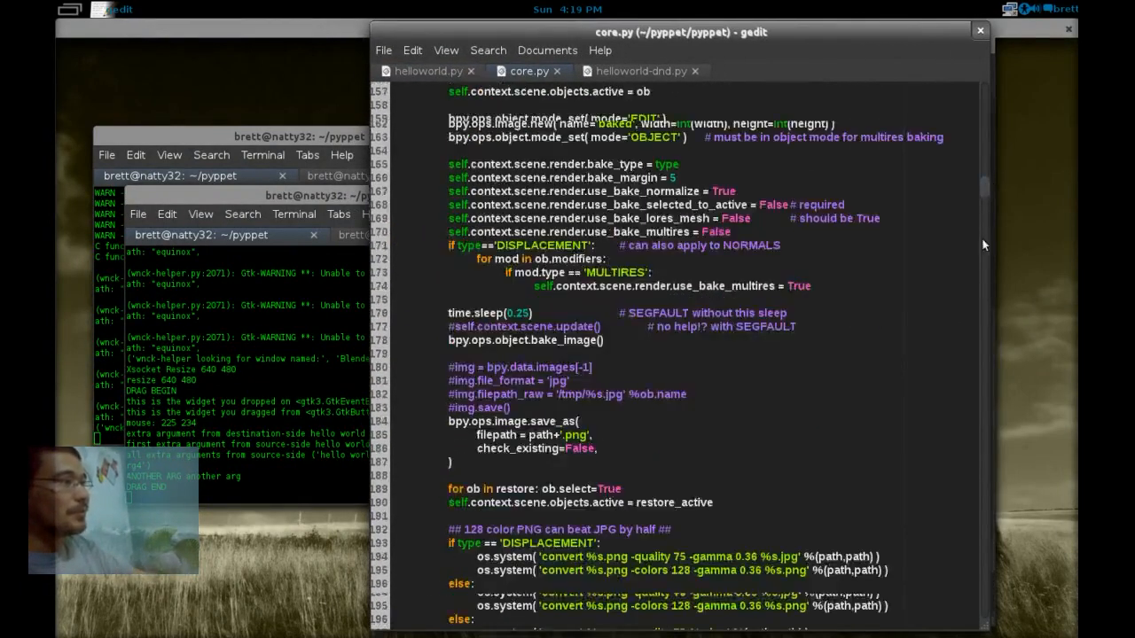
- Highlight 'import Blender' in core.py and scroll down to the BlenderHack class
scroll("down", 3)
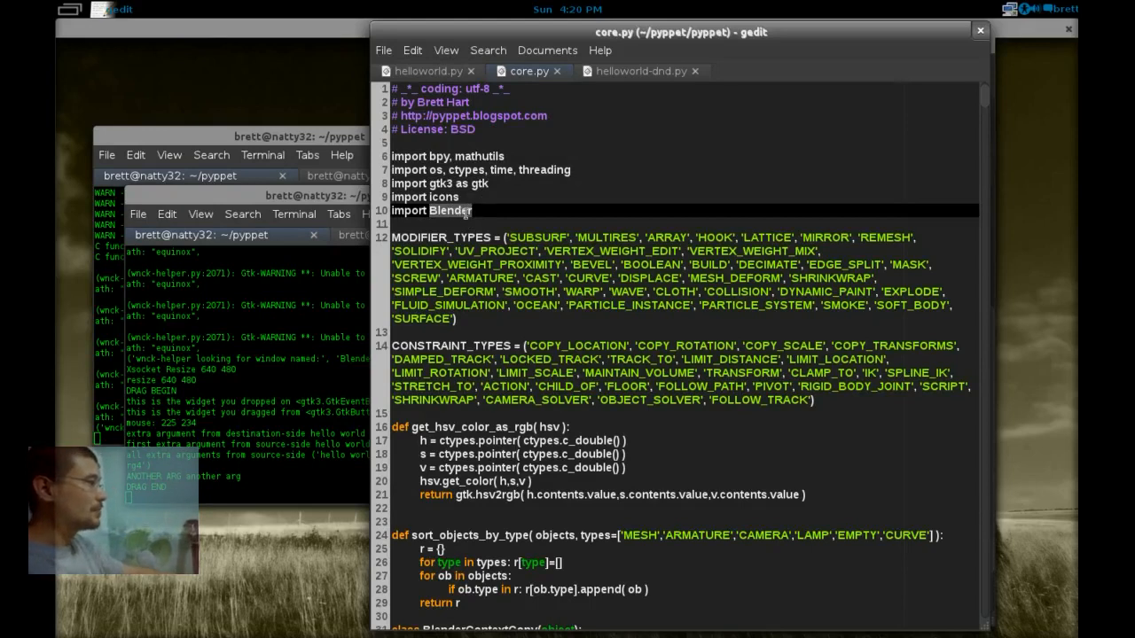
left_click(478, 210)
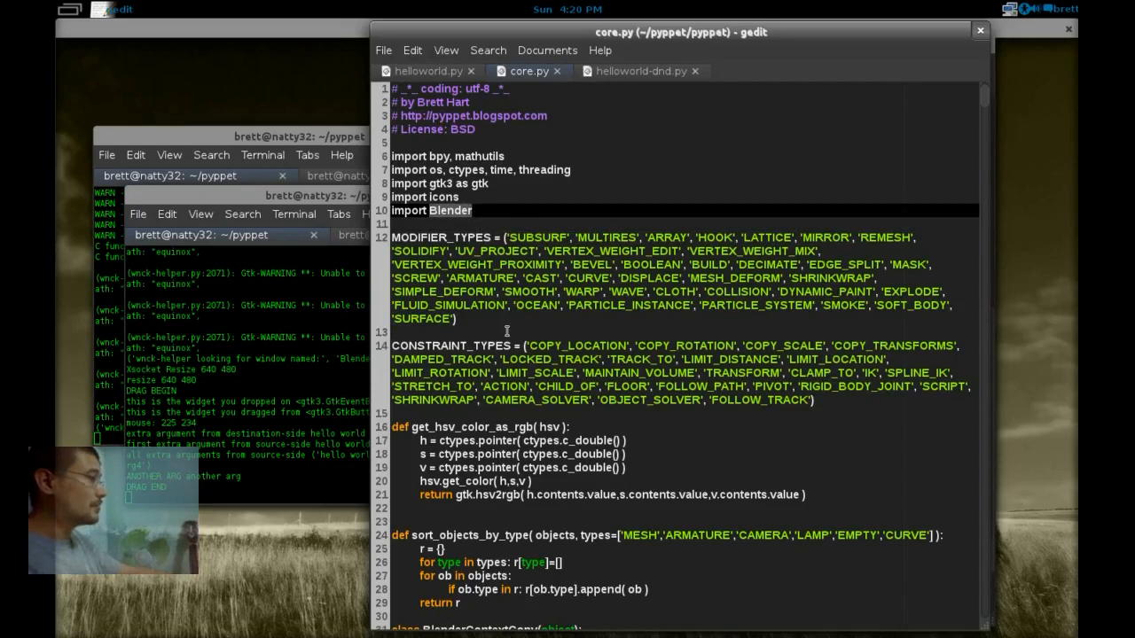
scroll("down", 3)
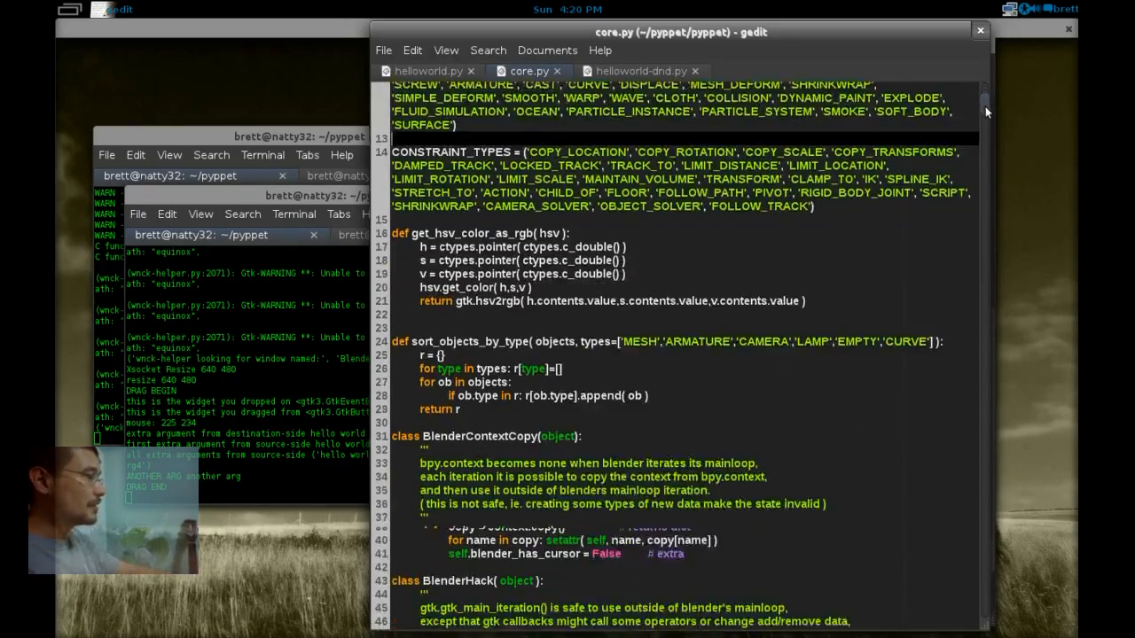
scroll("down", 3)
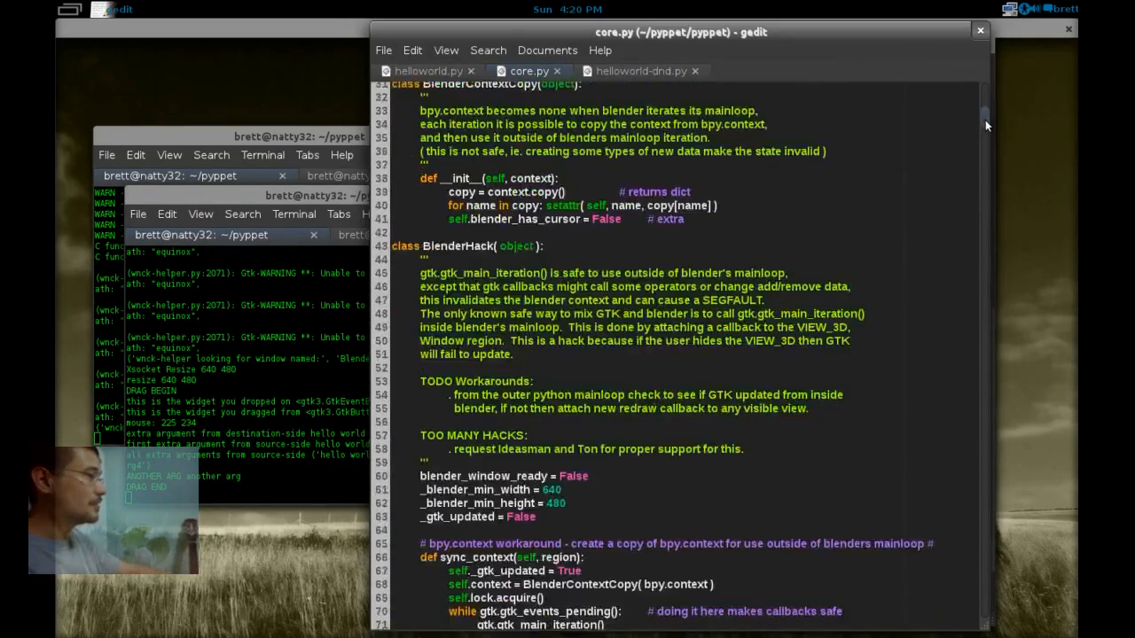
scroll("down", 3)
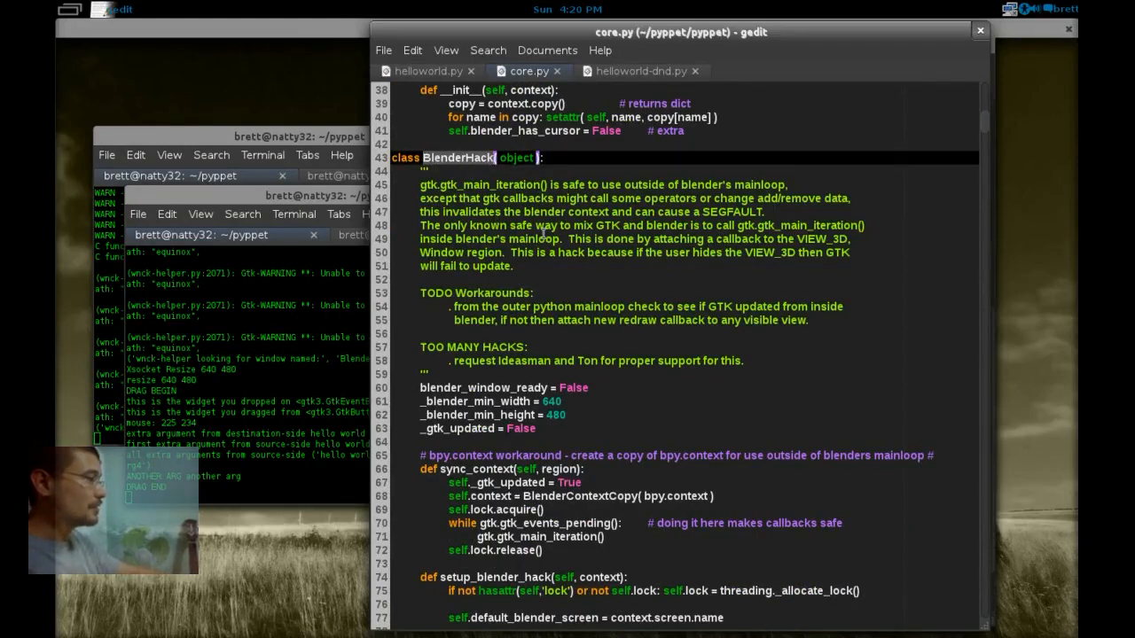
mouse_move(984, 133)
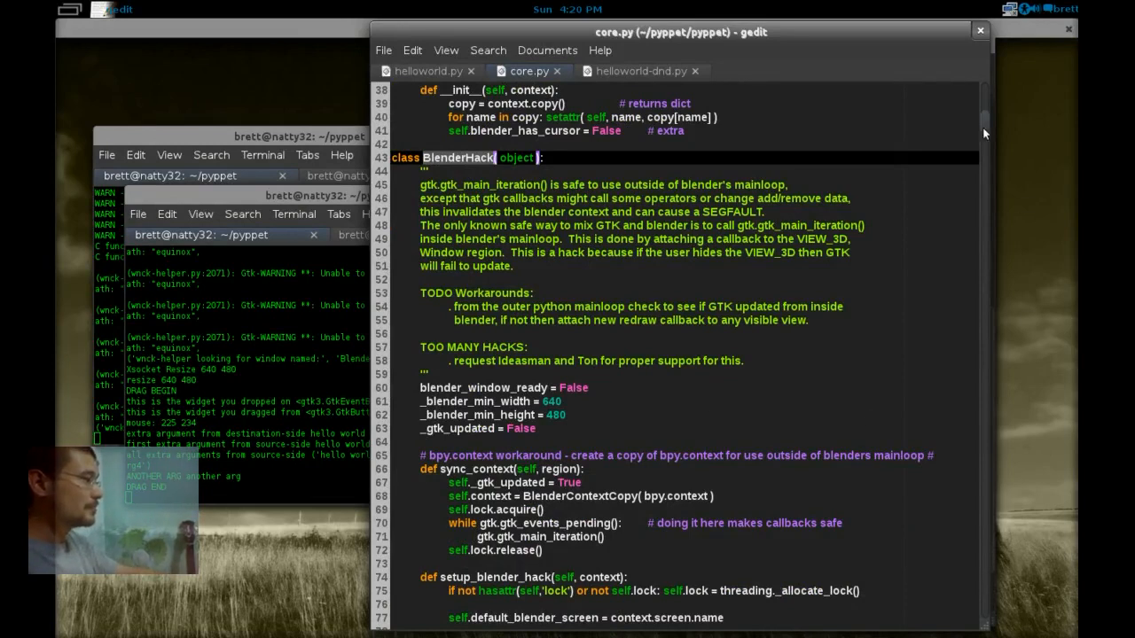
scroll("down", 3)
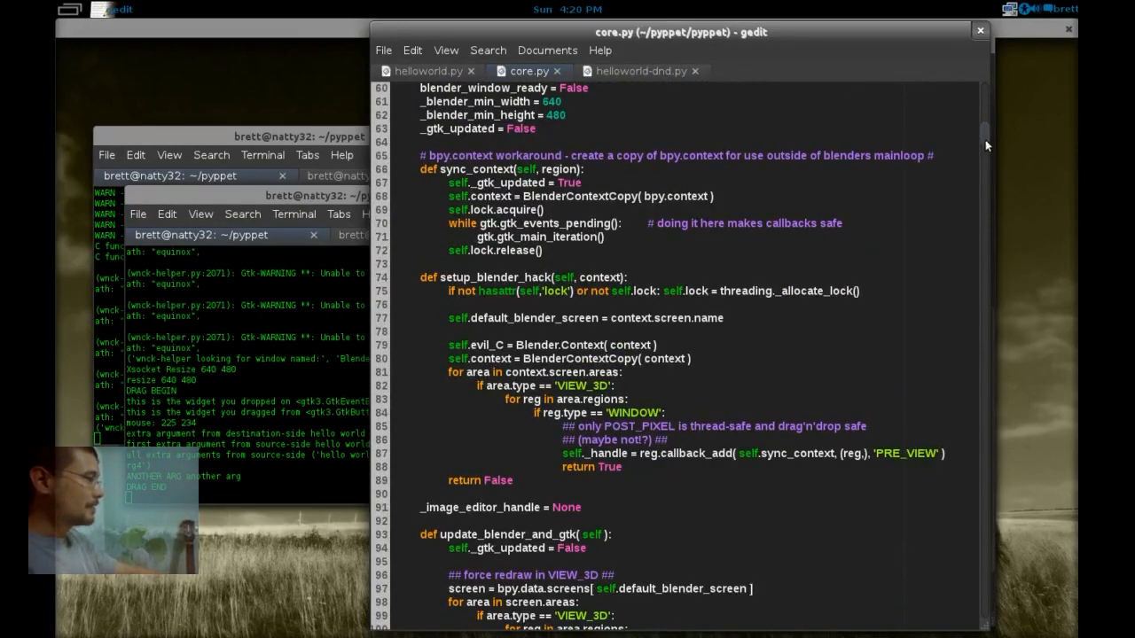
- Mark setup_blender_hack, the default screen name, and sync_context's BlenderContextCopy call and lock release
left_click(532, 277)
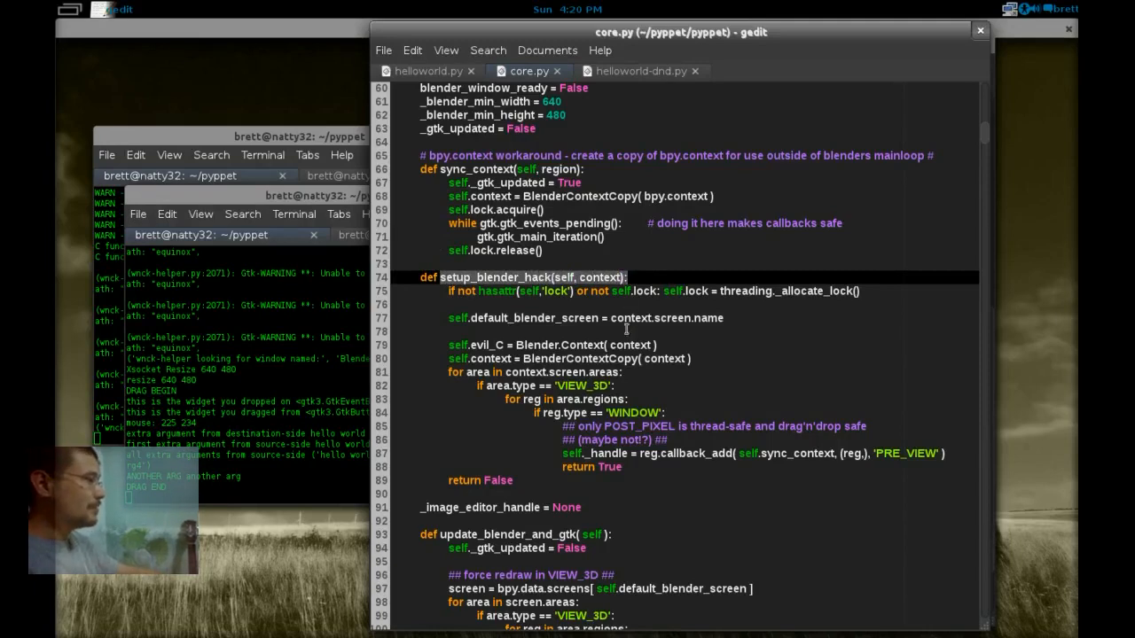
mouse_move(573, 328)
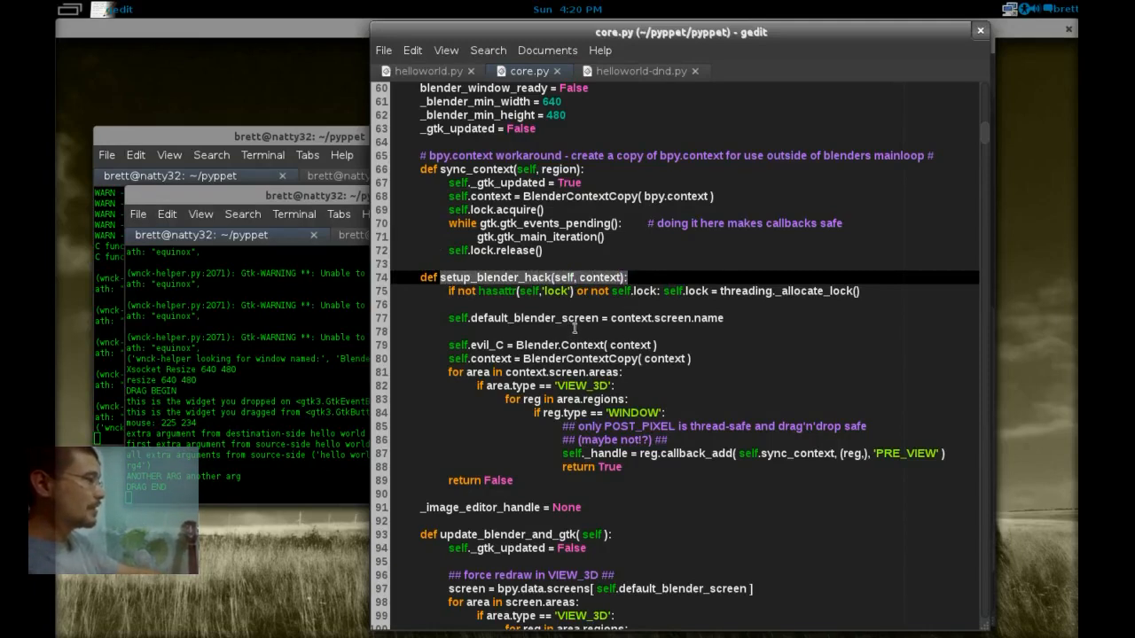
left_click(833, 290)
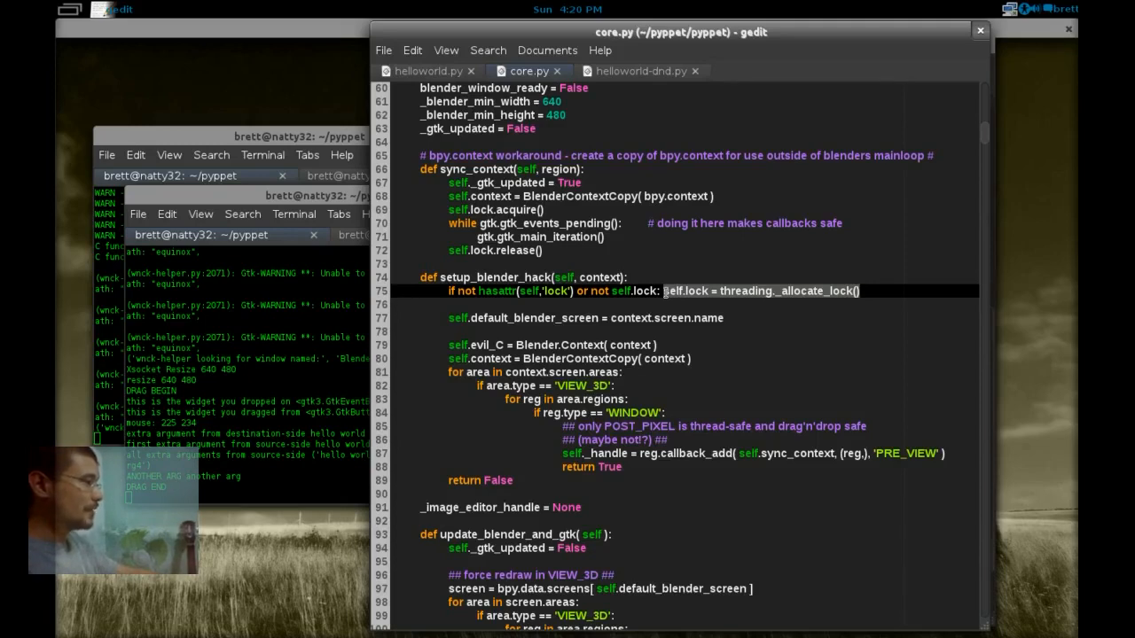
mouse_move(628, 319)
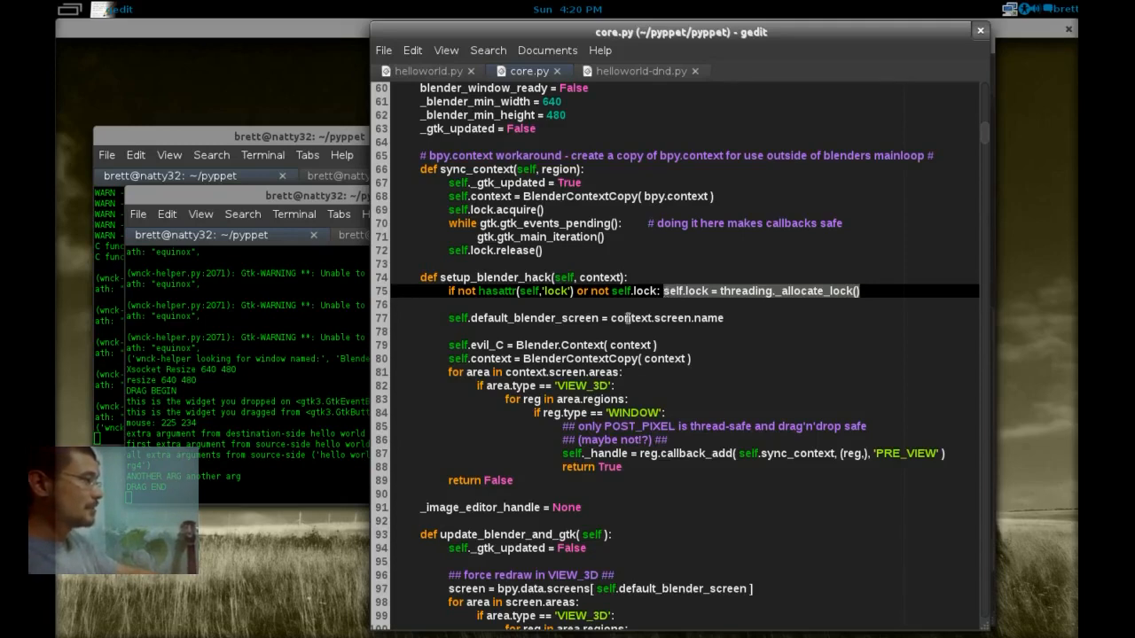
left_click(696, 331)
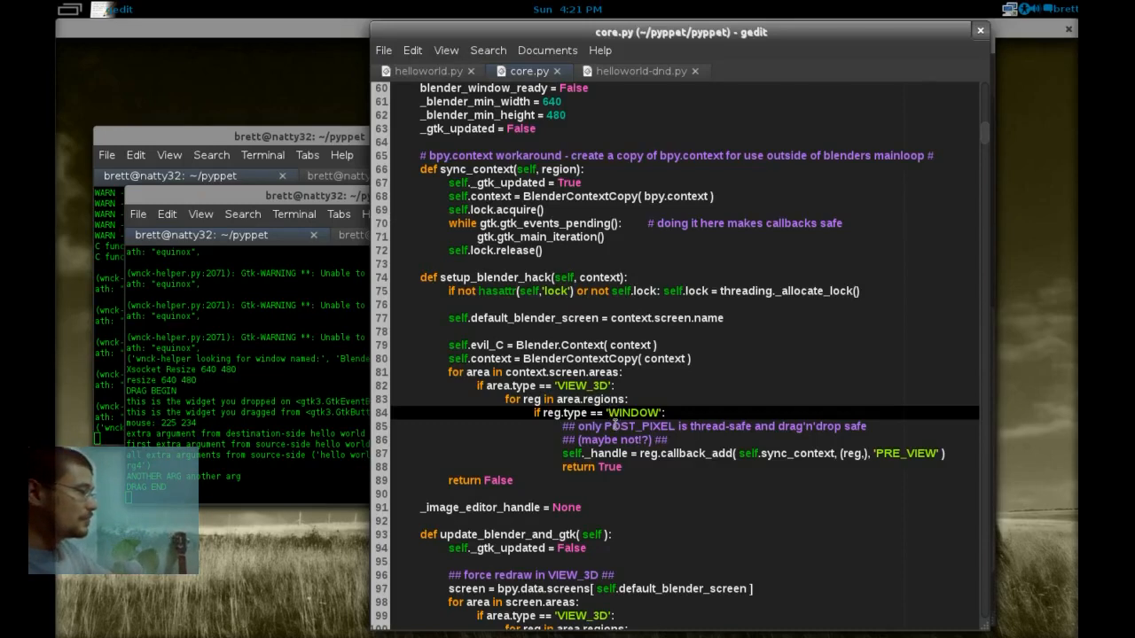
left_click(743, 453)
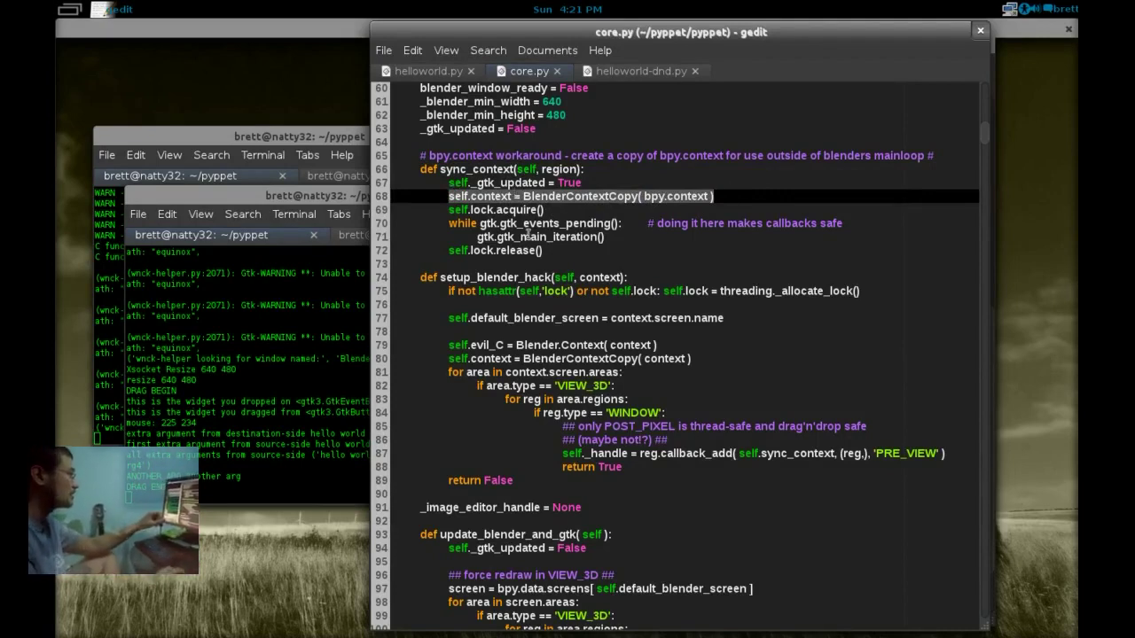
left_click(496, 209)
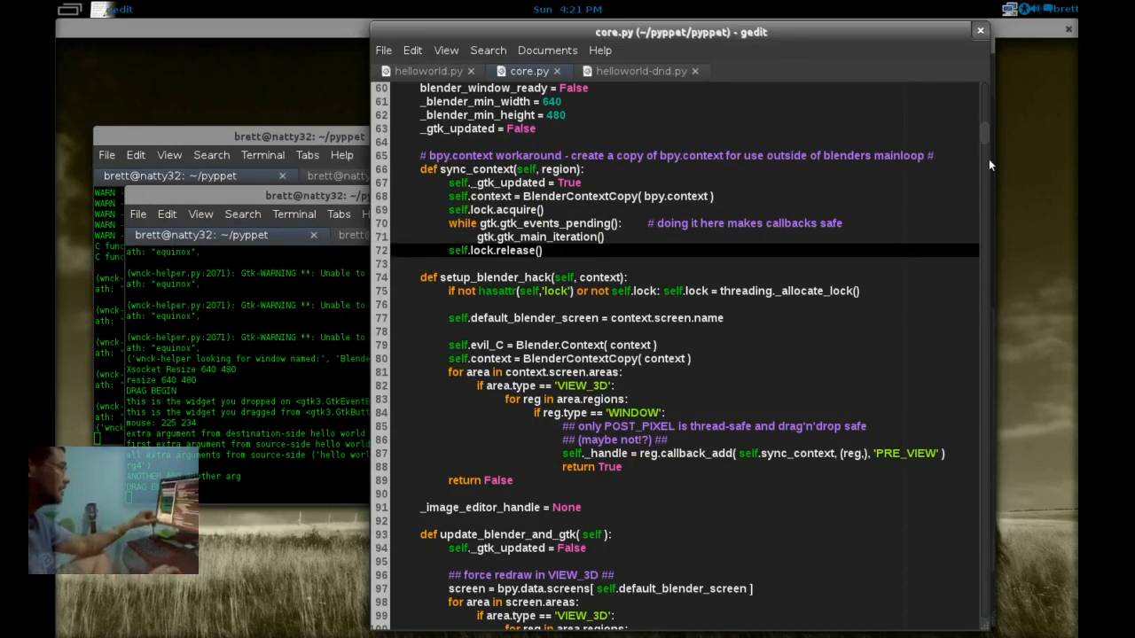
- Glance at helloworld.py, then scroll core.py to Blender.iterate(self.evil_C) in update_blender_and_gtk
scroll("down", 3)
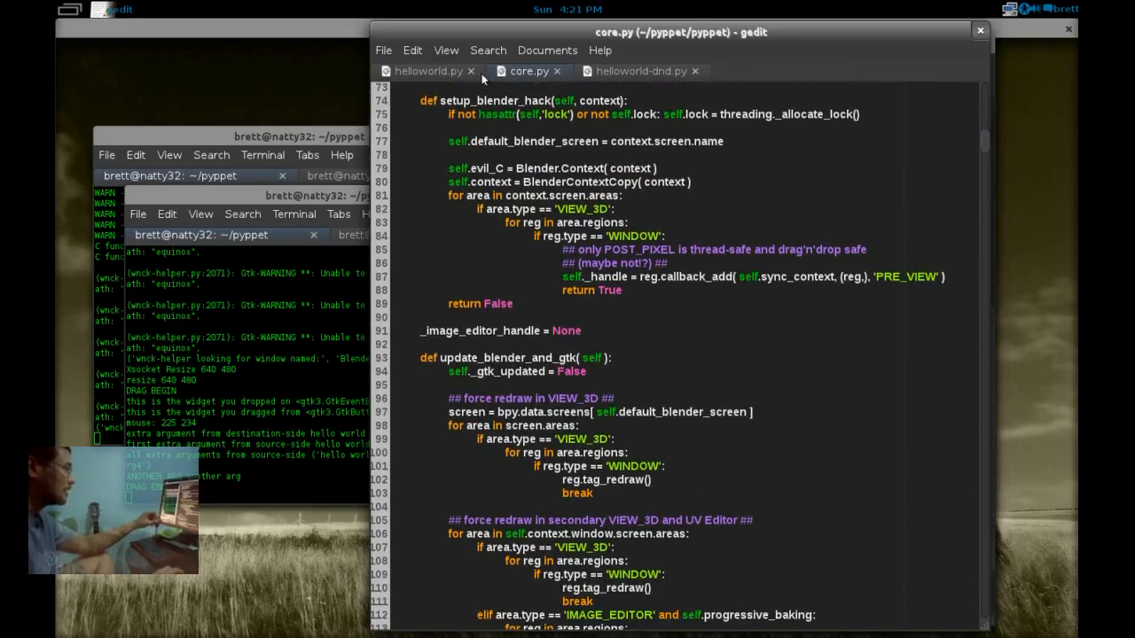
left_click(429, 71)
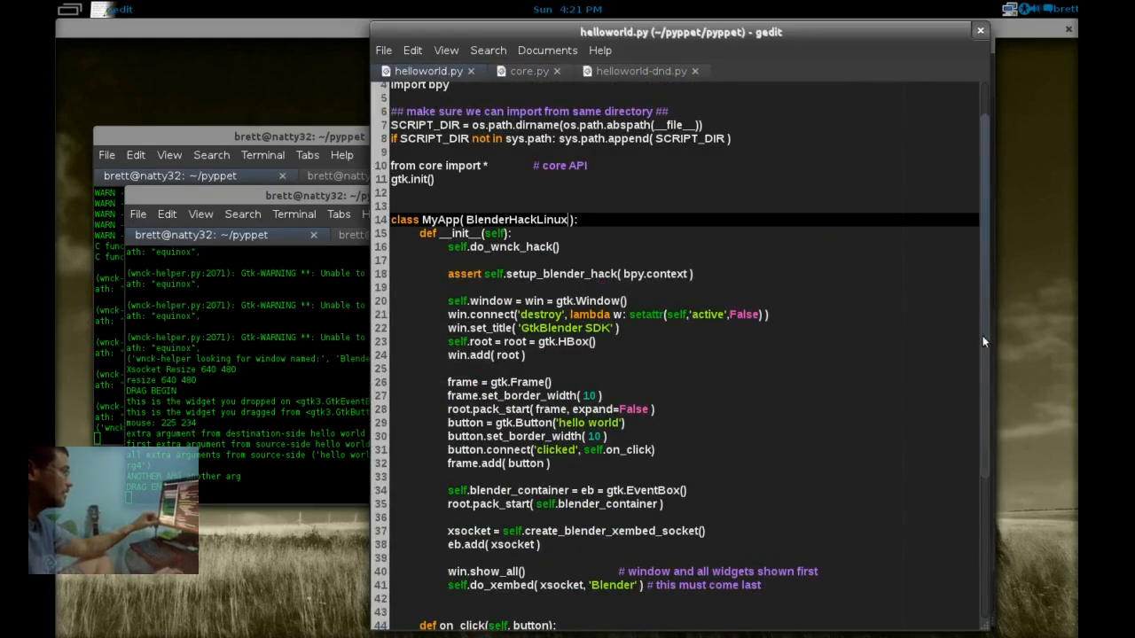
scroll("down", 3)
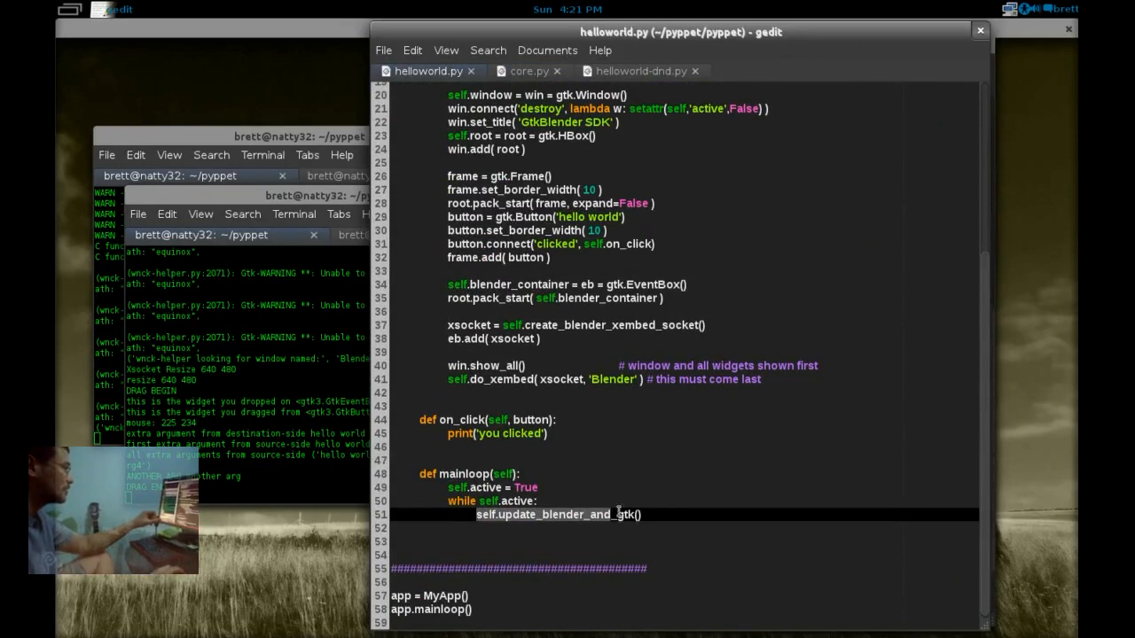
left_click(528, 71)
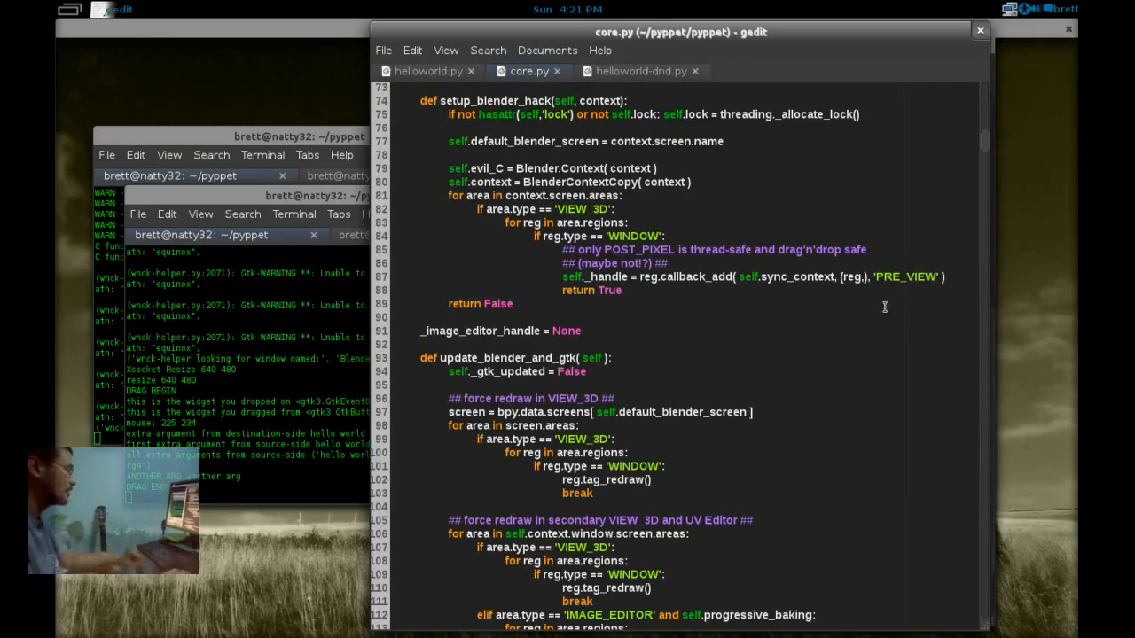
scroll("down", 3)
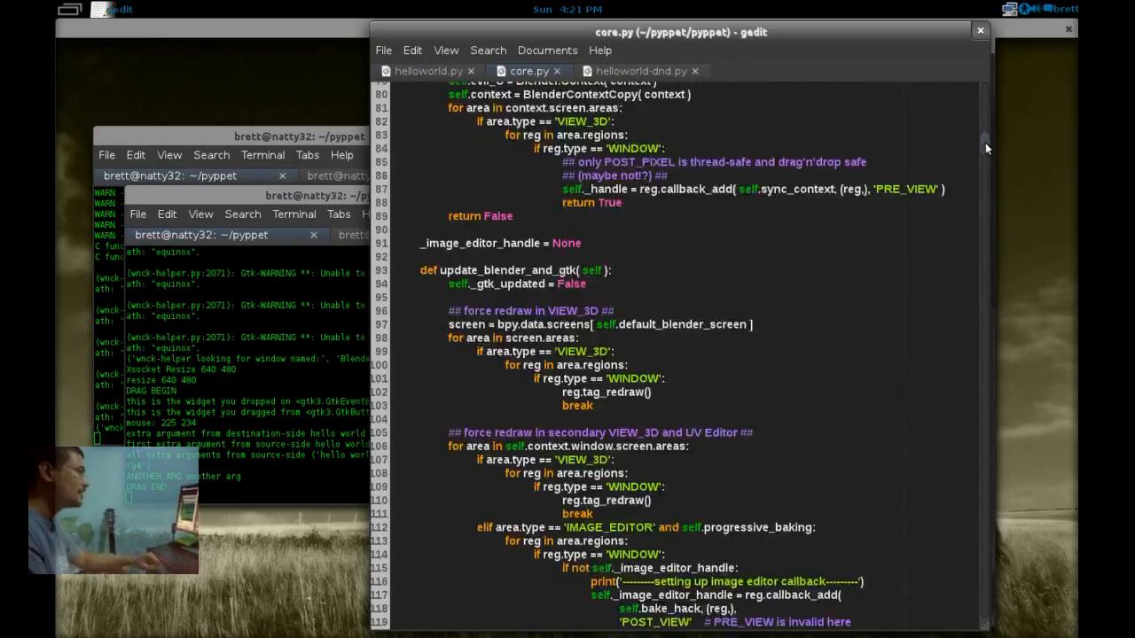
scroll("down", 3)
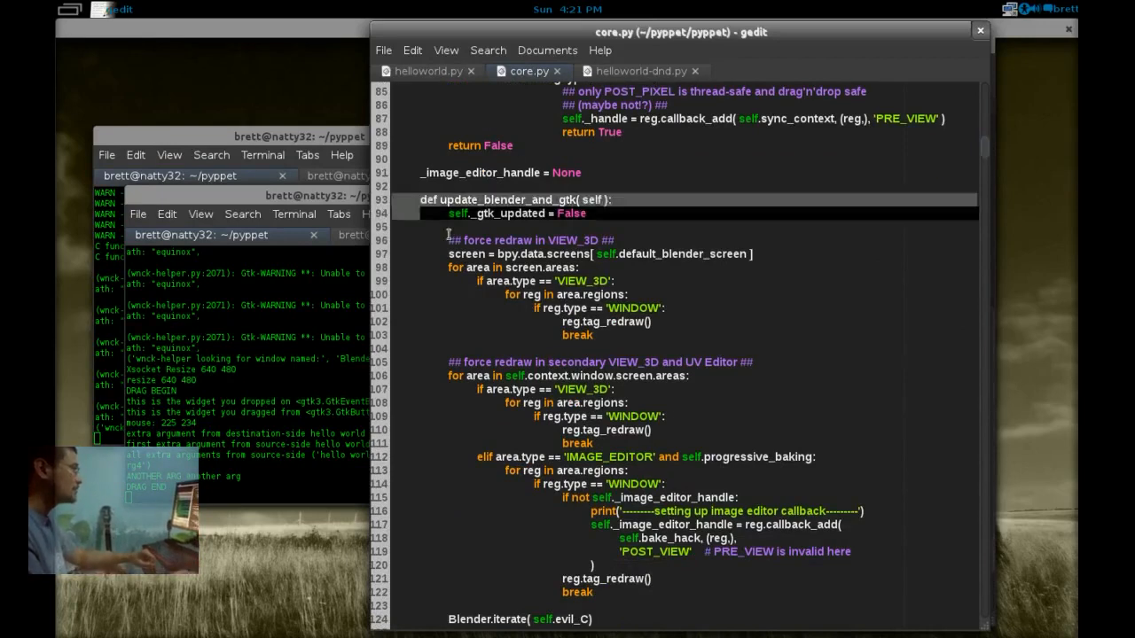
scroll("down", 3)
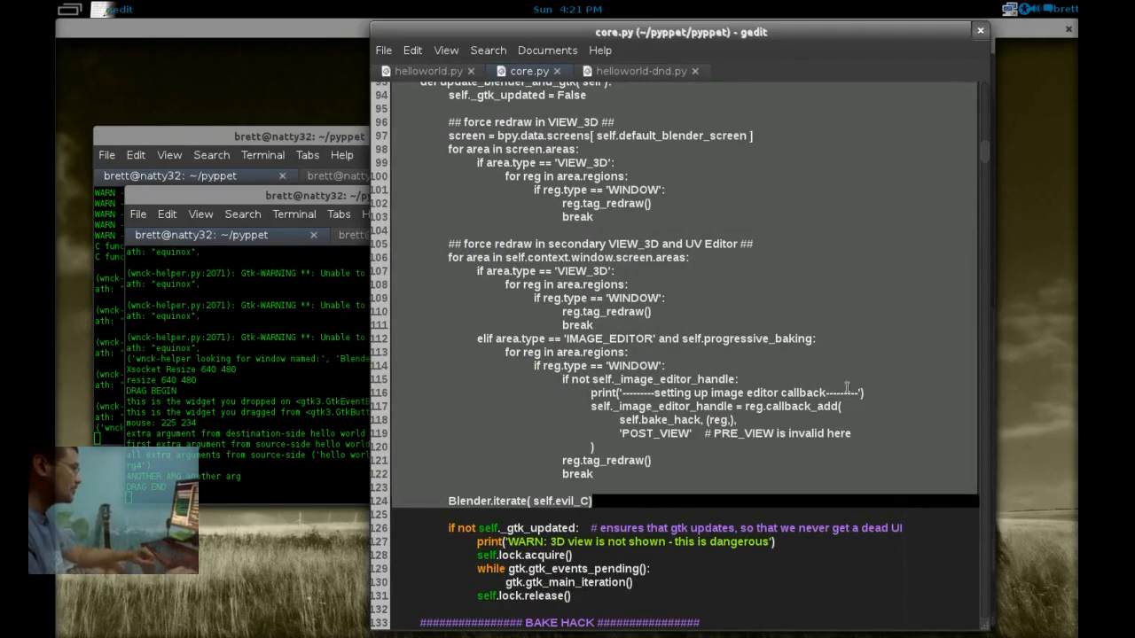
mouse_move(663, 522)
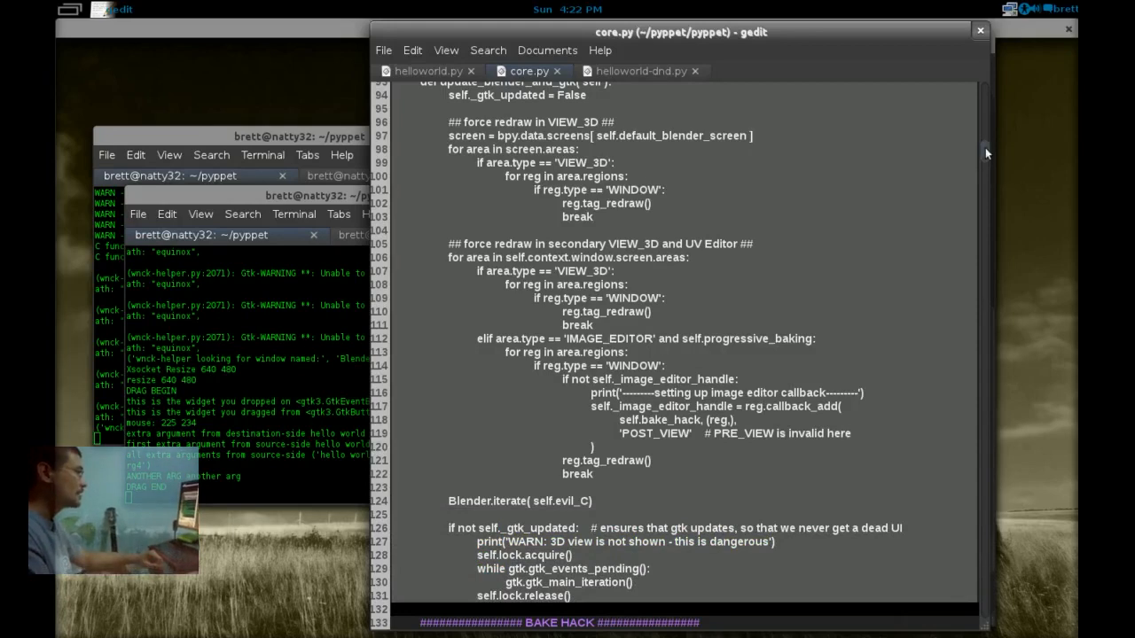
scroll("up", 3)
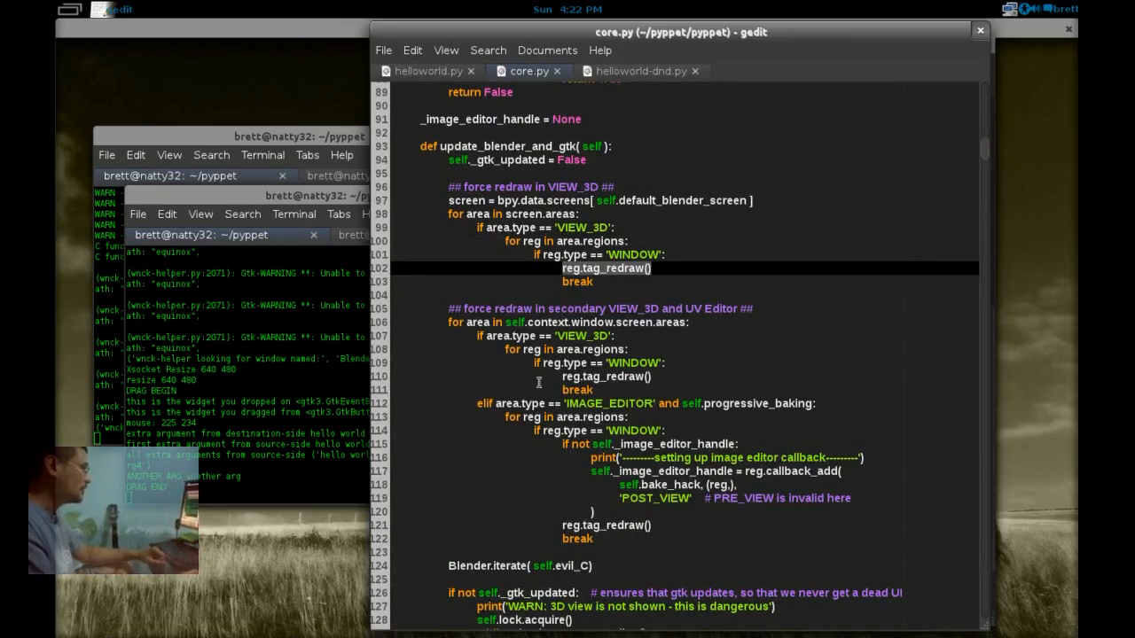
mouse_move(565, 376)
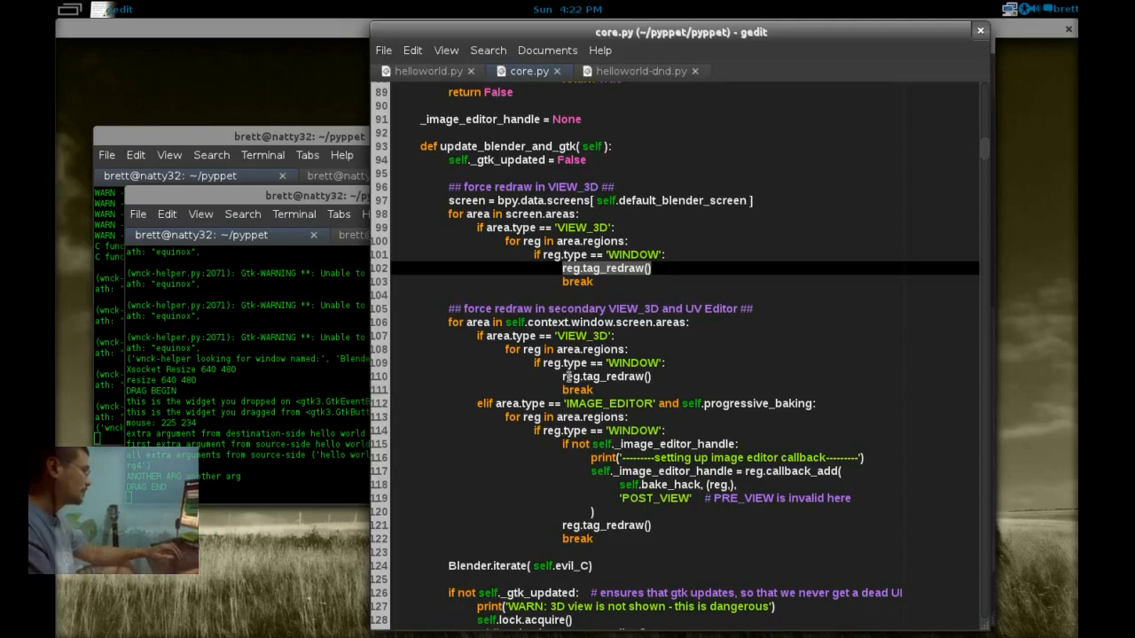
mouse_move(655, 382)
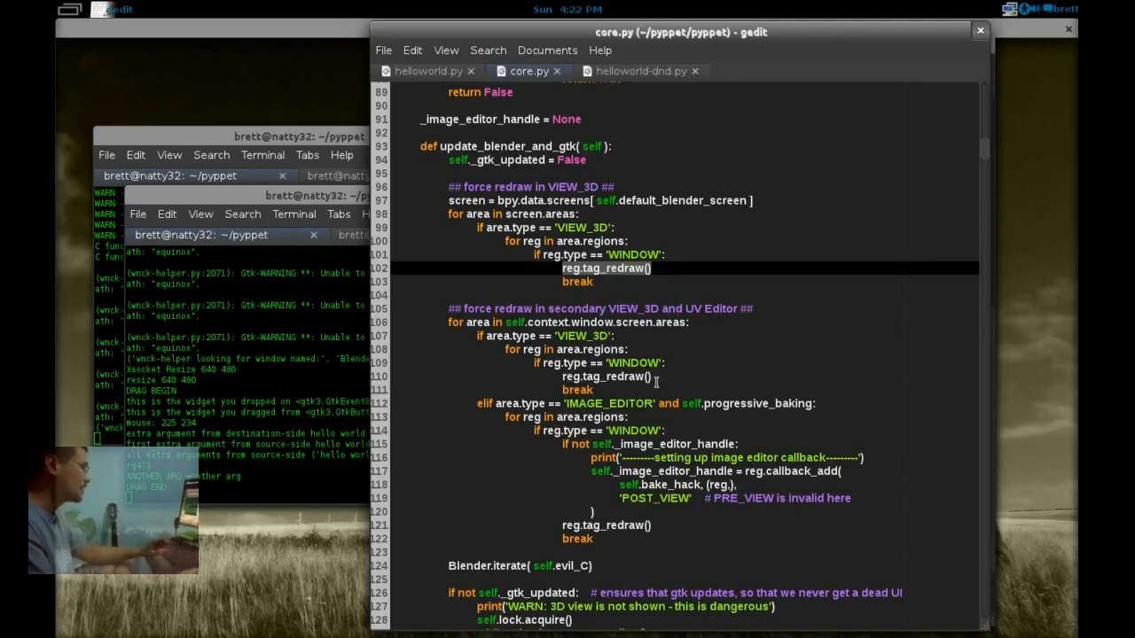
mouse_move(678, 380)
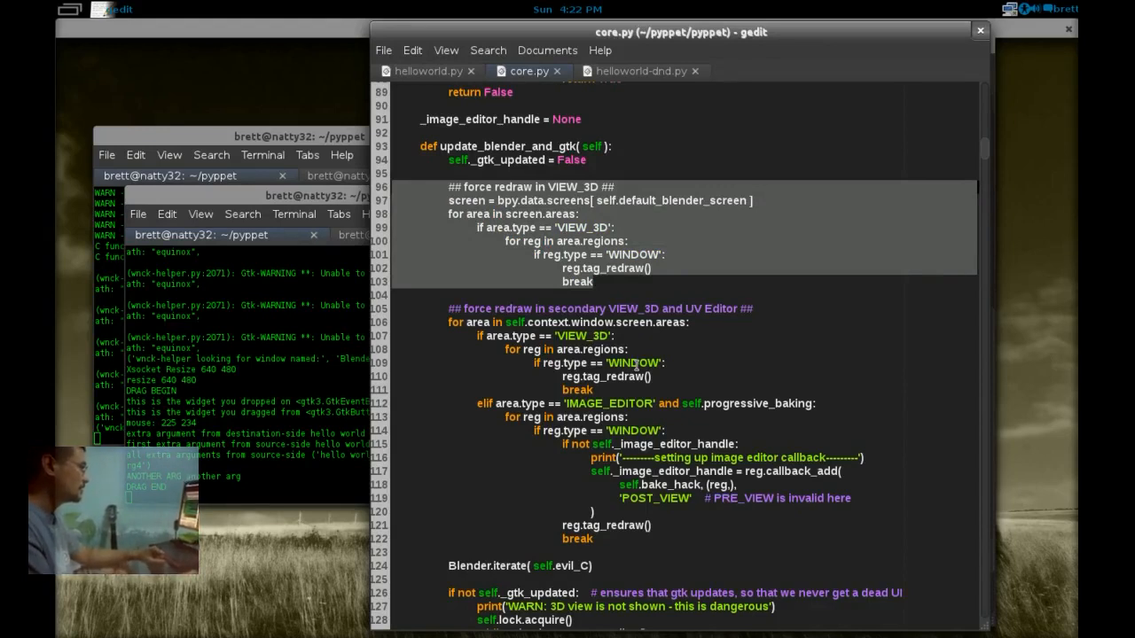
mouse_move(663, 375)
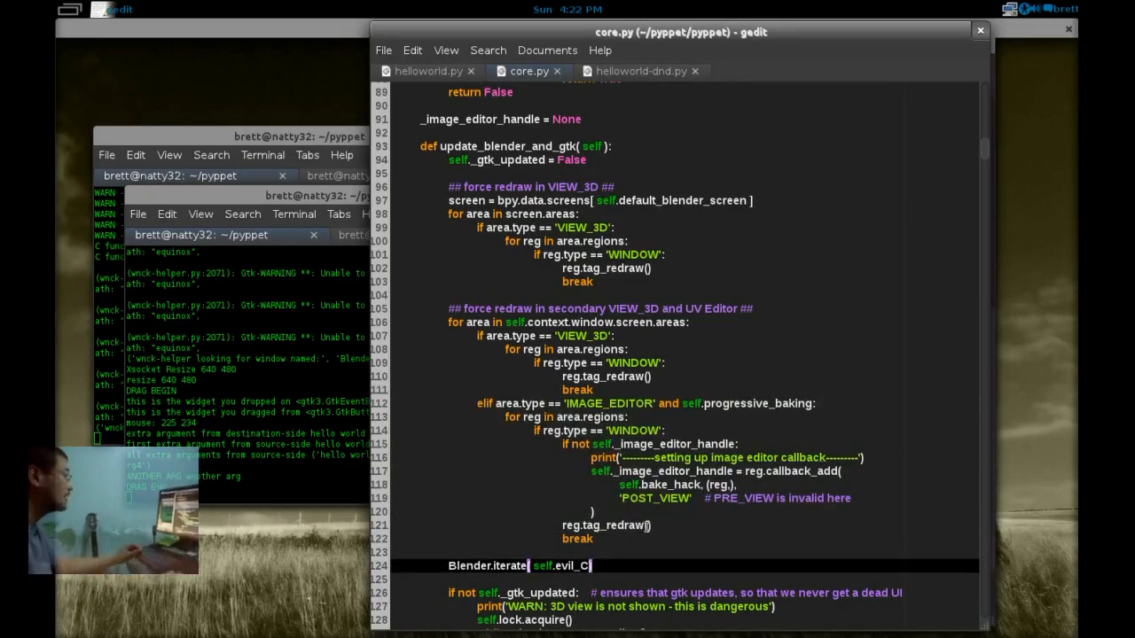
scroll("down", 3)
type(")")
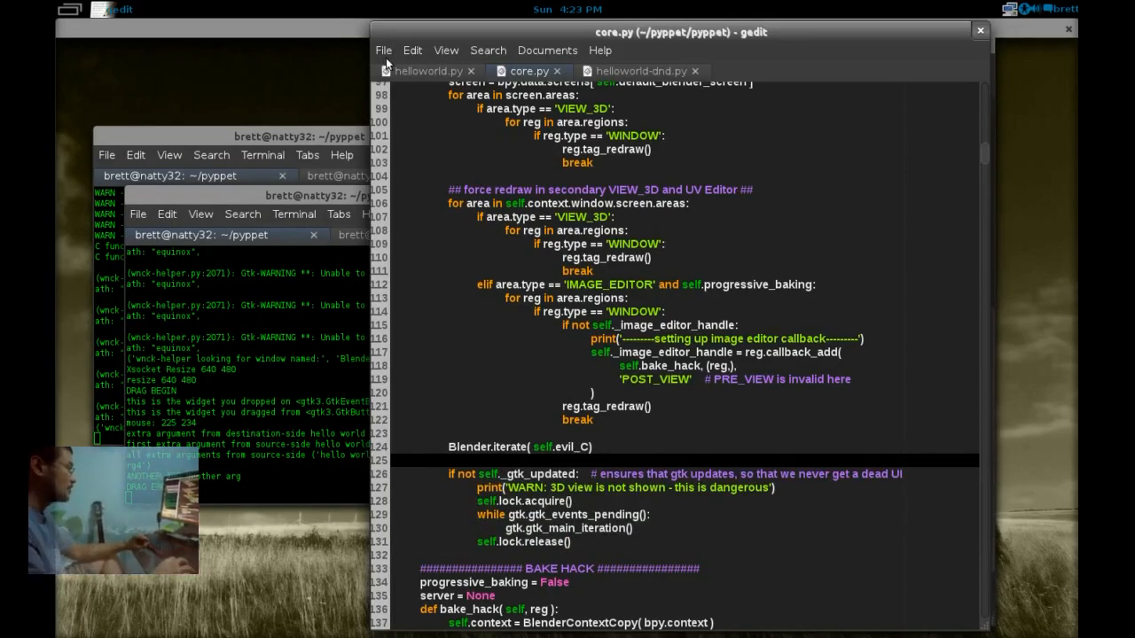
- Open Blender.py from the pyppet folder via File > Open
left_click(383, 49)
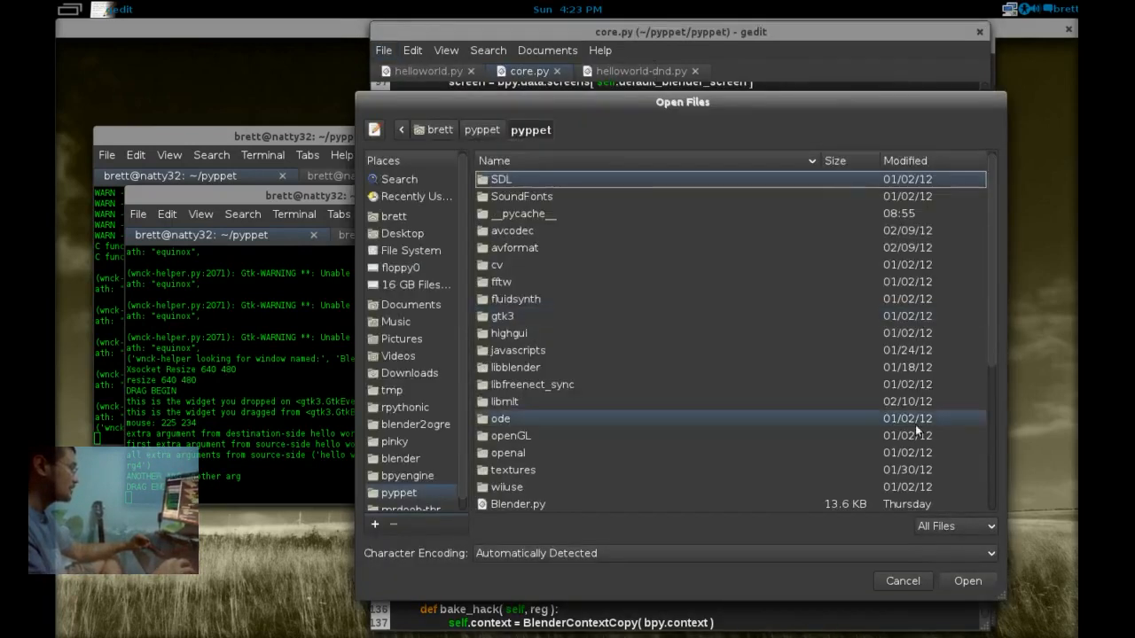
scroll("down", 3)
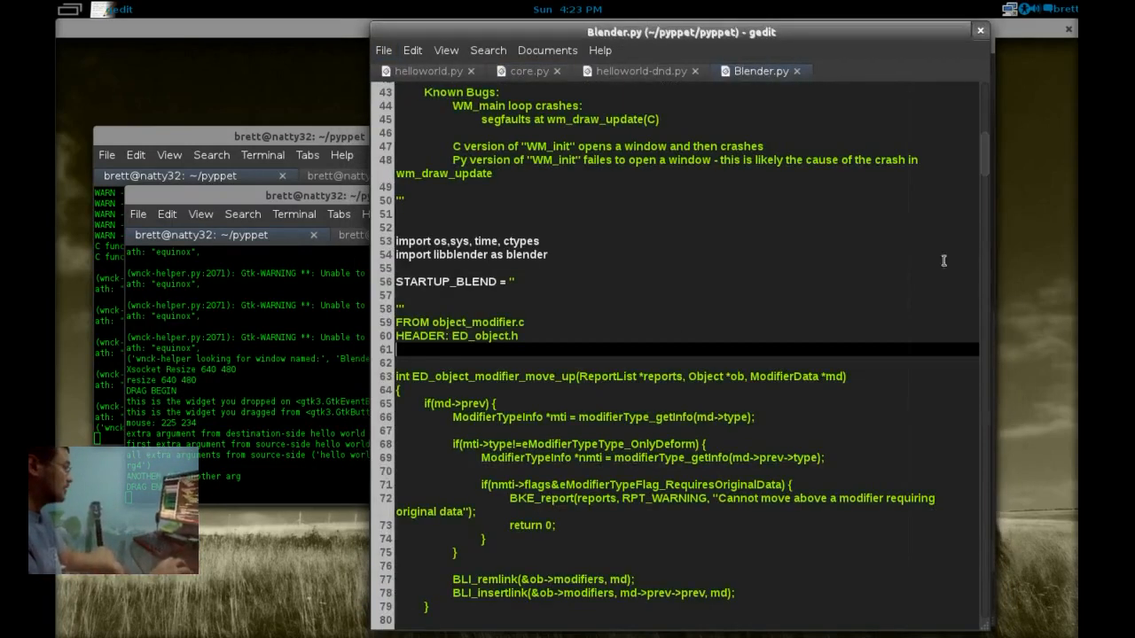
scroll("up", 3)
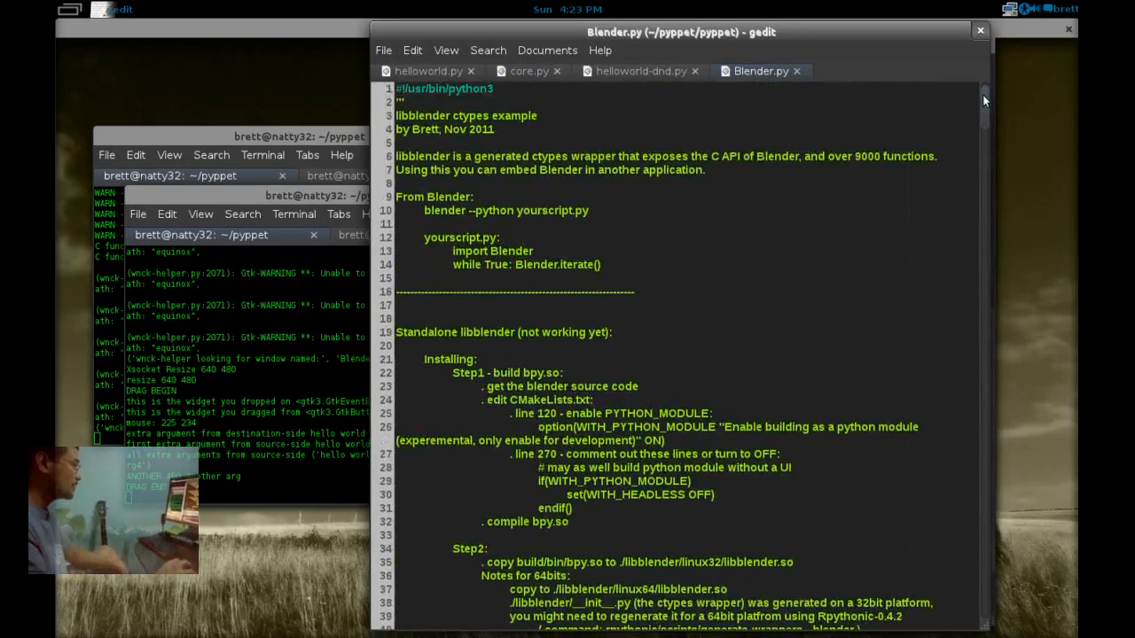
scroll("down", 3)
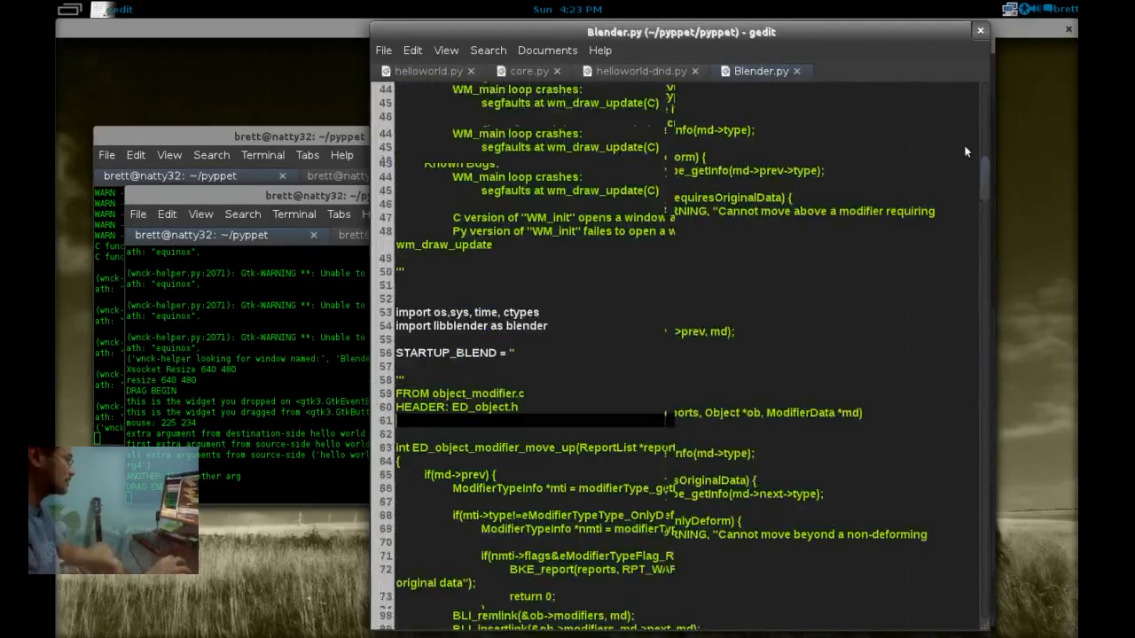
scroll("down", 3)
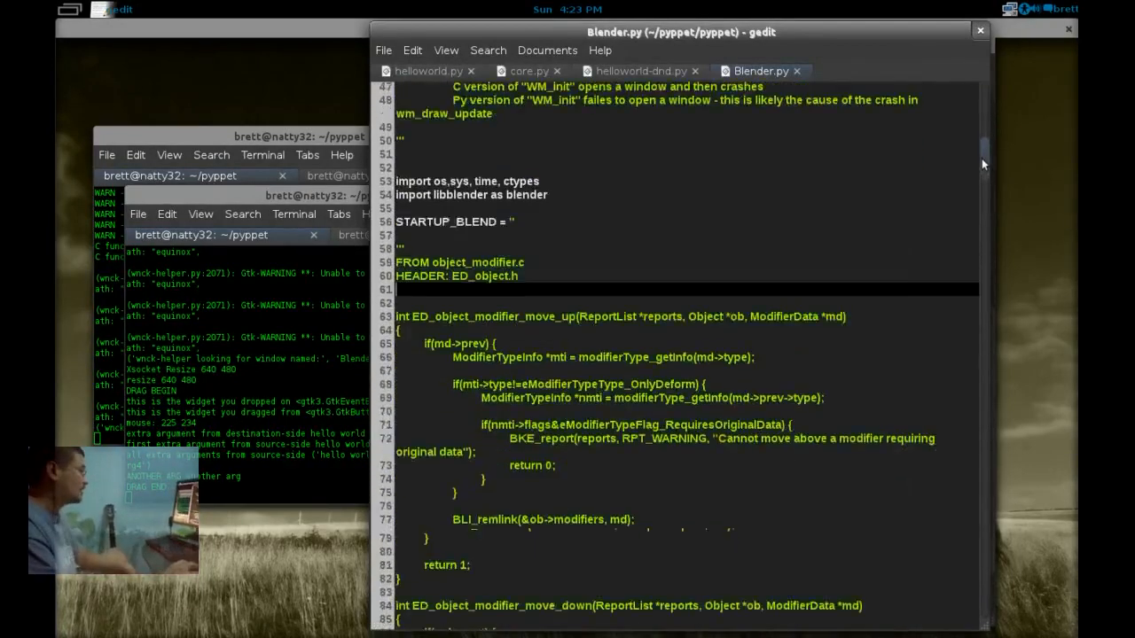
- Scroll Blender.py past the baking and ctypes wrapper code to def iterate
scroll("down", 3)
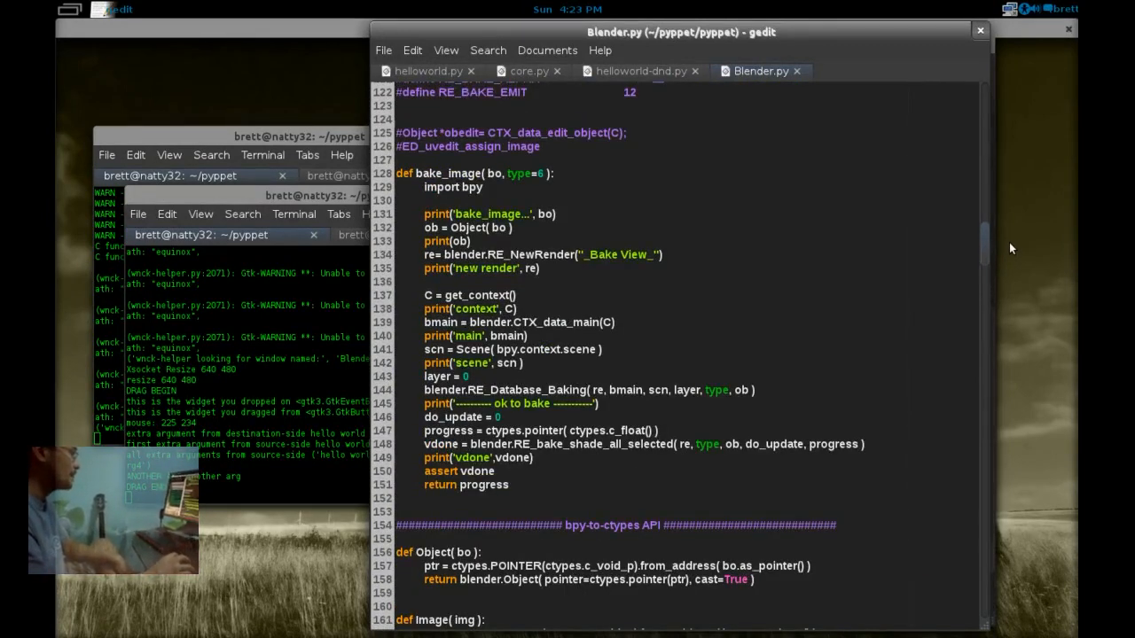
scroll("up", 3)
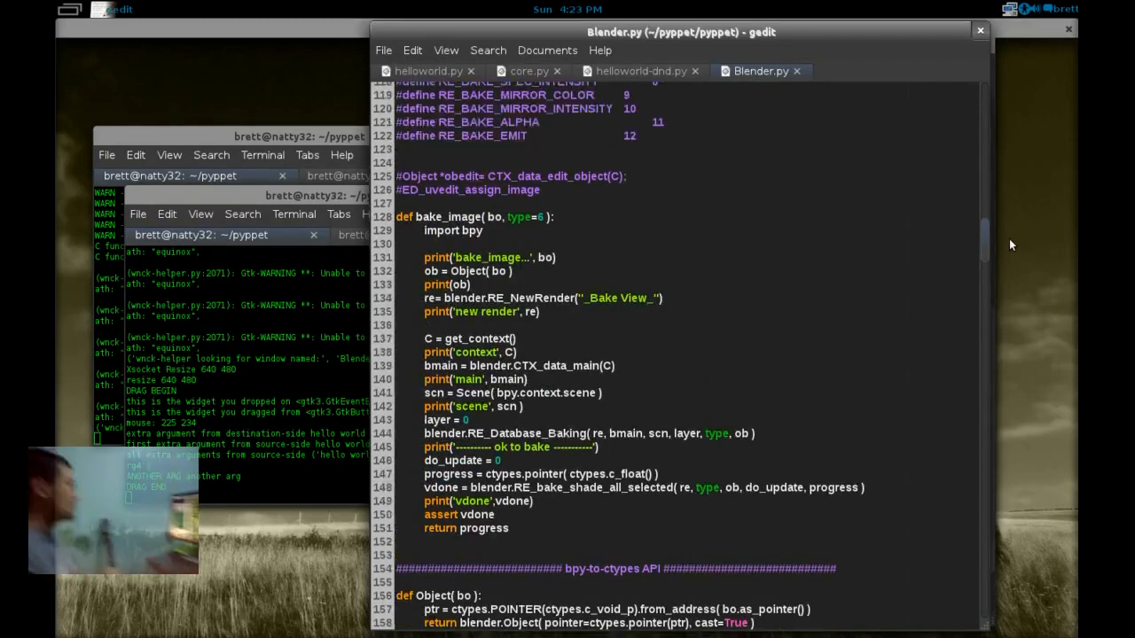
scroll("down", 3)
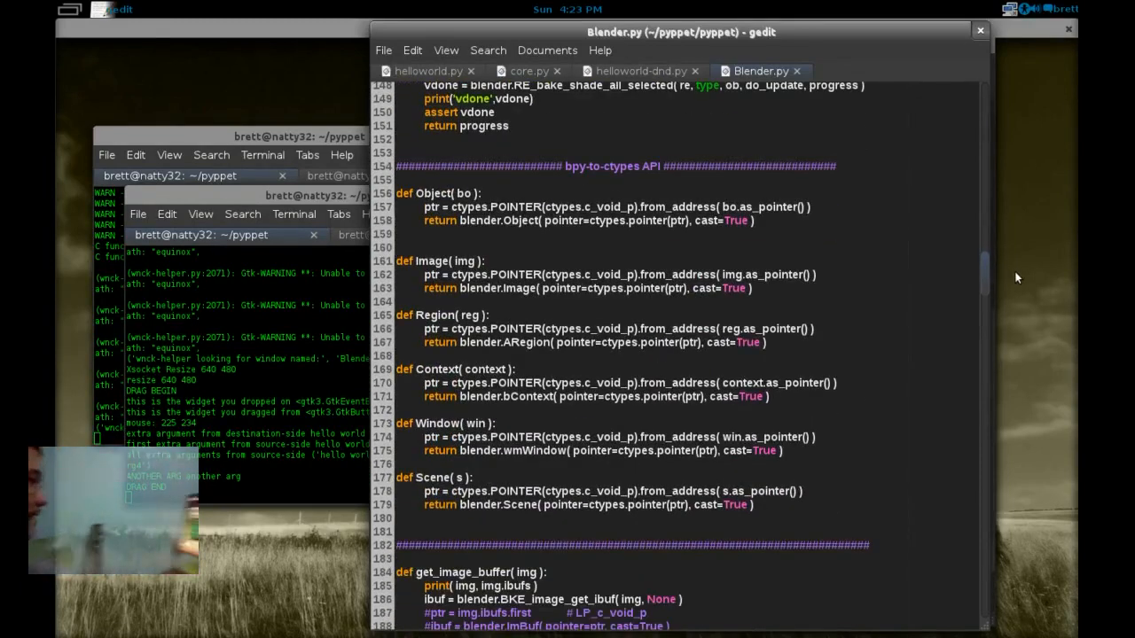
scroll("down", 3)
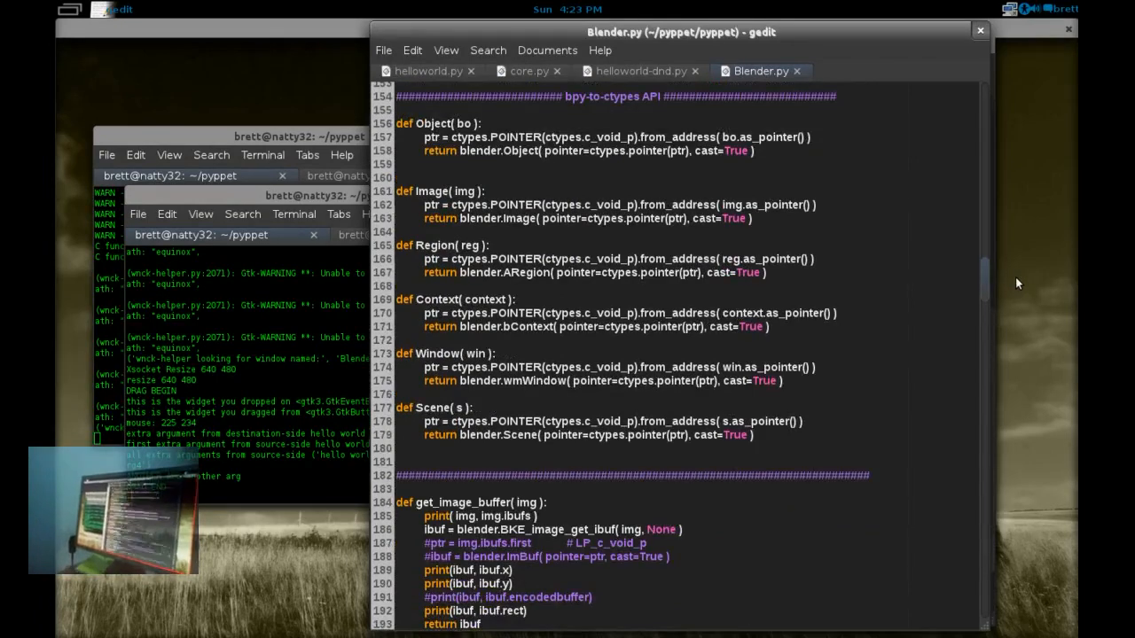
scroll("down", 3)
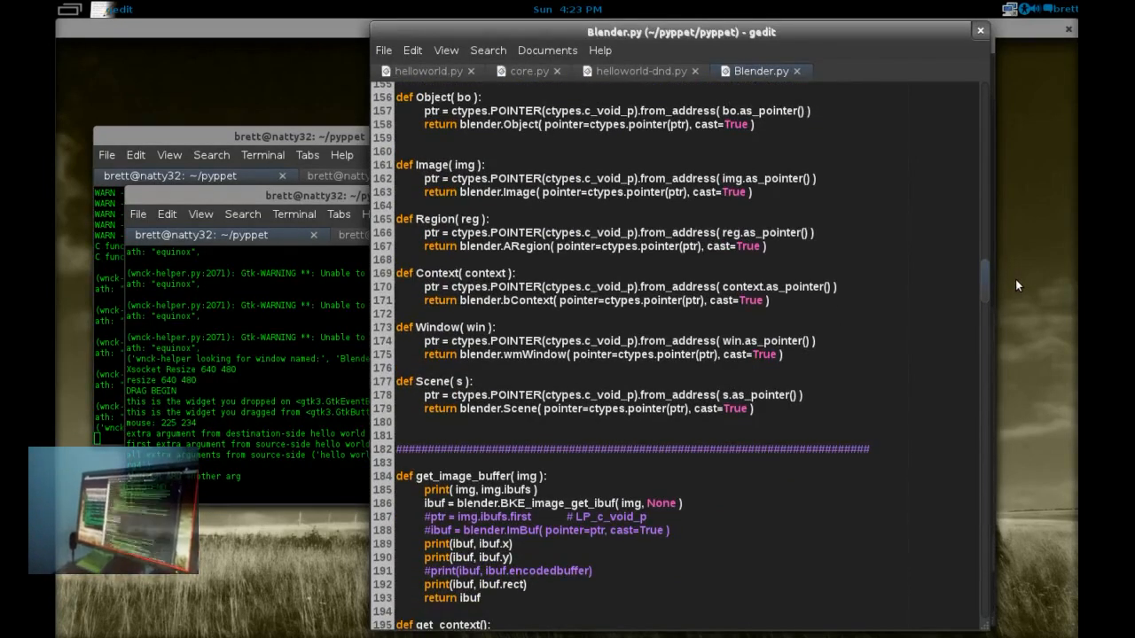
scroll("down", 3)
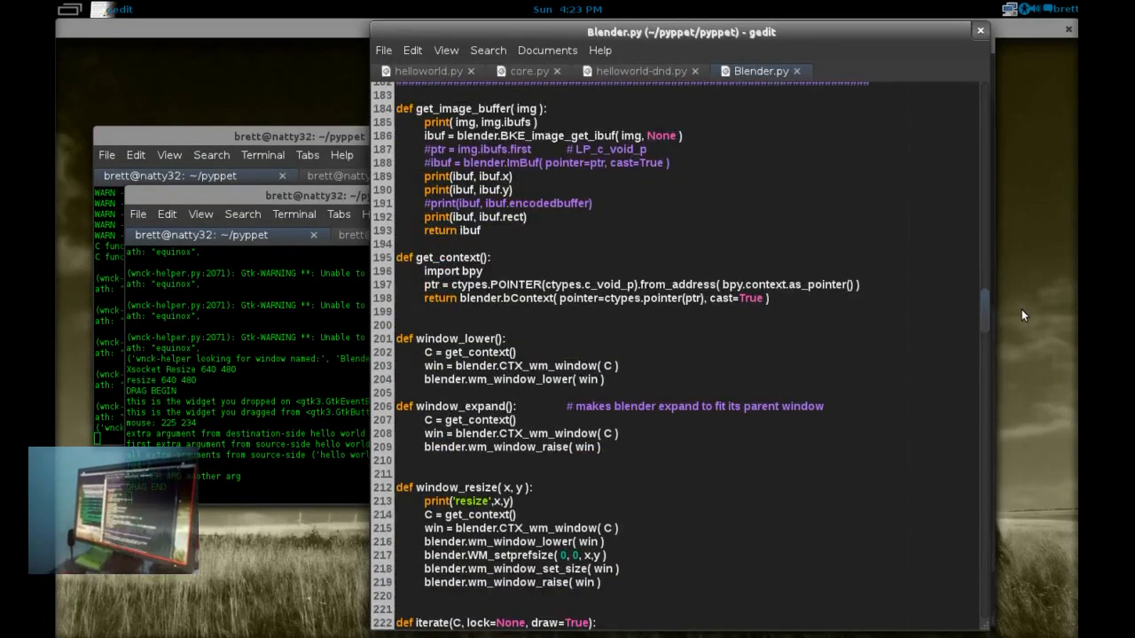
scroll("down", 3)
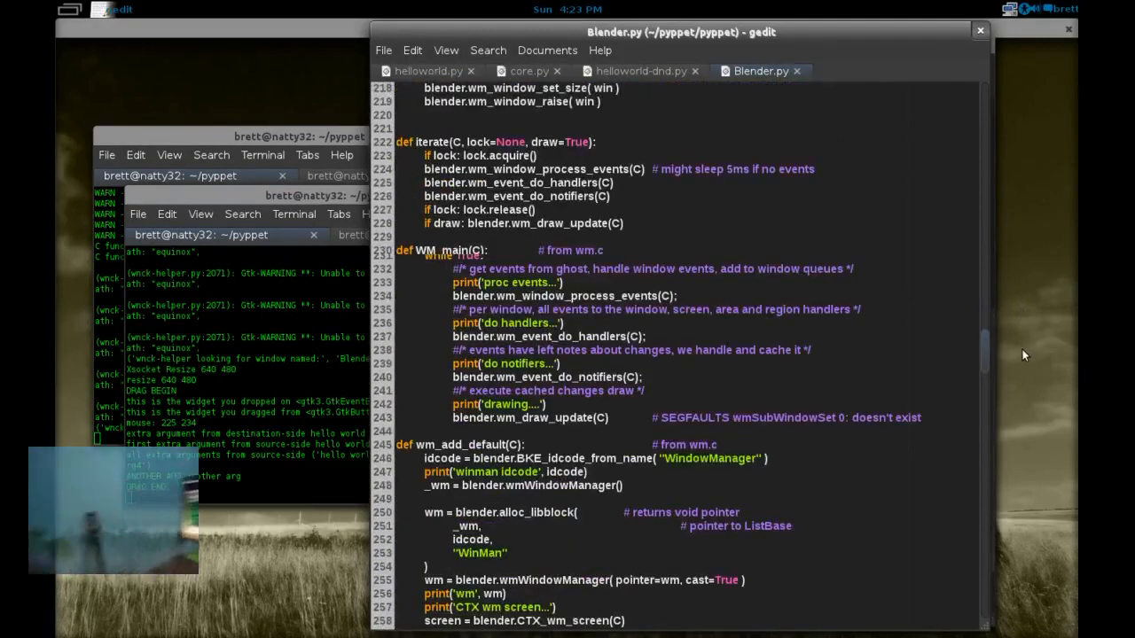
scroll("up", 3)
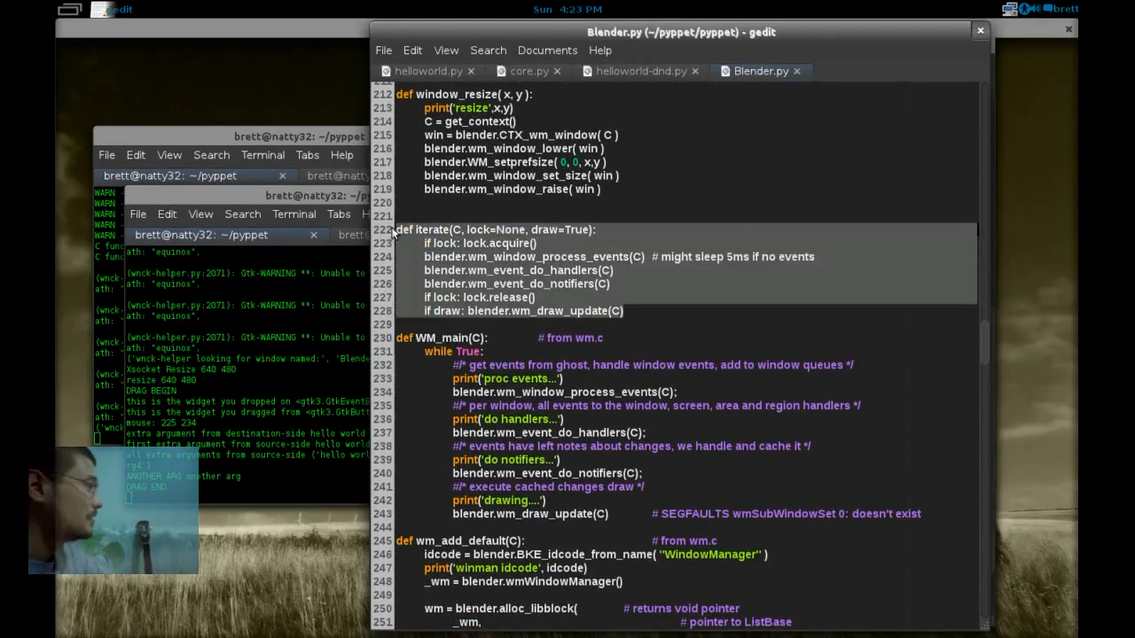
mouse_move(510, 68)
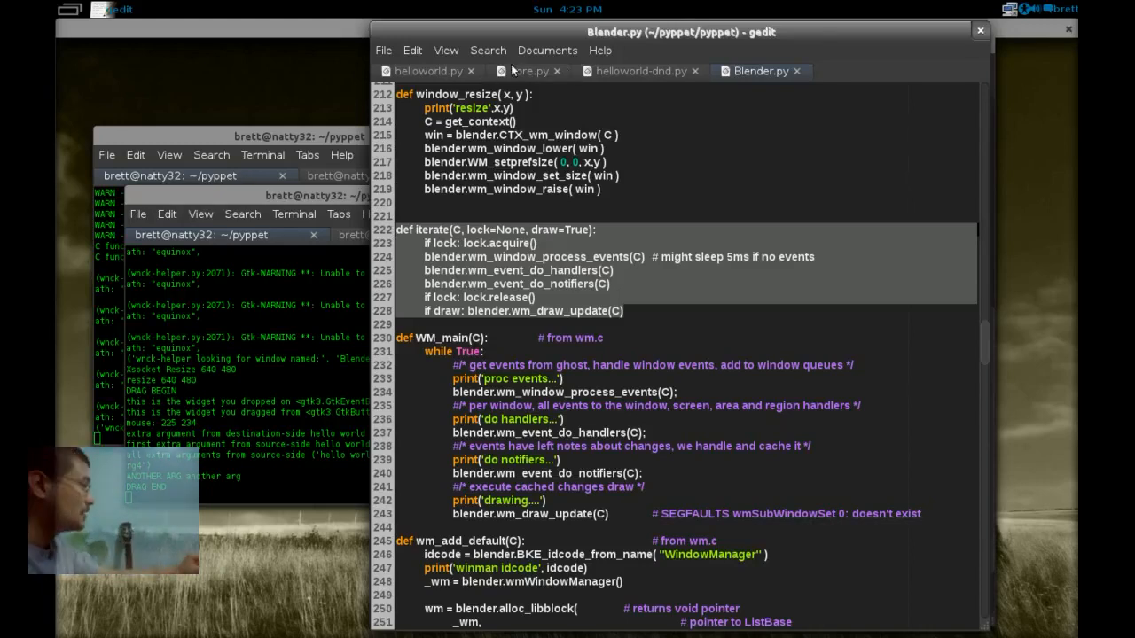
left_click(528, 71)
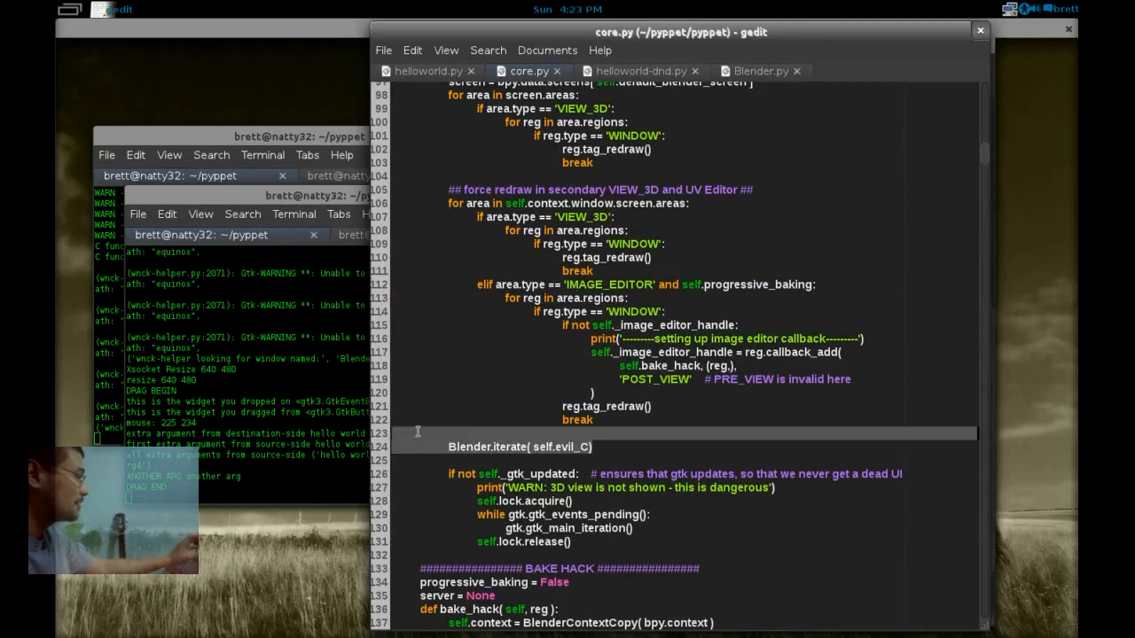
scroll("up", 3)
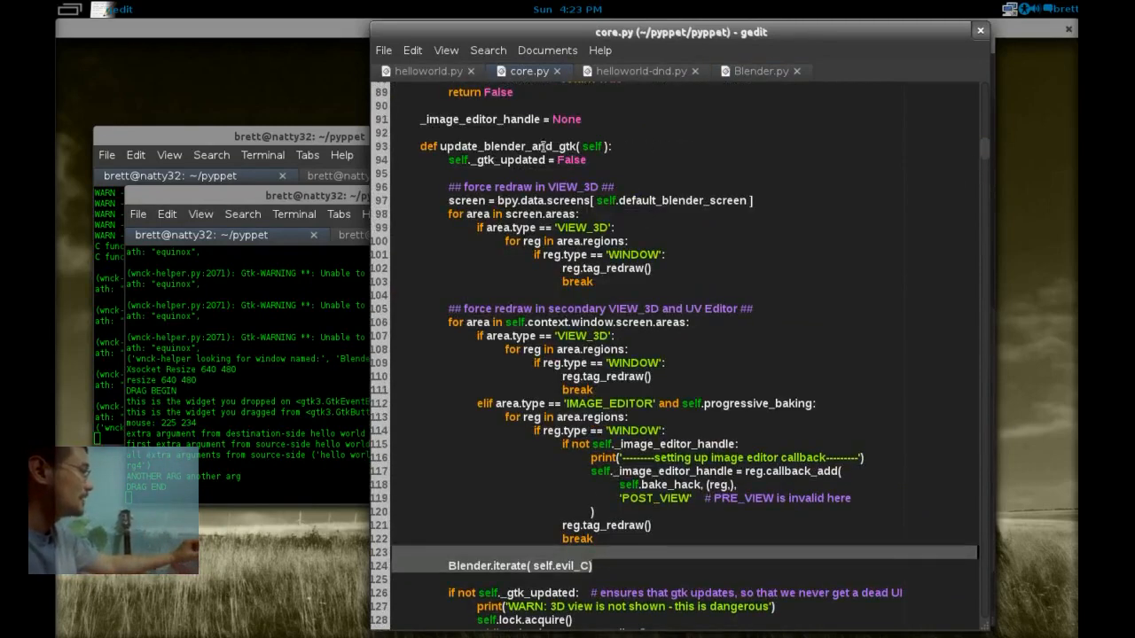
left_click(514, 147)
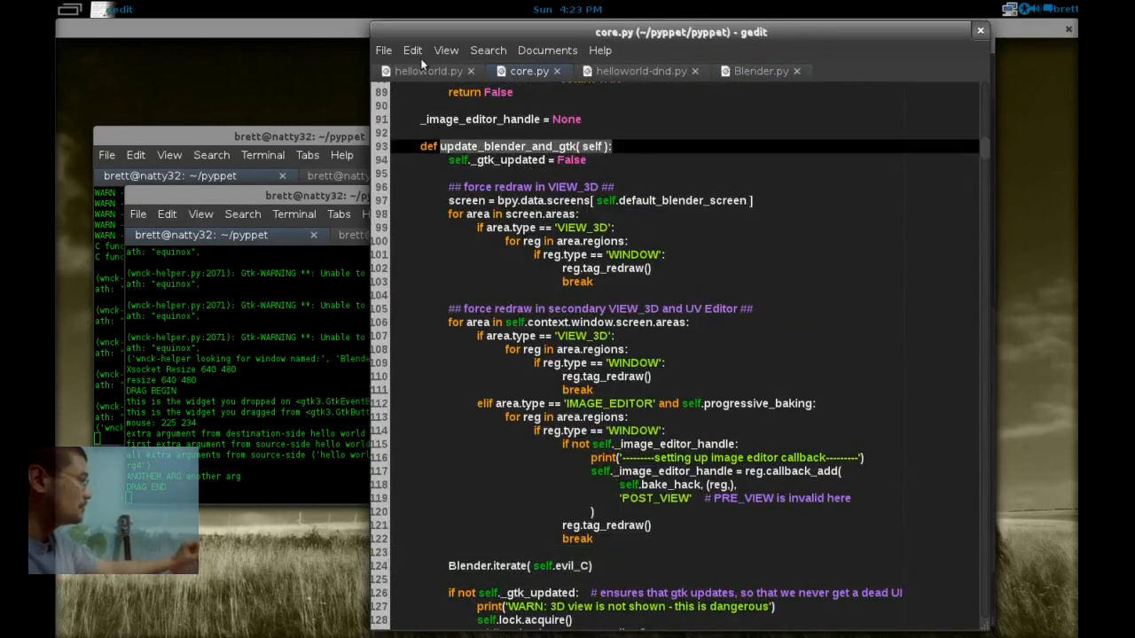
left_click(428, 71)
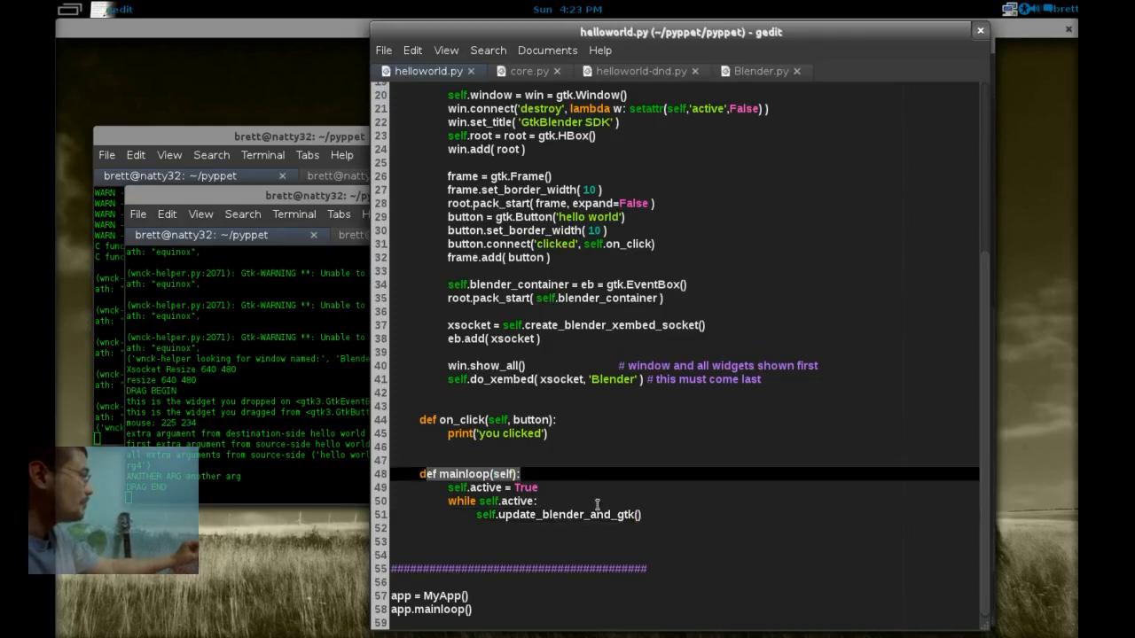
left_click(598, 514)
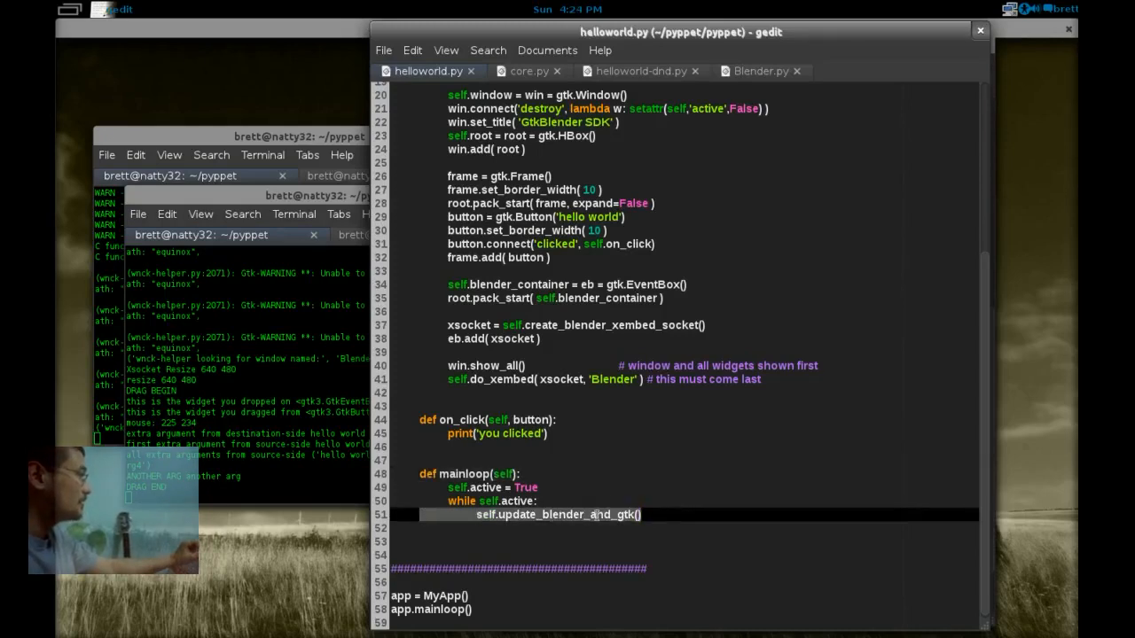
left_click(758, 71)
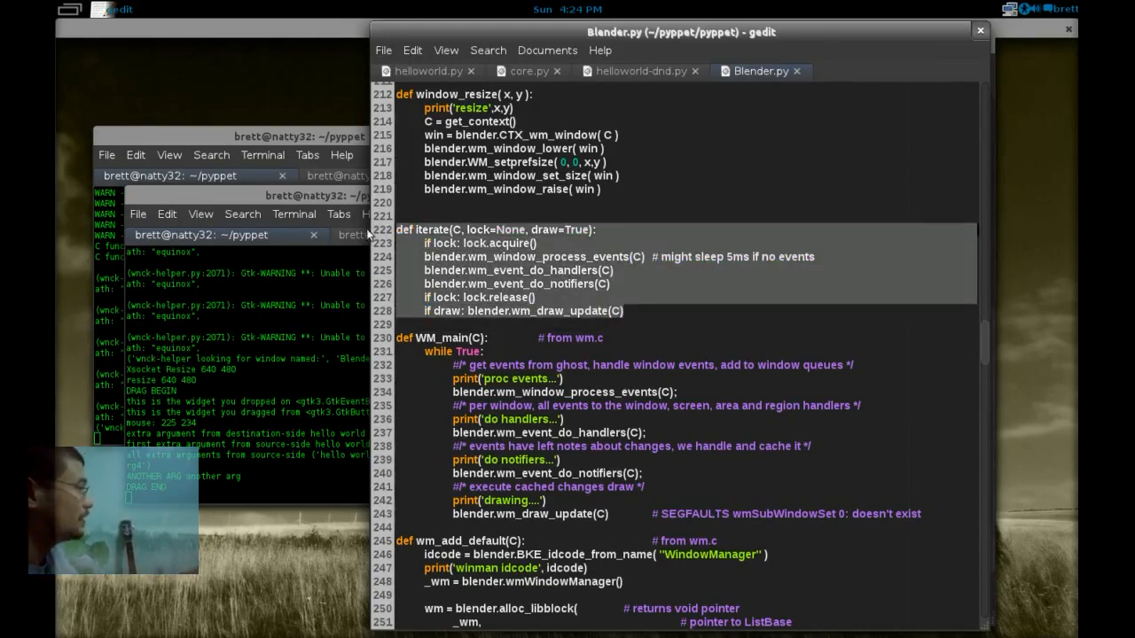
mouse_move(494, 251)
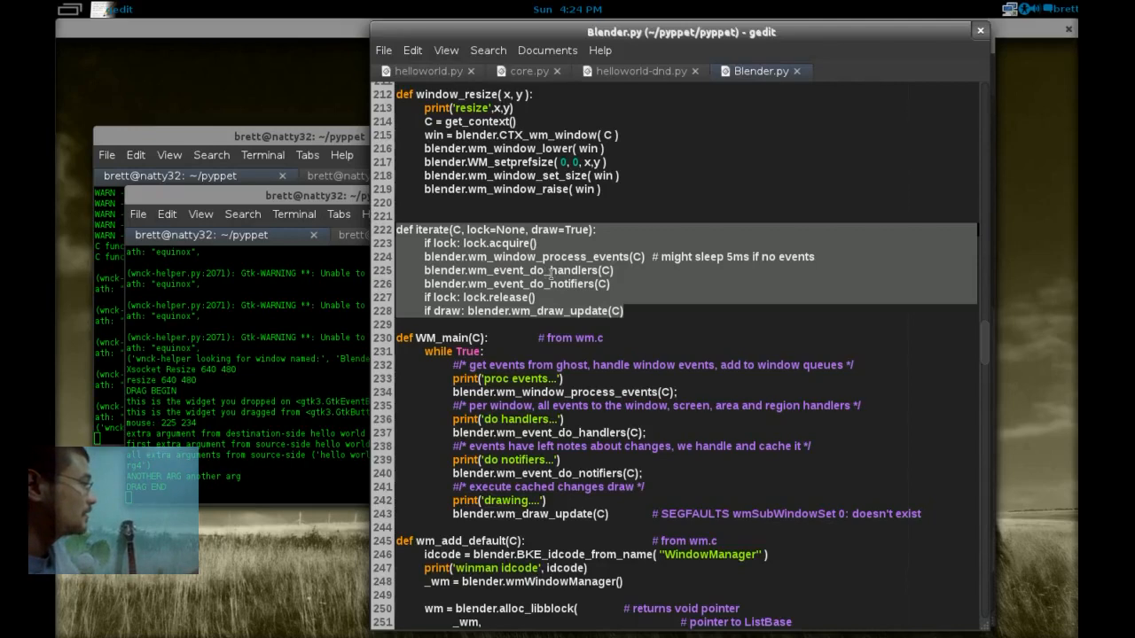
- Reselect Blender.py's iterate function, read on to wm_add_default, then show helloworld-dnd.py
left_click(621, 310)
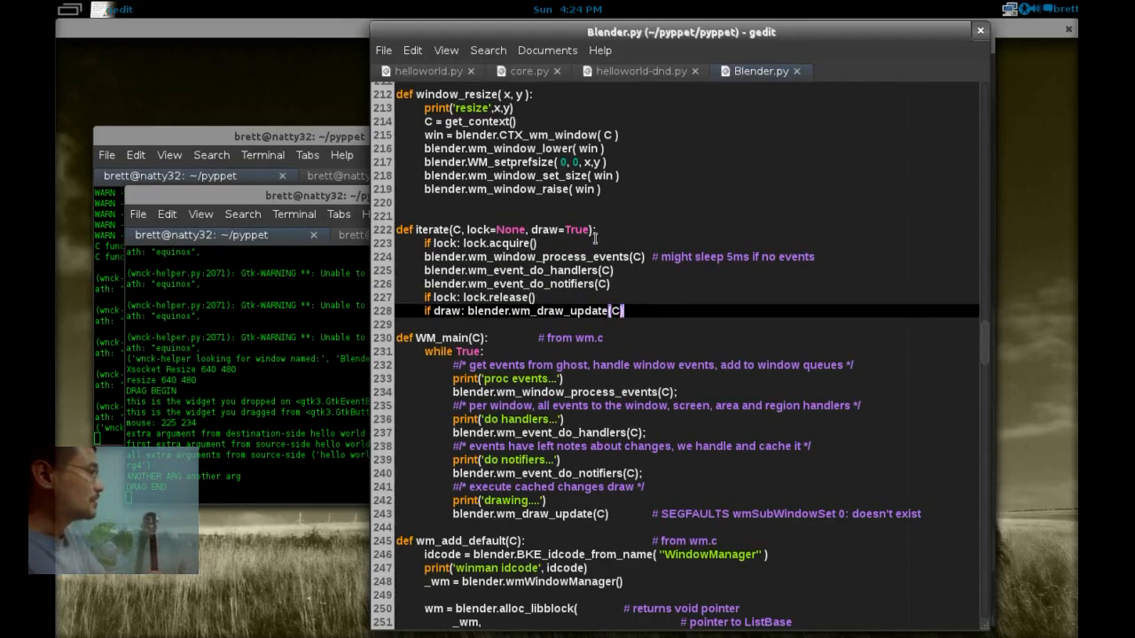
left_click(519, 324)
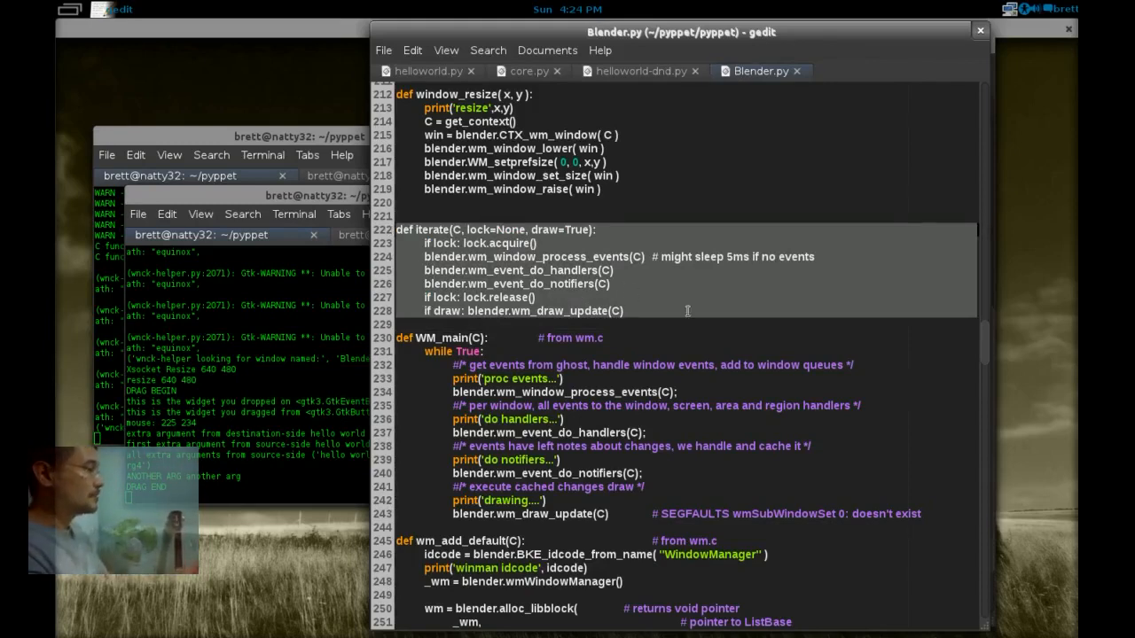
scroll("down", 3)
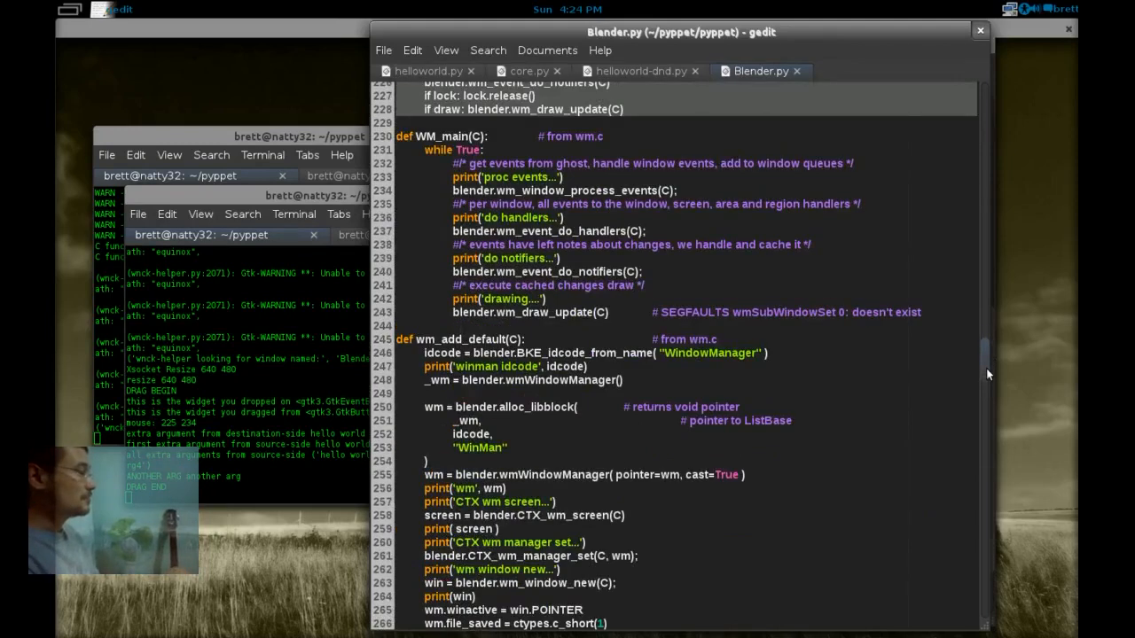
scroll("down", 3)
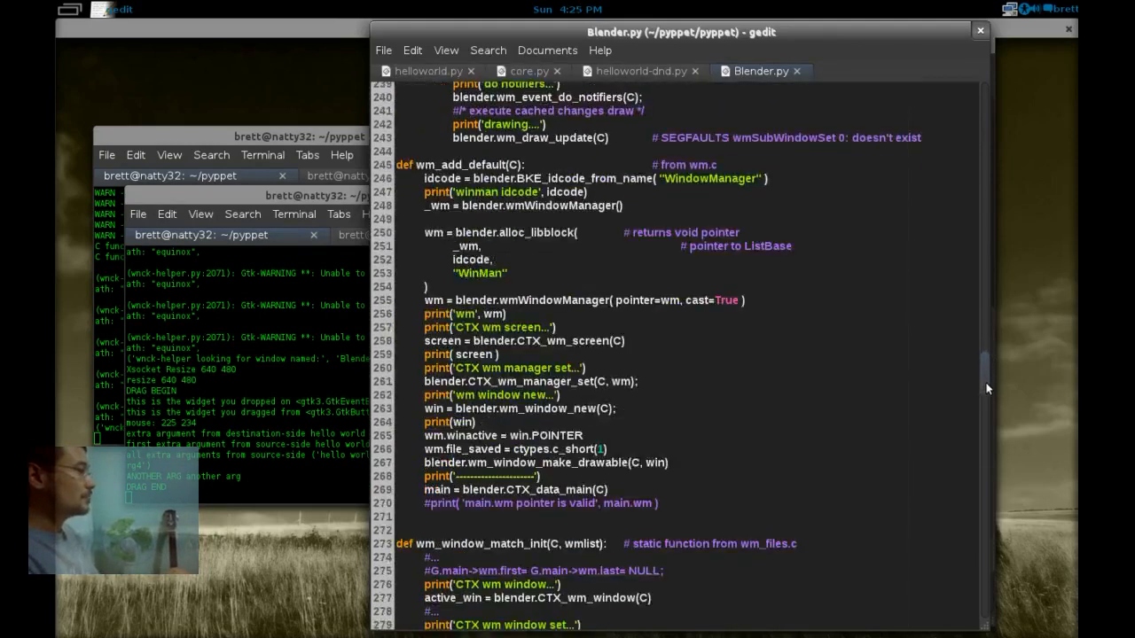
left_click(640, 71)
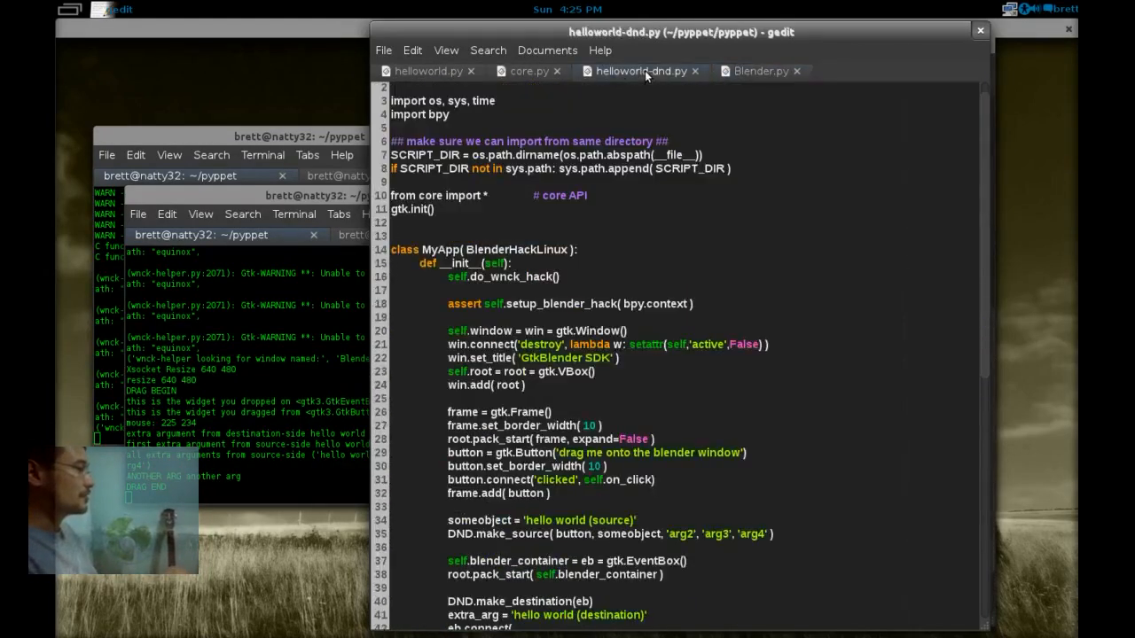
- Glance at core.py, then scroll helloworld.py to mainloop calling update_blender_and_gtk
left_click(527, 71)
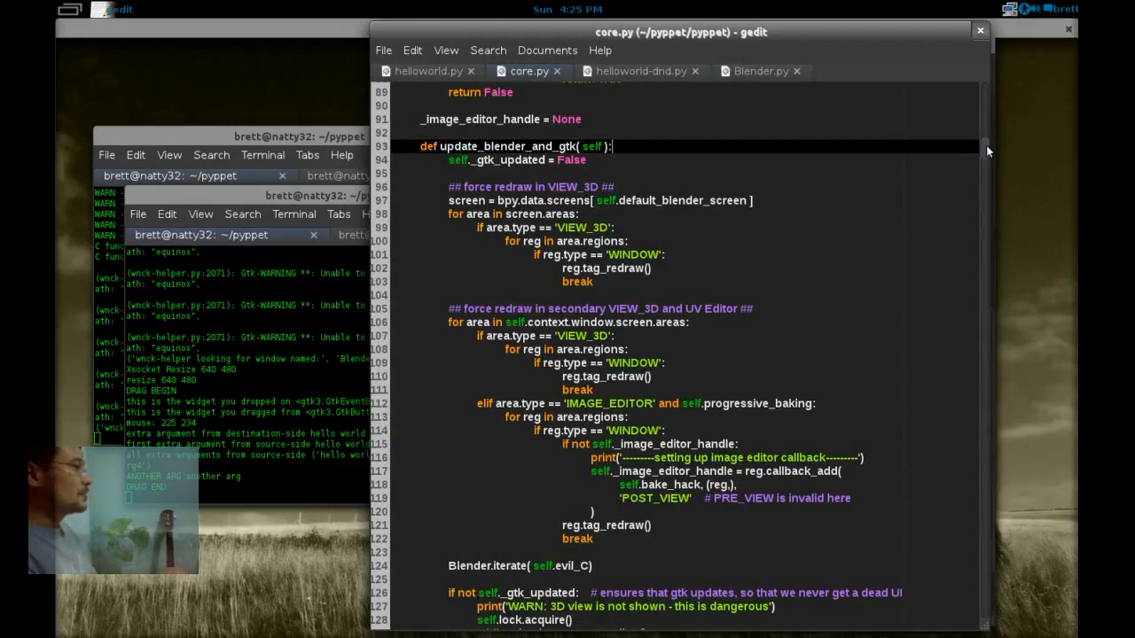
left_click(429, 71)
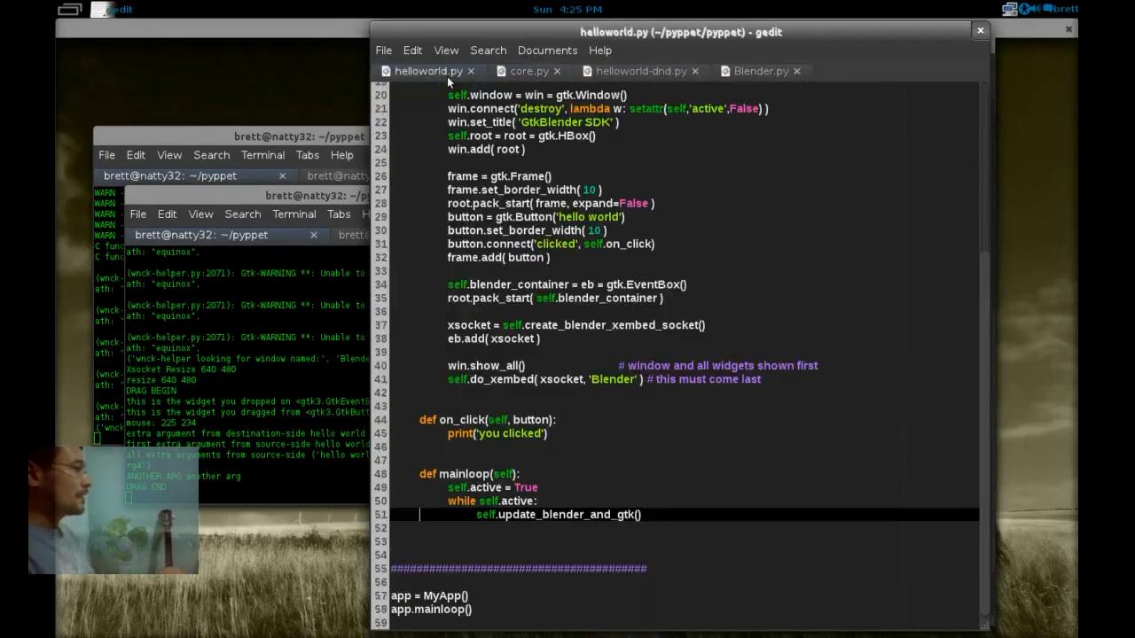
scroll("up", 3)
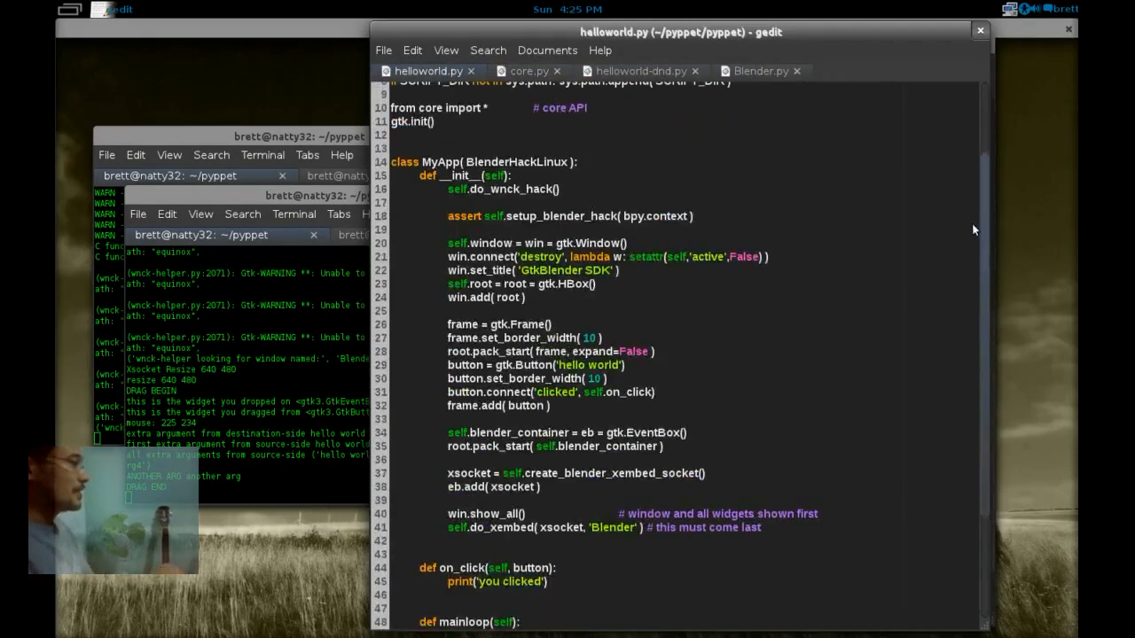
scroll("down", 3)
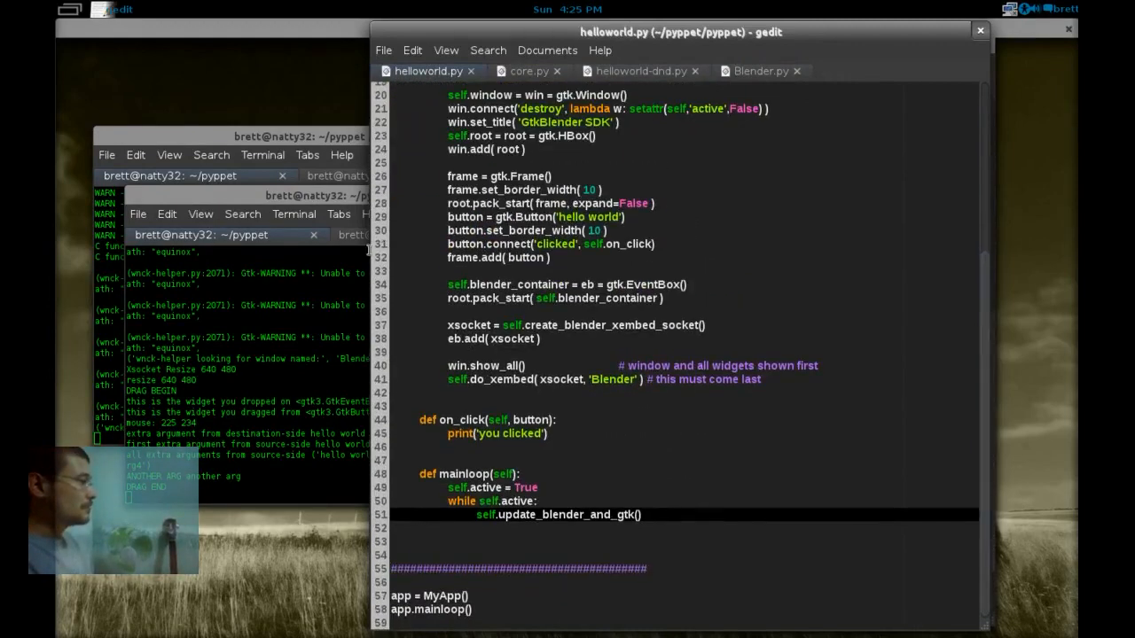